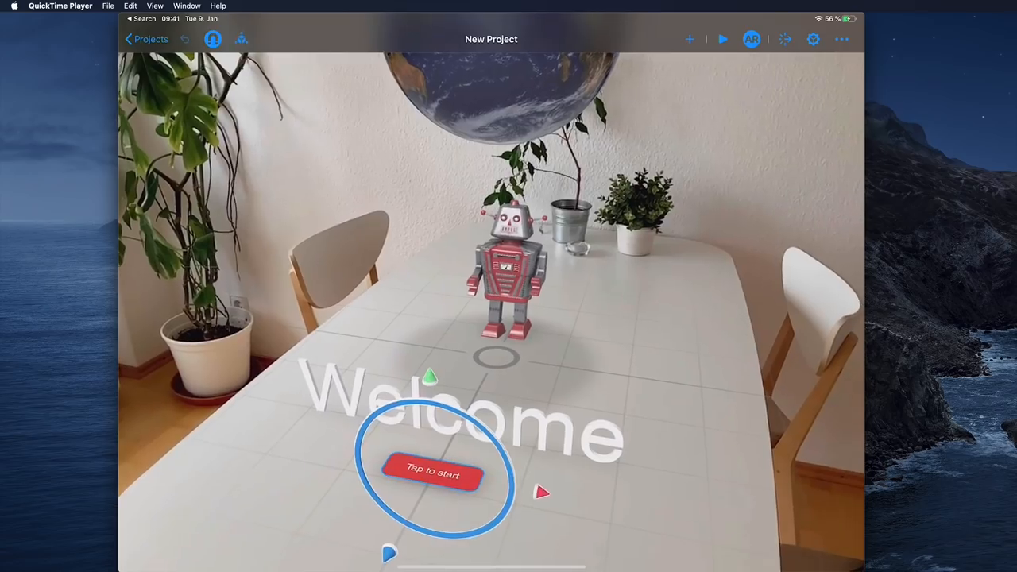
- View RoboMan.rcproject in Xcode, then minimize the Xcode project window
click(432, 473)
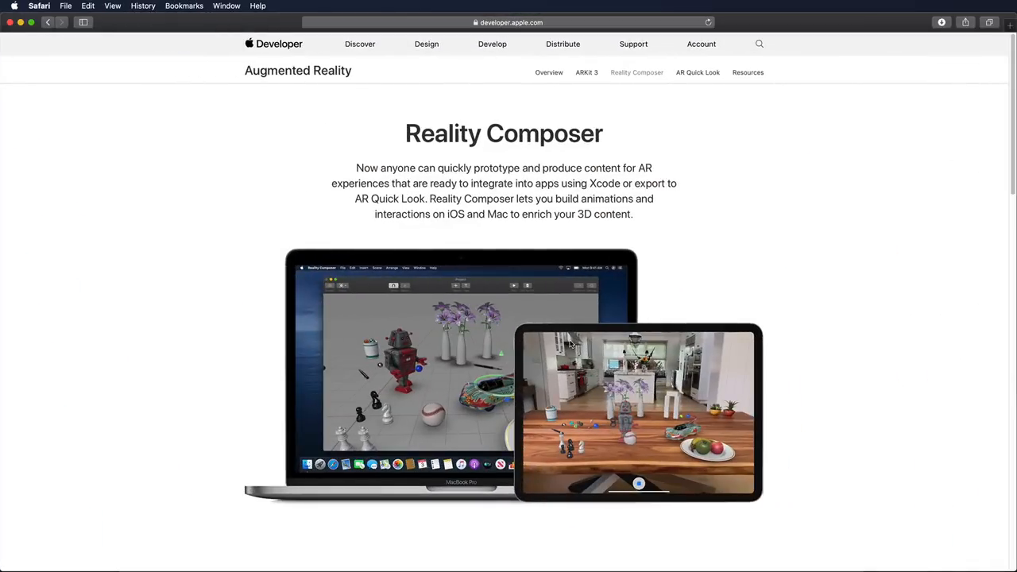
scroll(down, 3)
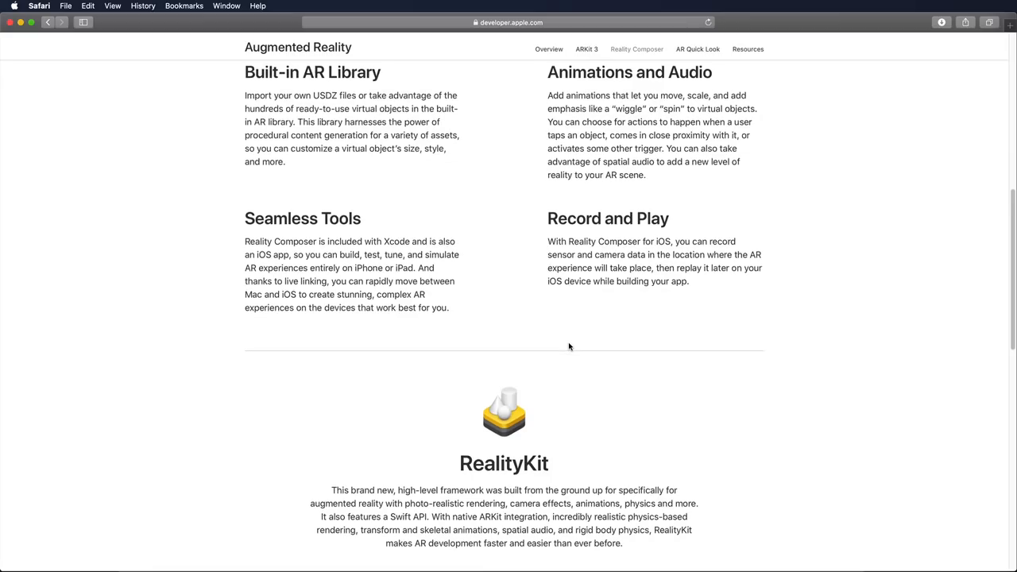
mouse_move(827, 304)
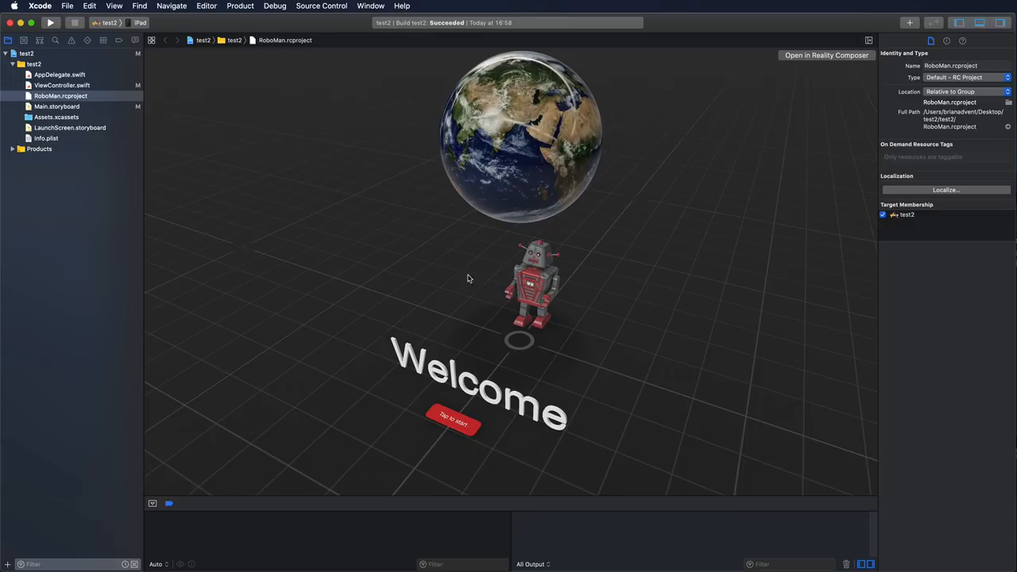
mouse_move(816, 62)
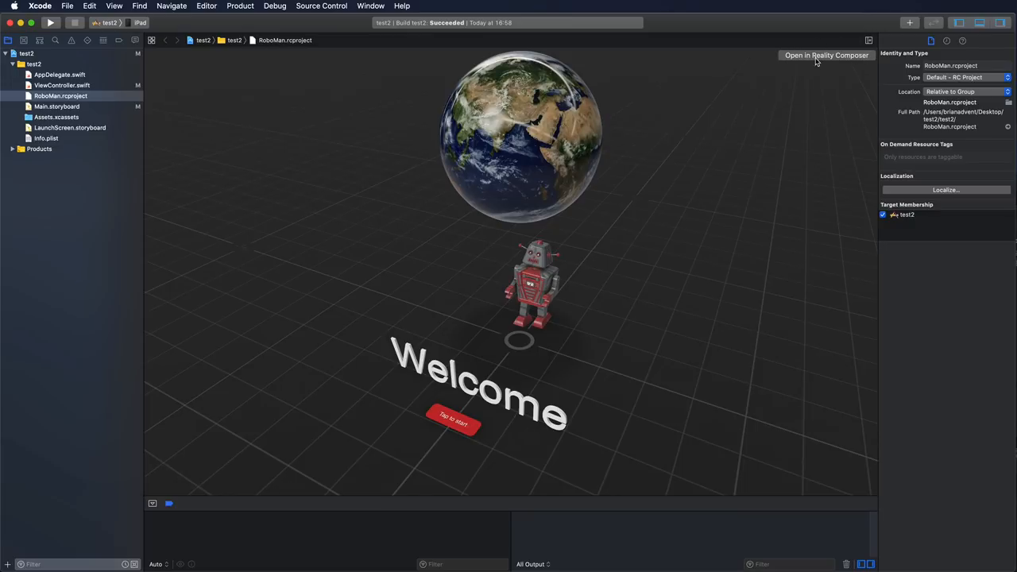
mouse_move(810, 59)
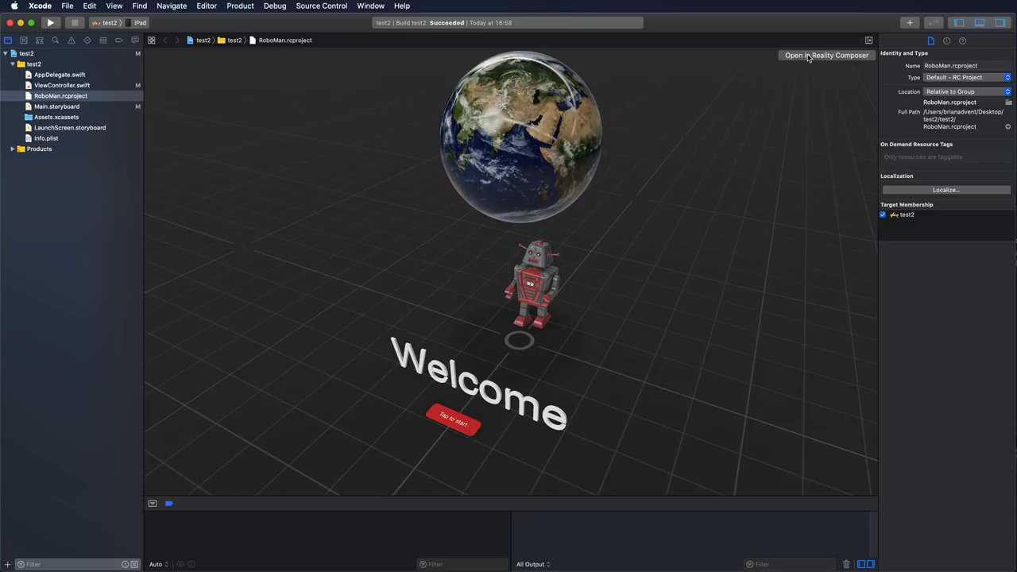
mouse_move(491, 44)
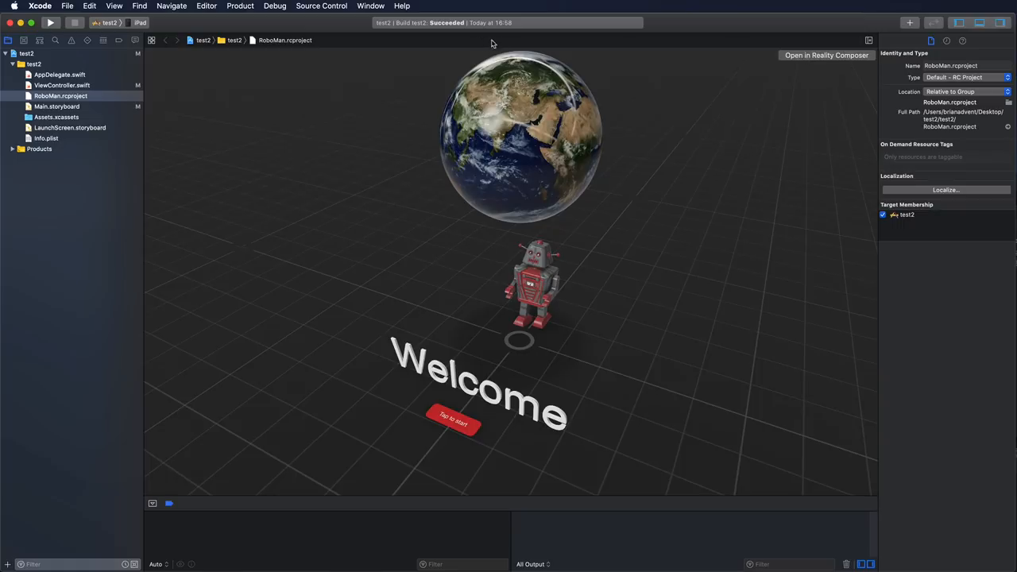
mouse_move(19, 22)
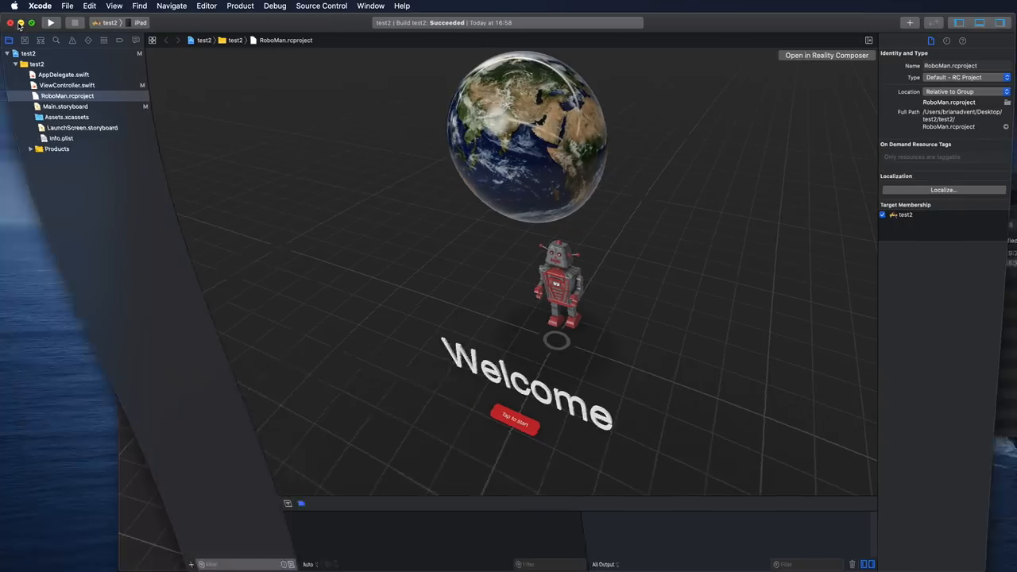
- Orbit the RoboMan_Edit scene and run it in play mode
click(827, 55)
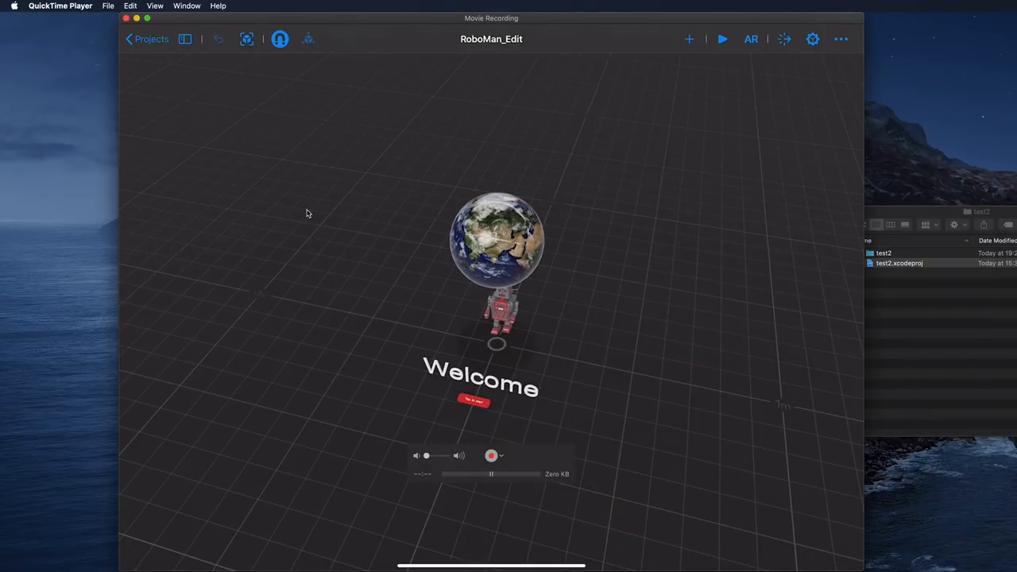
mouse_move(305, 206)
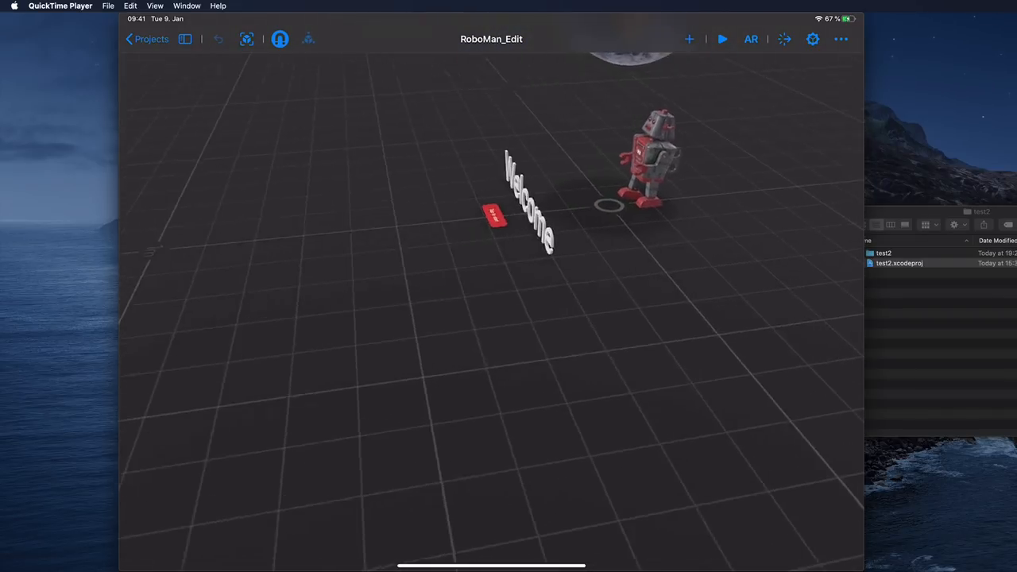
click(722, 38)
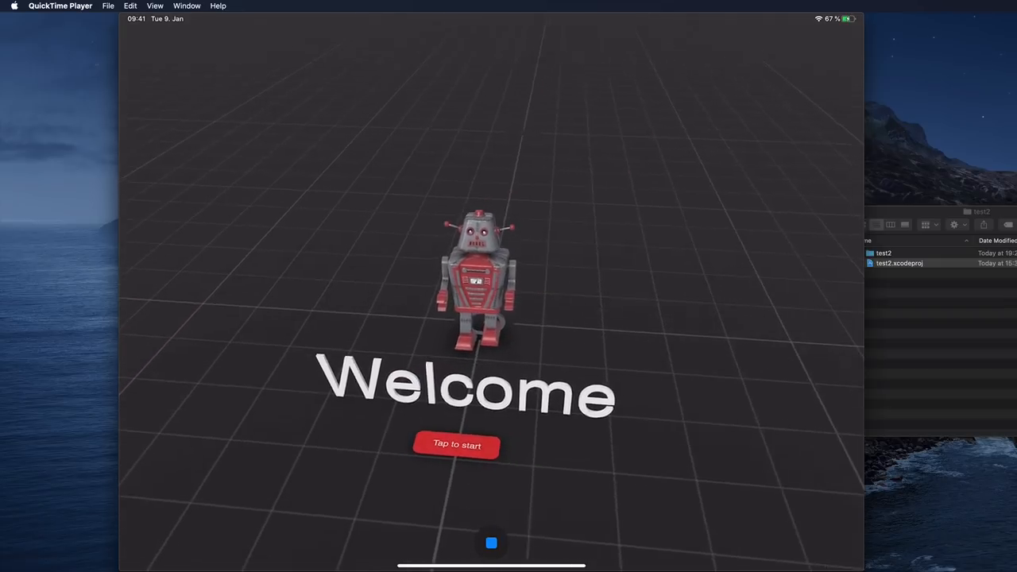
- Stop play mode and zoom in on the robot in the RoboMan_Edit editor
click(457, 445)
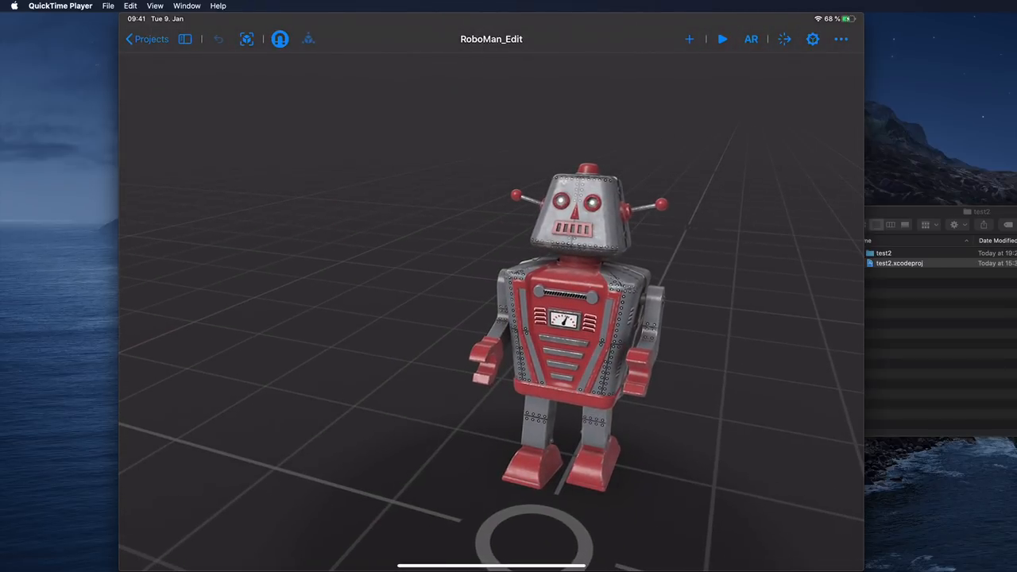
click(721, 39)
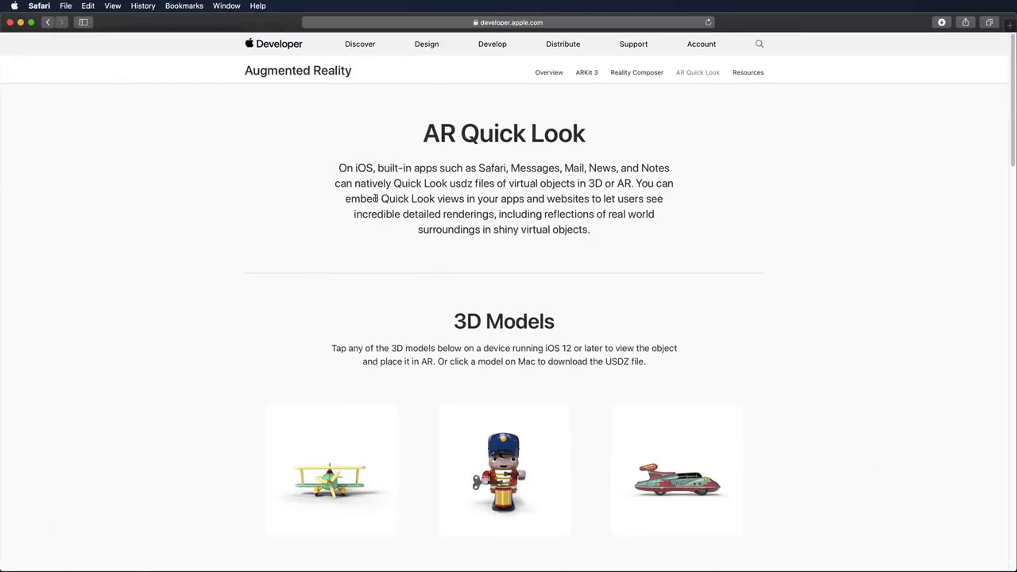
mouse_move(380, 46)
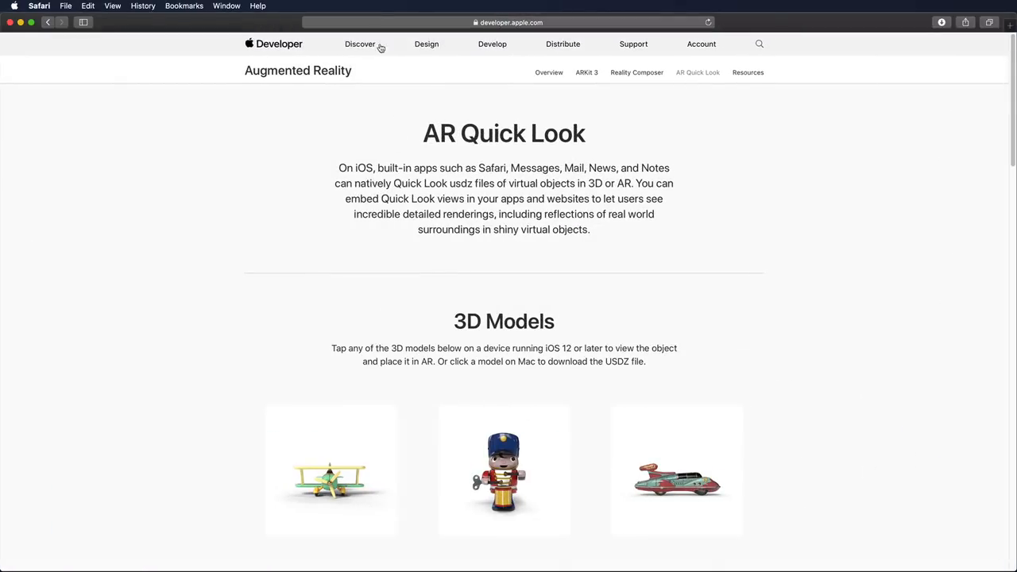
mouse_move(545, 40)
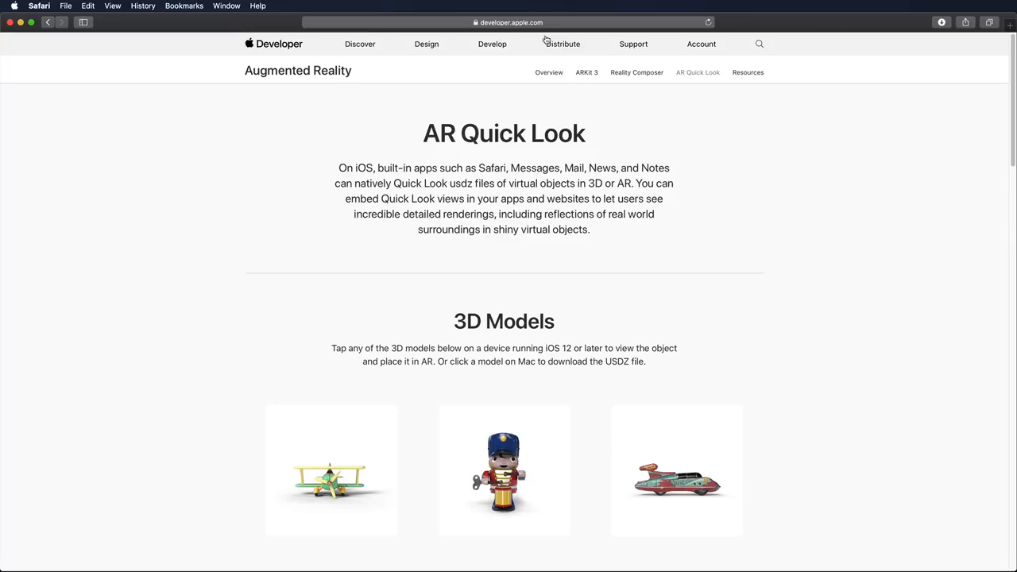
mouse_move(693, 72)
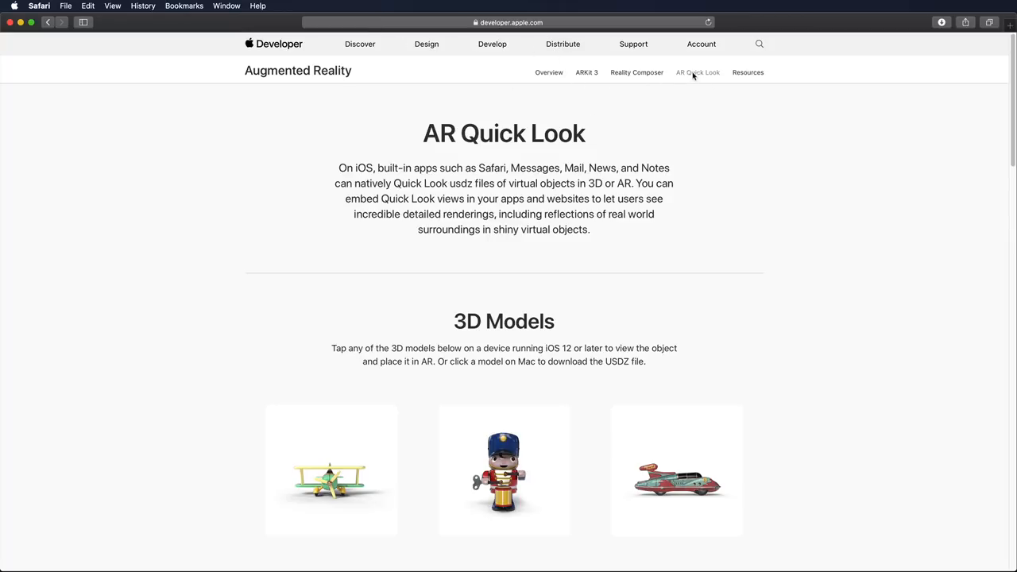
scroll(down, 3)
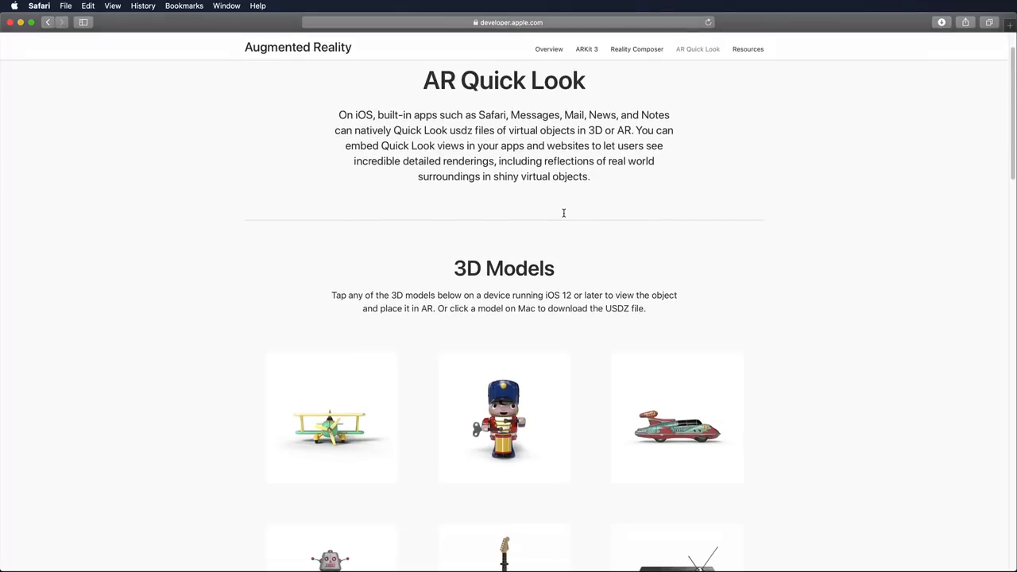
scroll(down, 3)
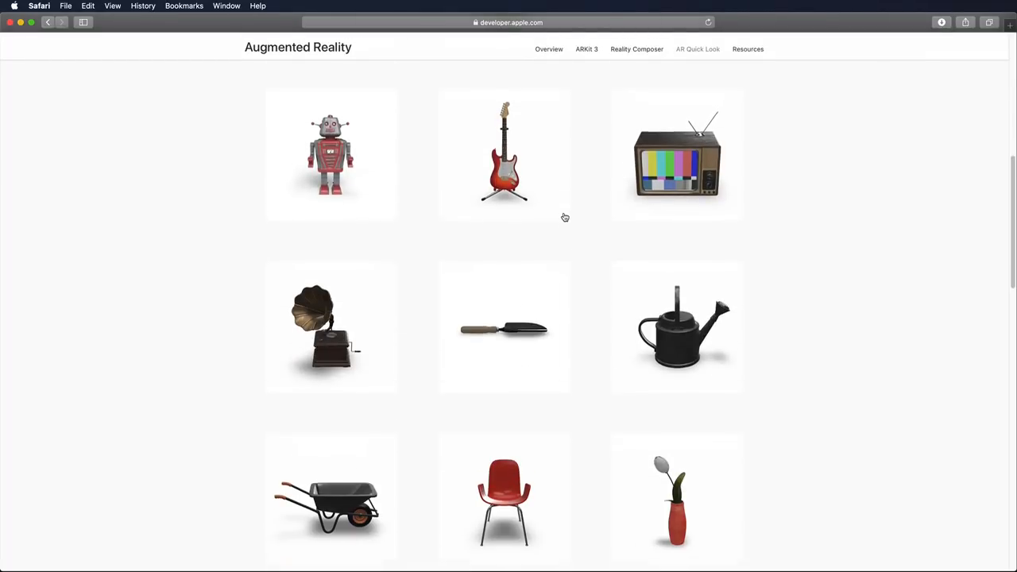
scroll(down, 3)
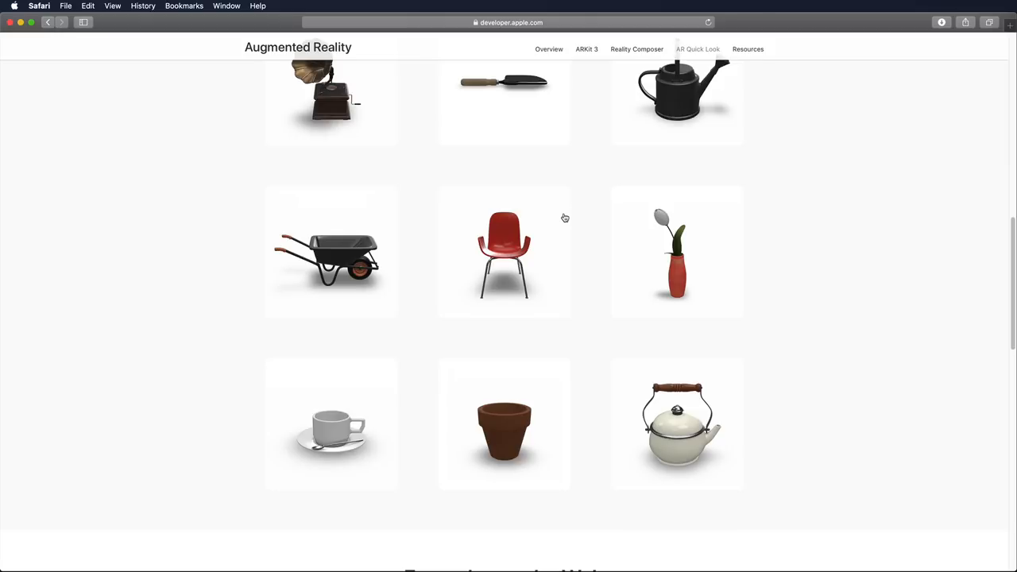
scroll(down, 3)
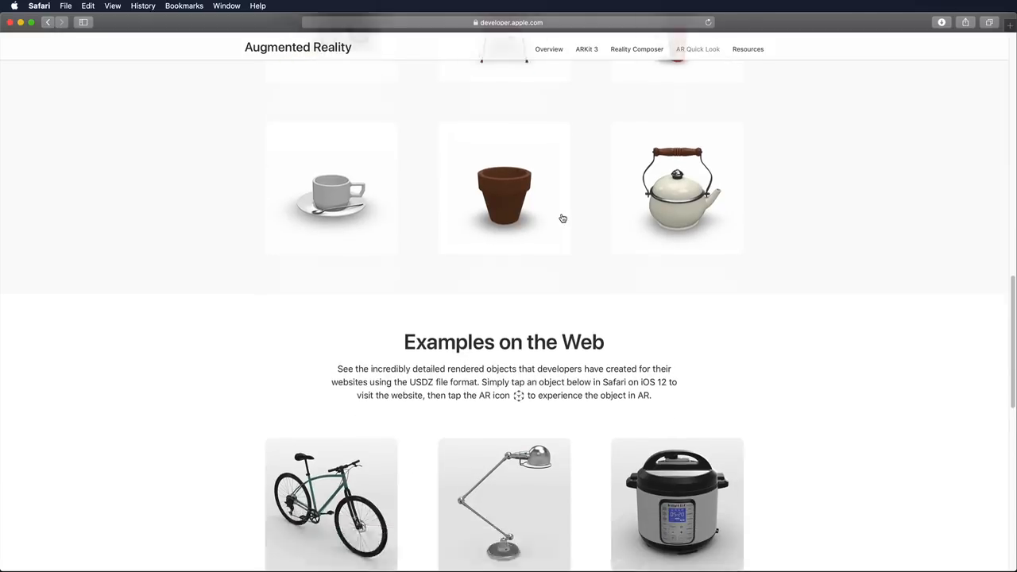
scroll(down, 3)
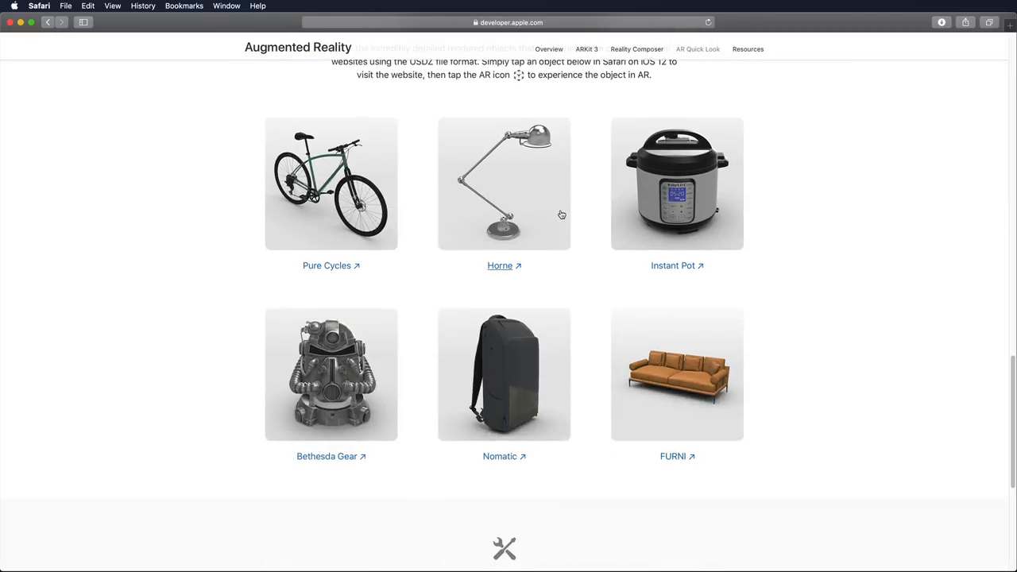
scroll(down, 3)
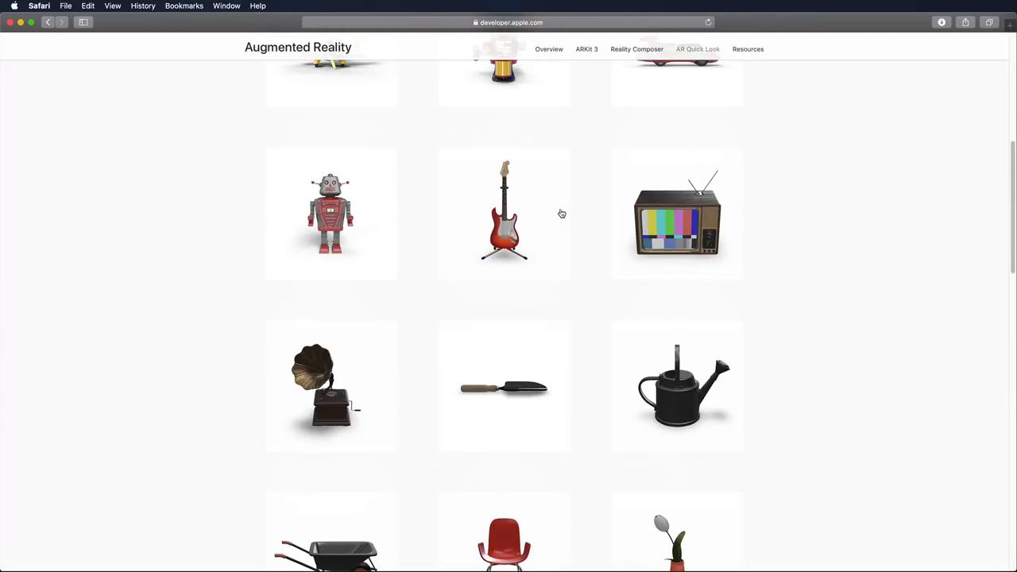
scroll(up, 3)
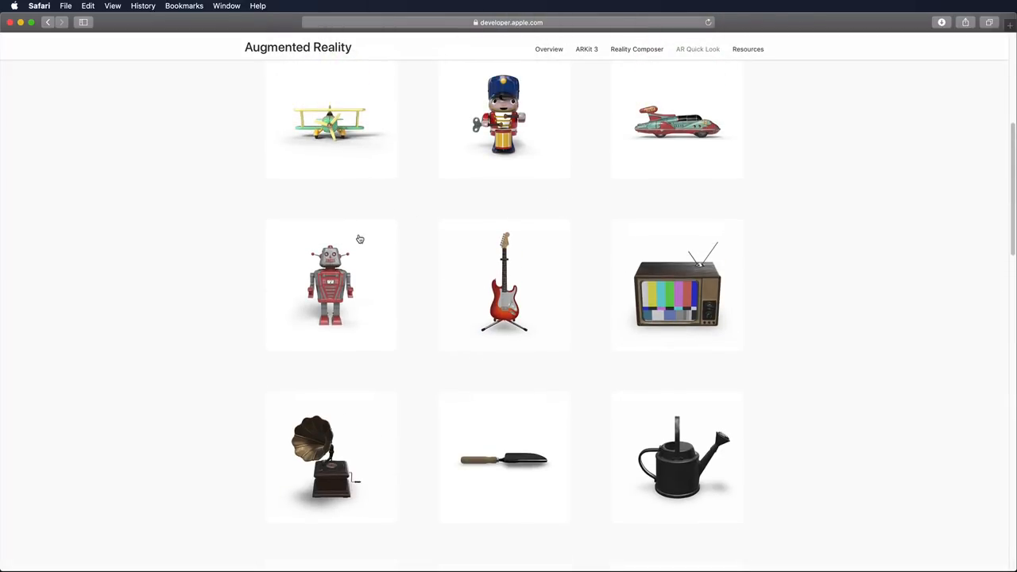
mouse_move(360, 226)
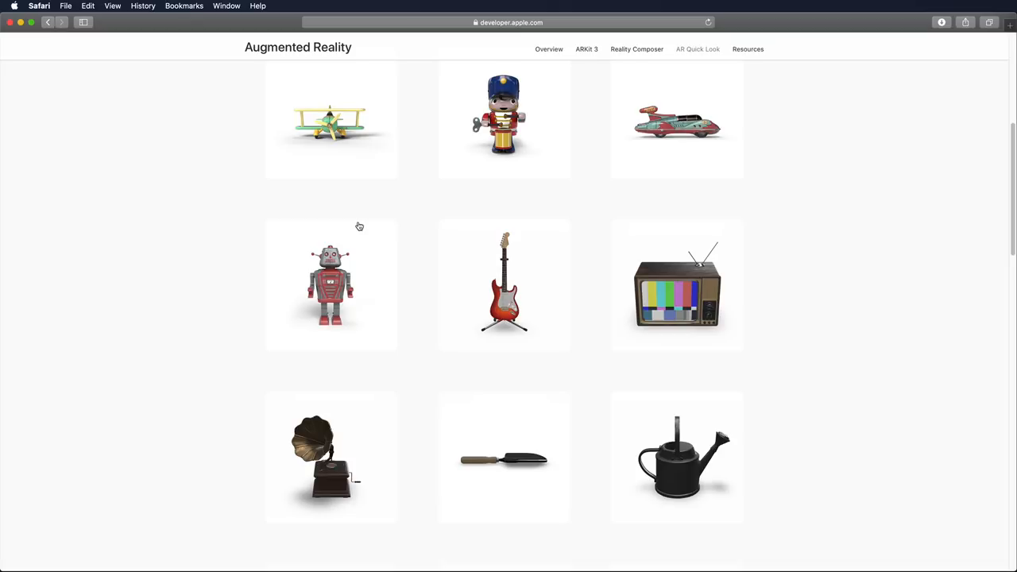
mouse_move(302, 247)
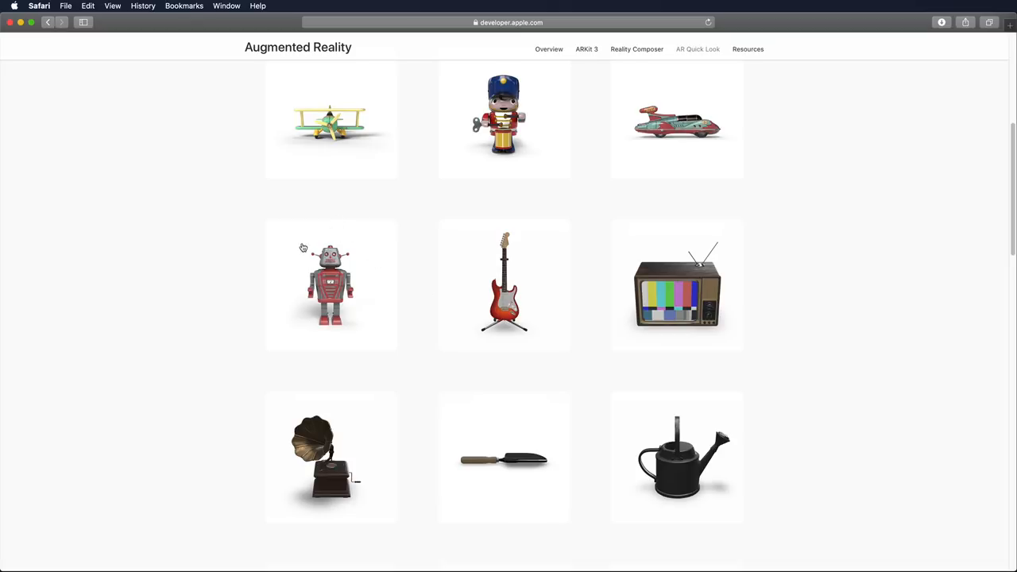
mouse_move(337, 258)
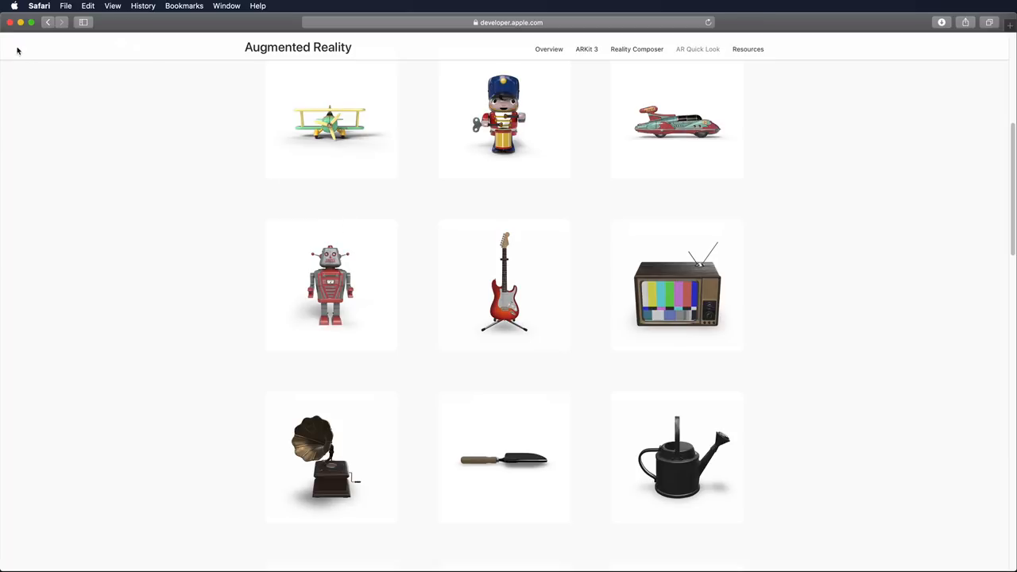
mouse_move(22, 32)
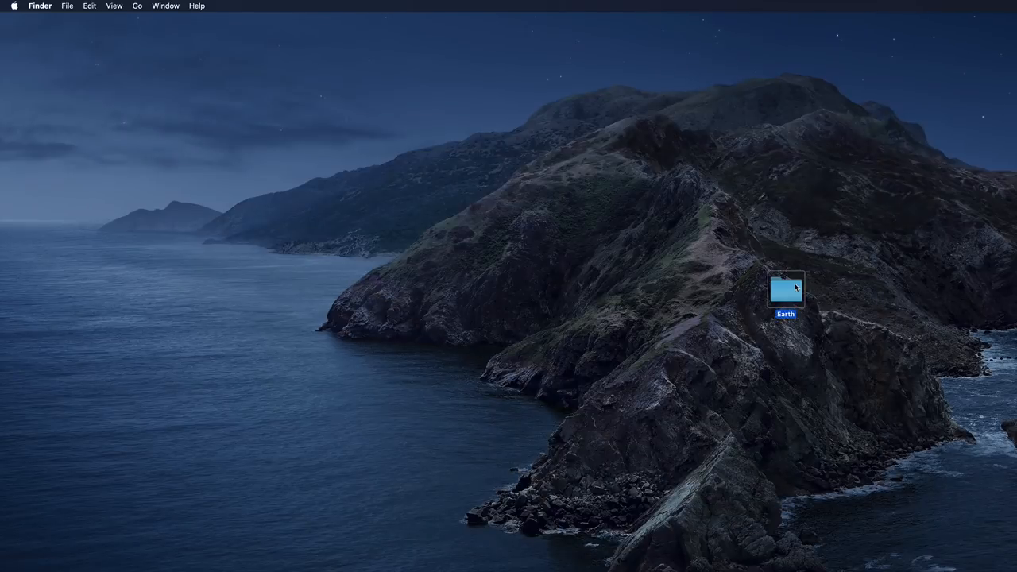
- Open the desktop Earth folder, select Earth_TEXTURE_CM.tga, and move the window aside
double_click(786, 288)
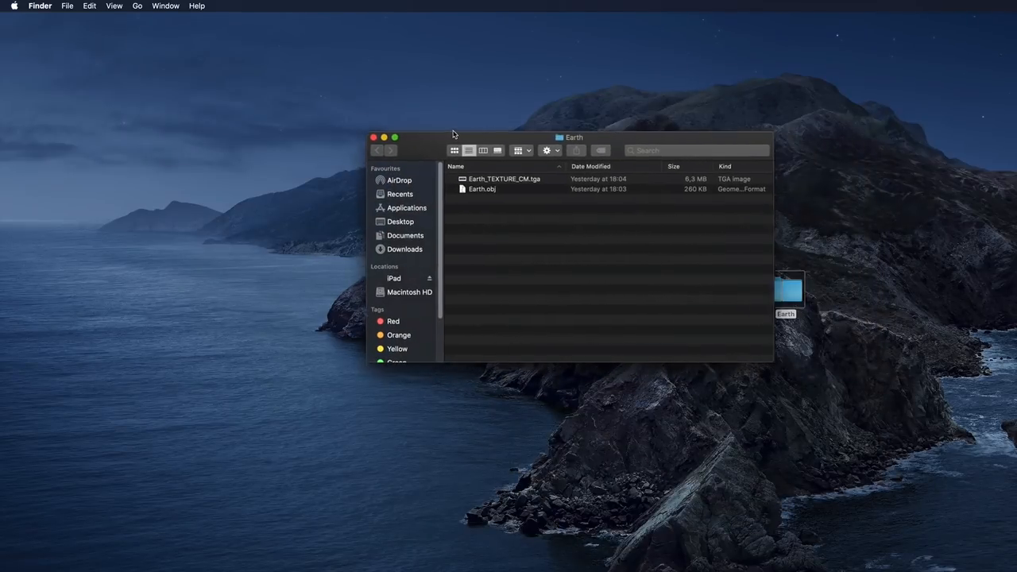
click(482, 189)
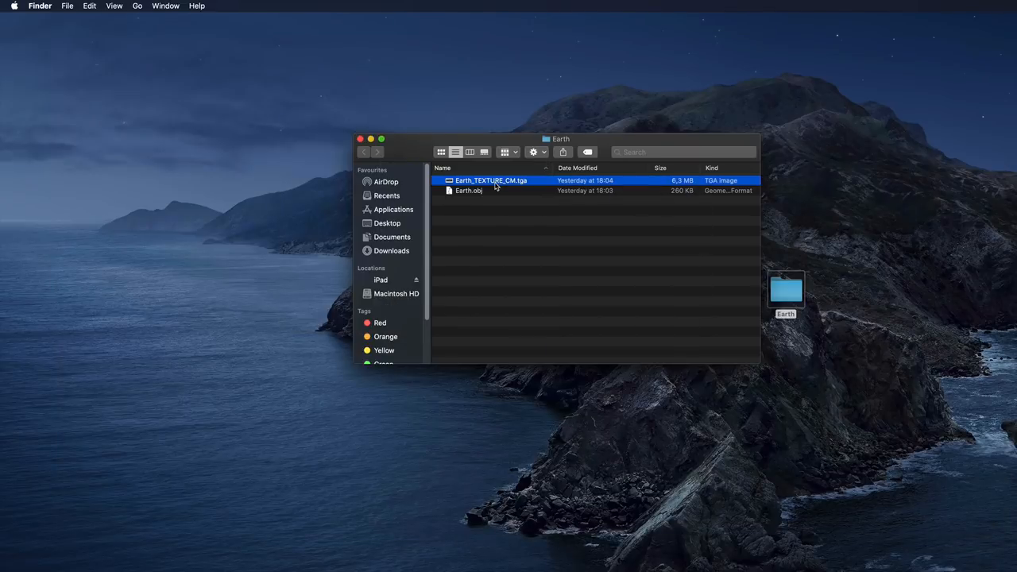
click(469, 191)
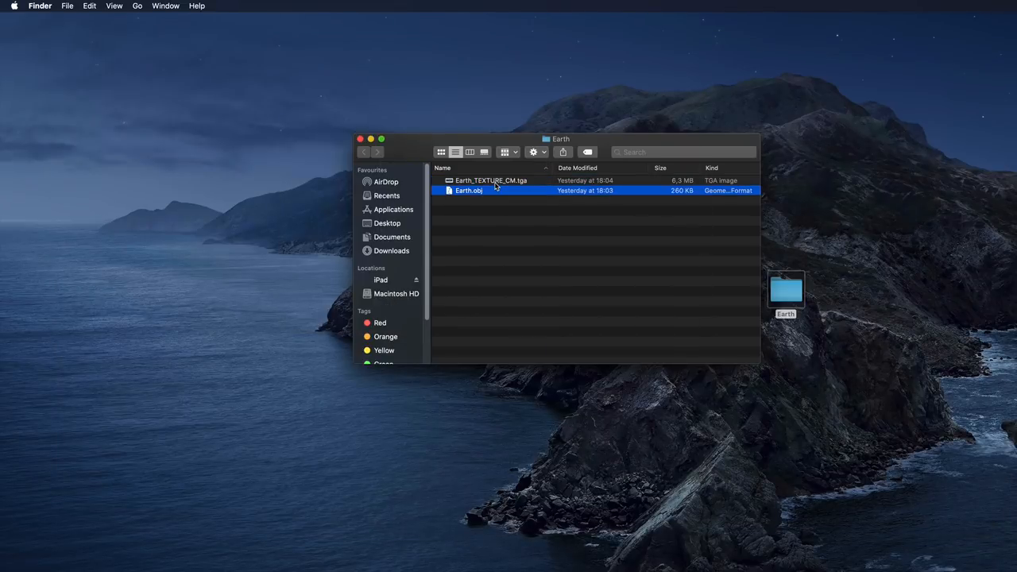
click(490, 180)
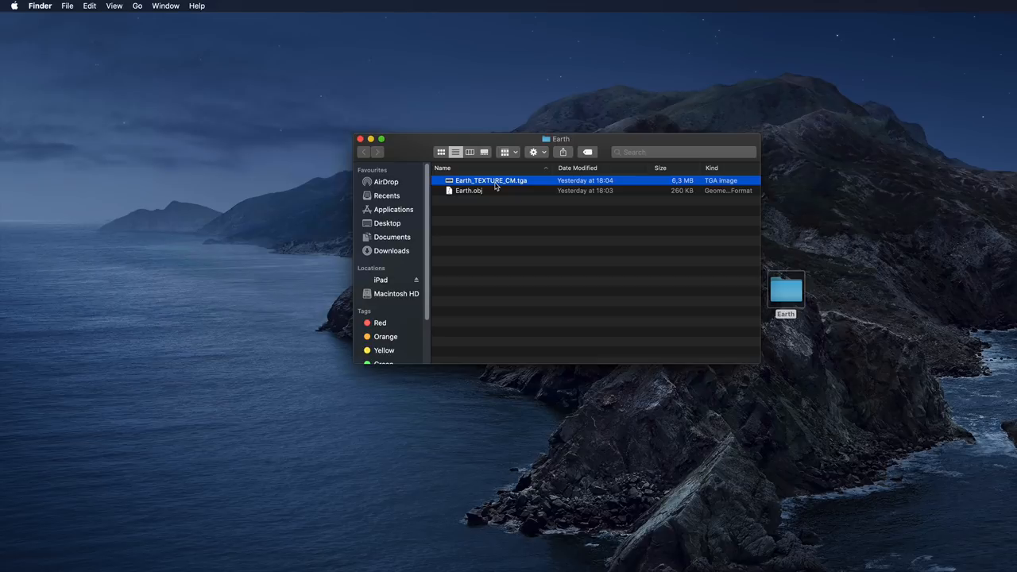
drag(560, 139, 697, 153)
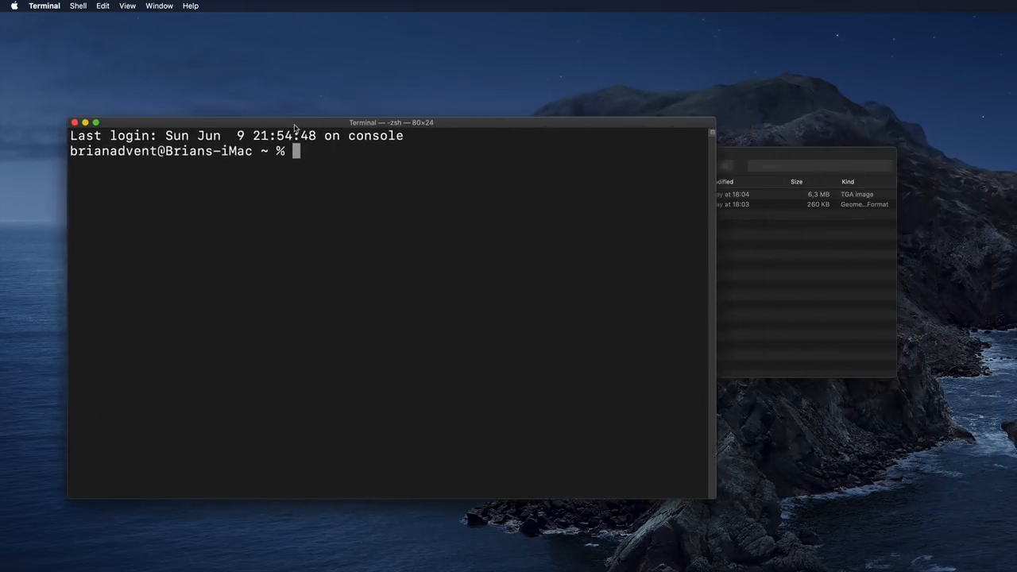
- Move into the Desktop/Earth folder in Terminal
drag(390, 122, 358, 125)
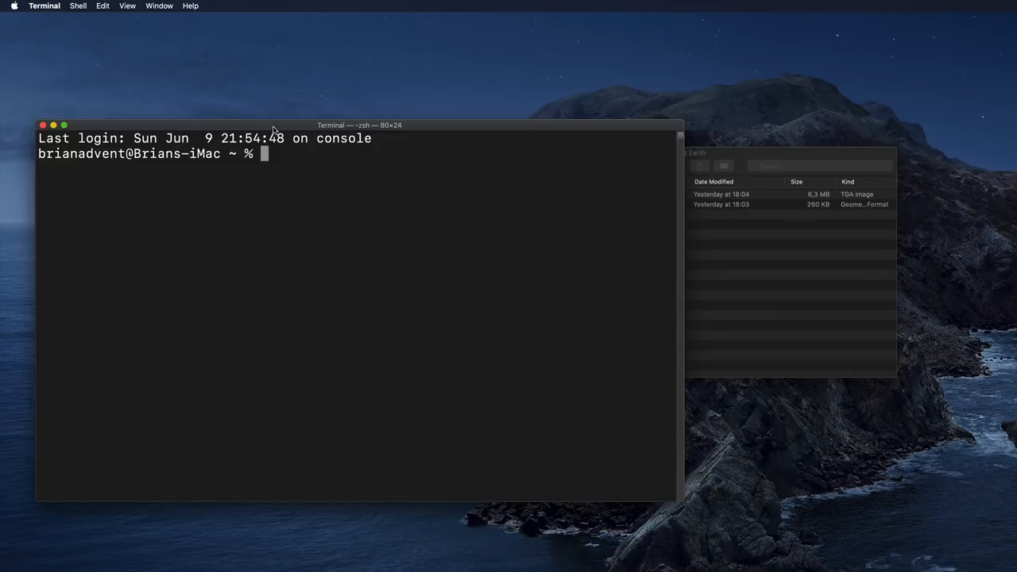
mouse_move(729, 152)
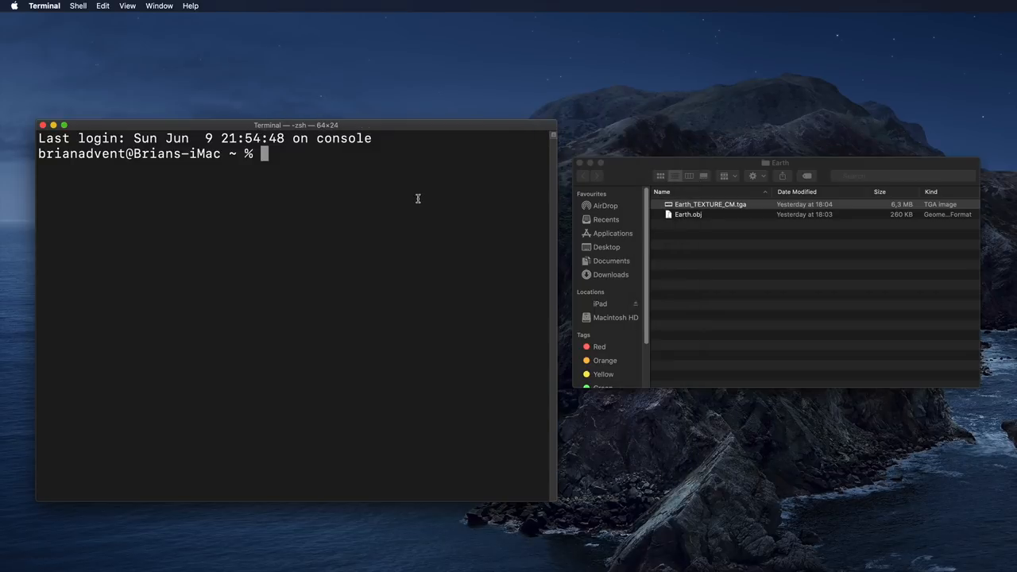
mouse_move(496, 210)
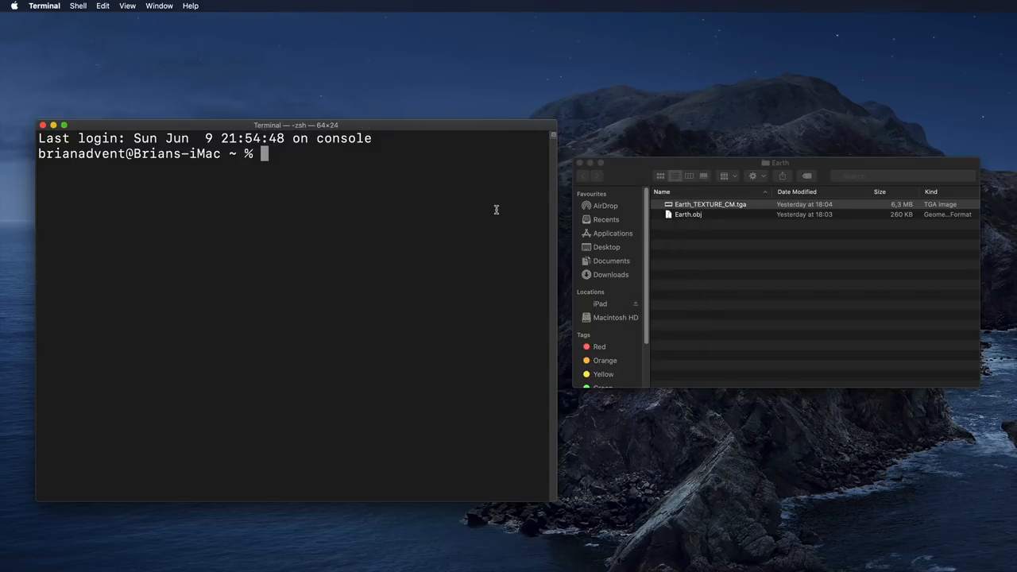
text(cd)
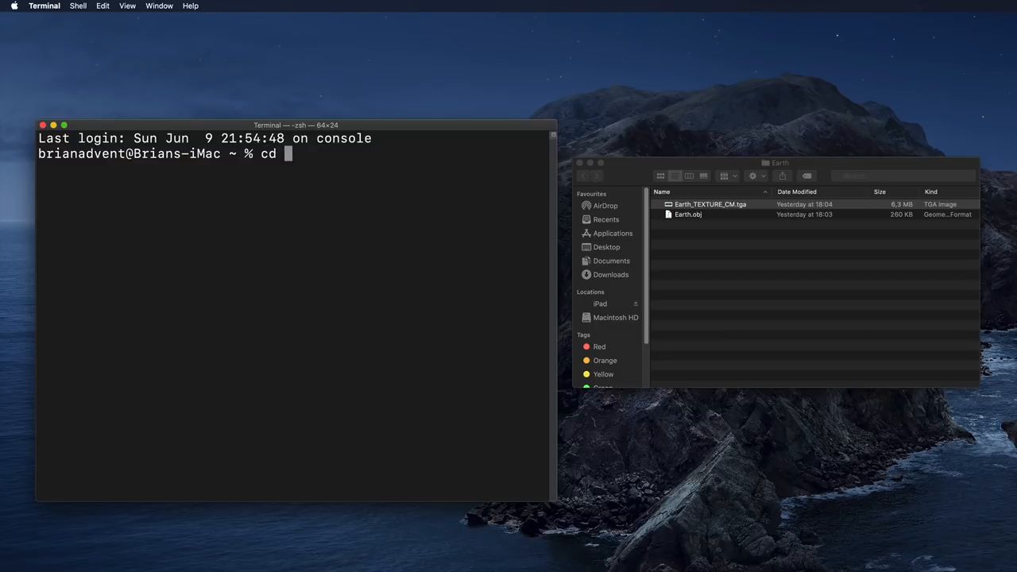
text(Desktop/)
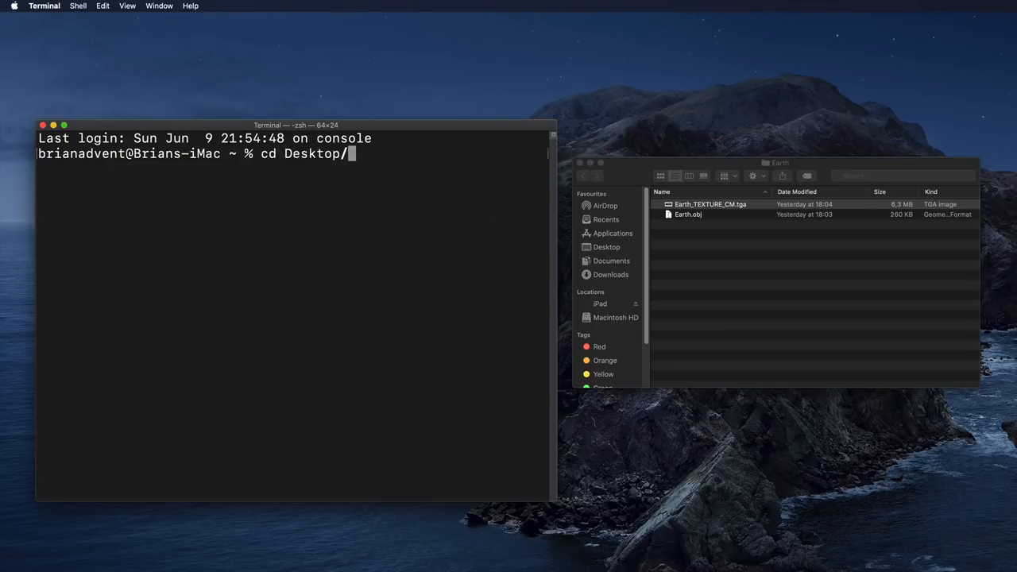
key(Return)
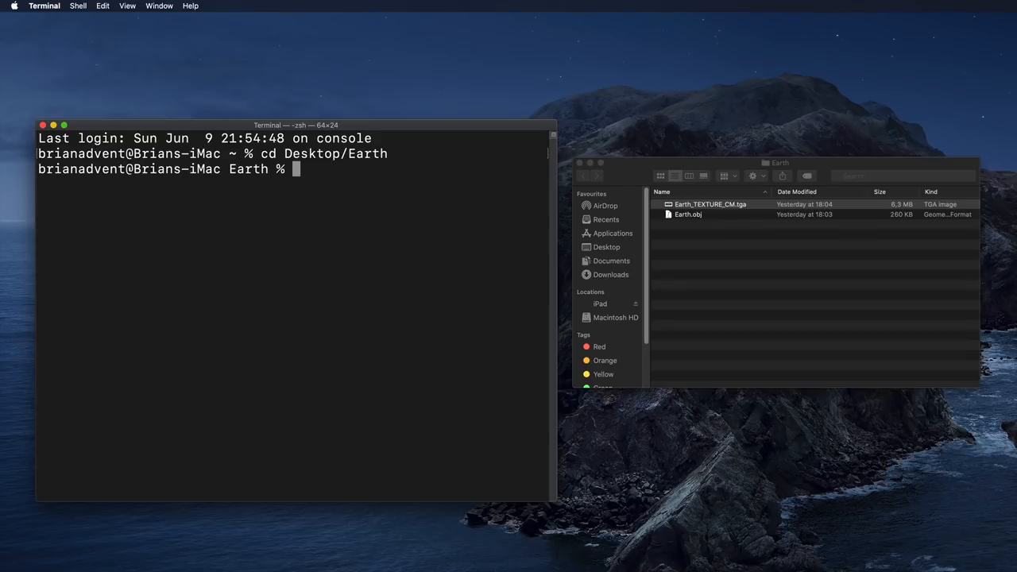
- Run xcrun usdz_converter to make Earth.usdz from Earth.obj with the Earth_TEXTURE_CM.tga colour map
text(xcrun usdz_converter Earth.obj Earth.usdz -color_map Earth_TEXTURE_CM.tga)
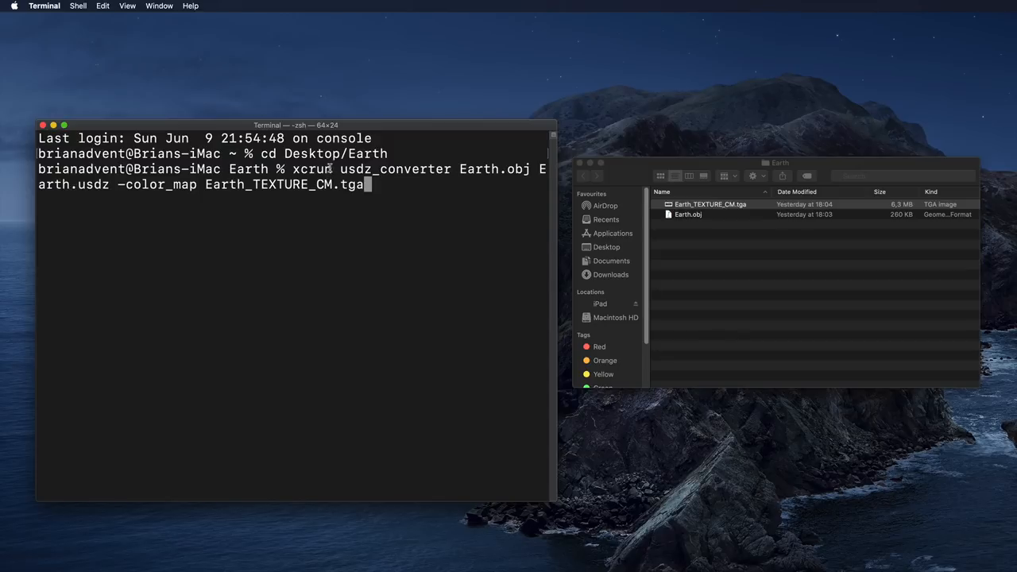
double_click(312, 169)
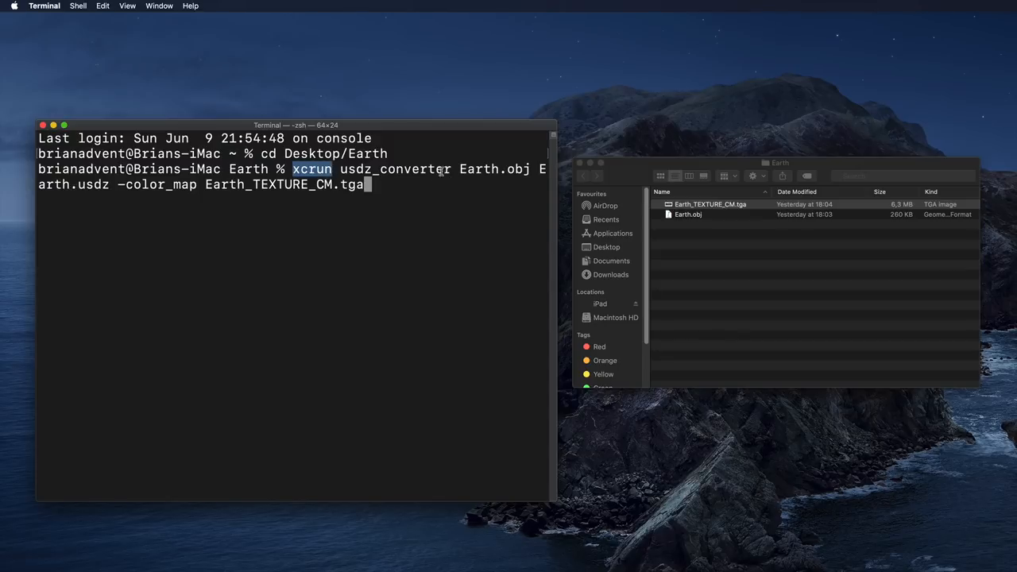
double_click(393, 169)
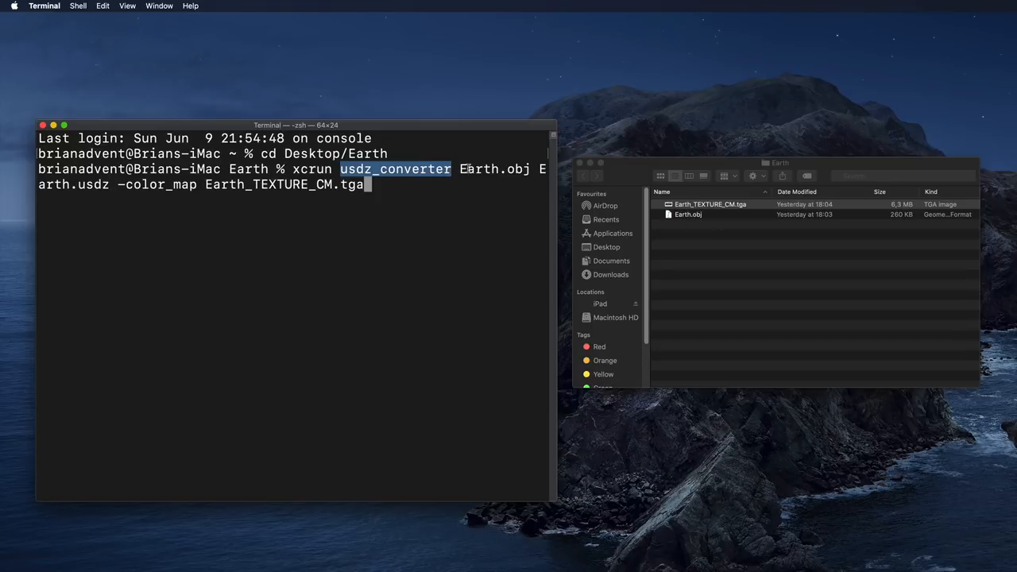
double_click(492, 169)
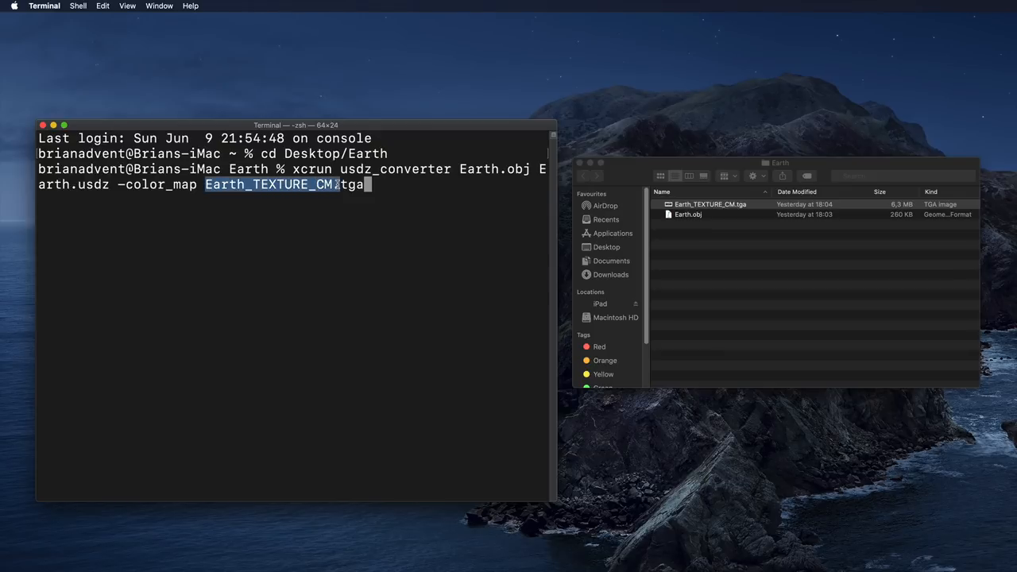
click(710, 205)
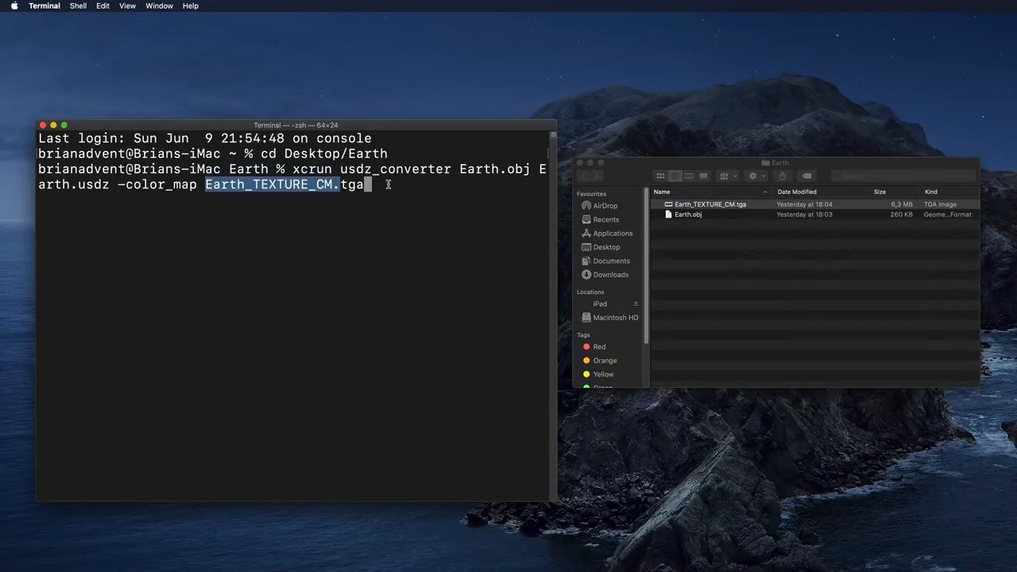
key(Return)
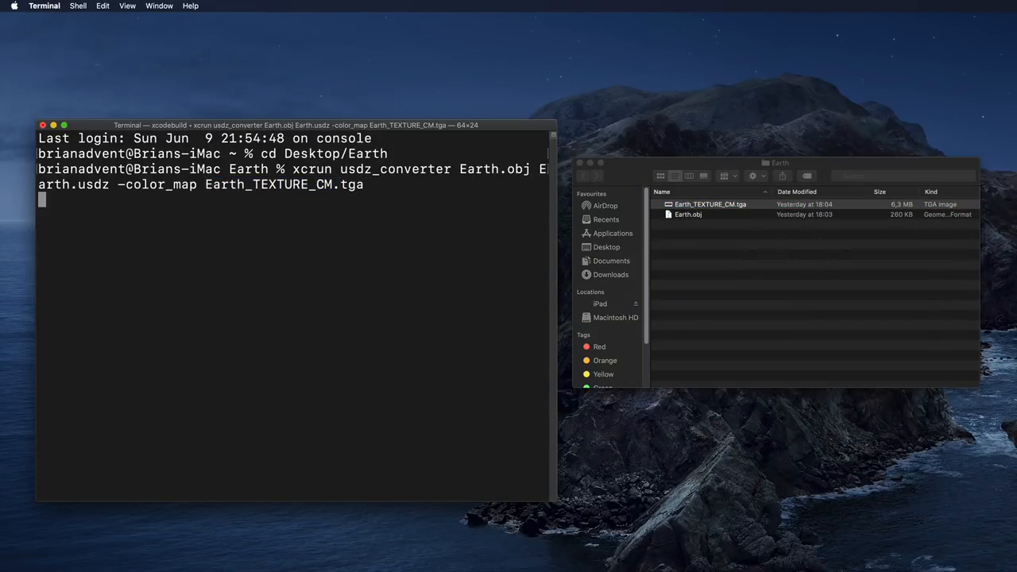
key(Return)
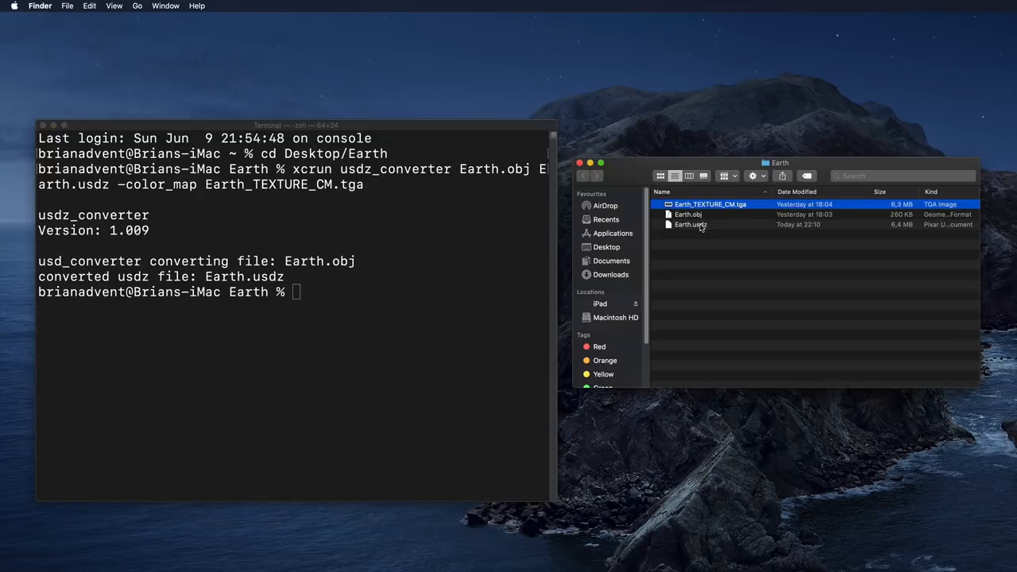
- Select Earth.usdz and preview it in Quick Look
click(690, 224)
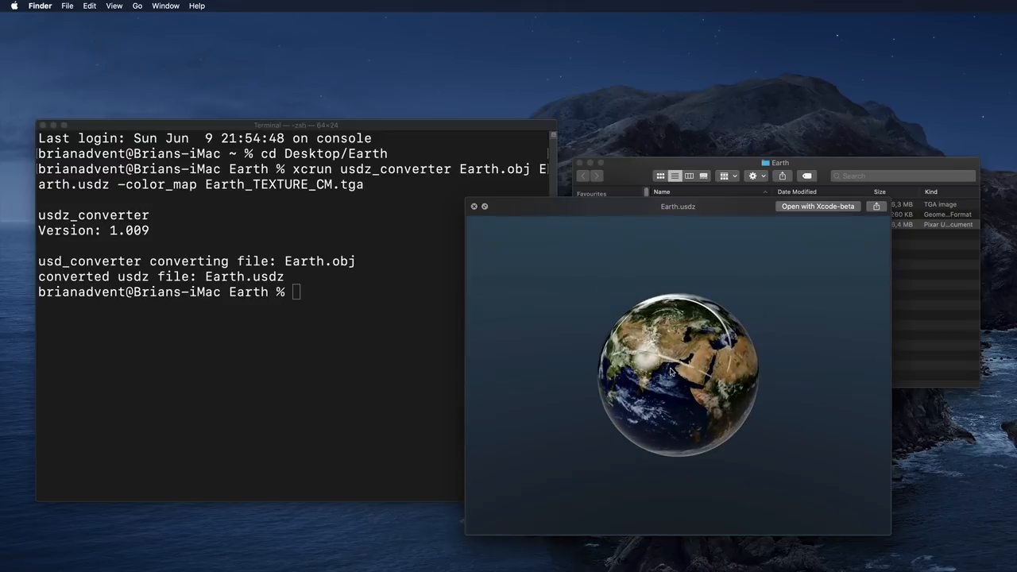
mouse_move(483, 299)
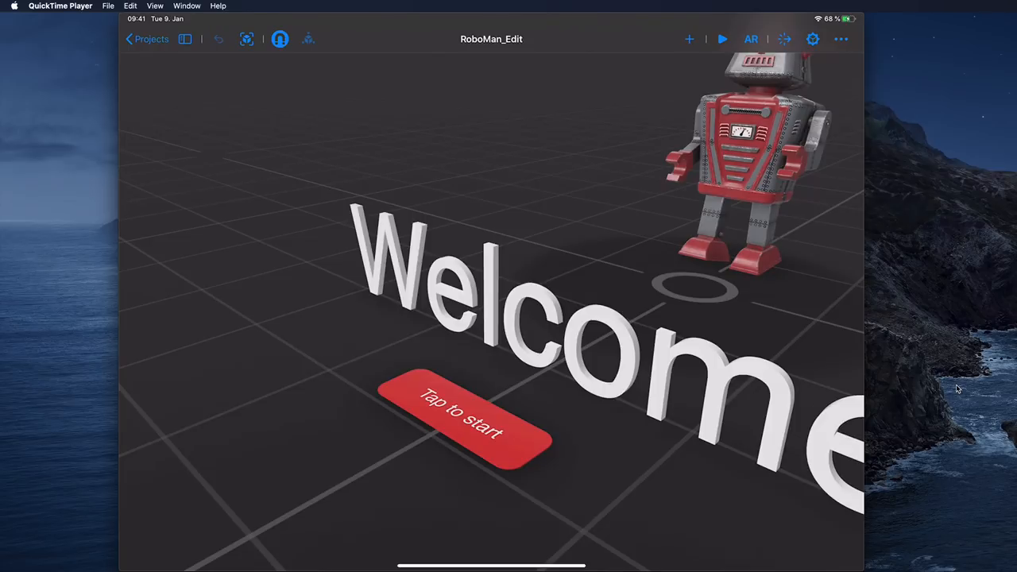
click(689, 39)
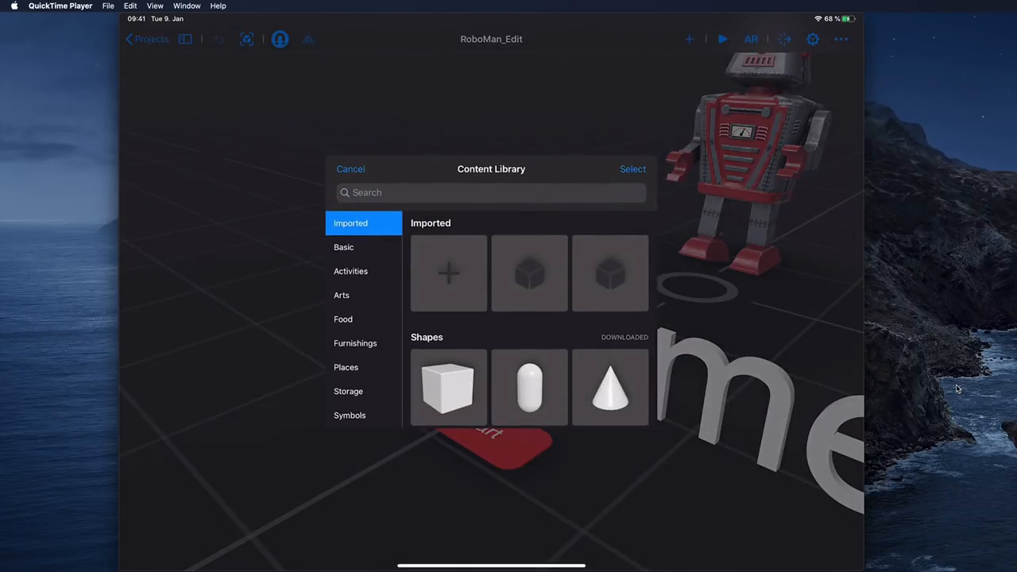
click(350, 169)
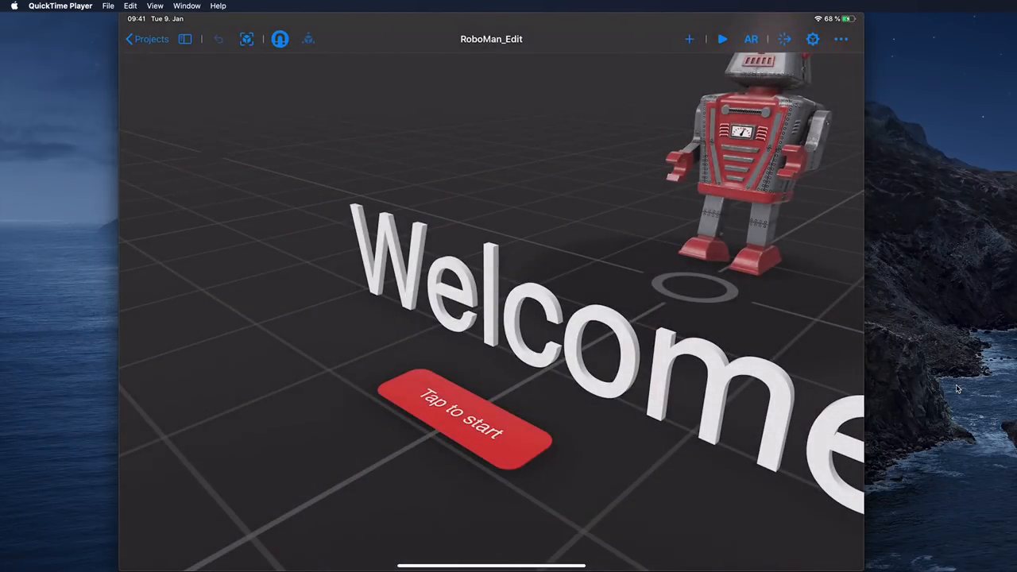
click(151, 38)
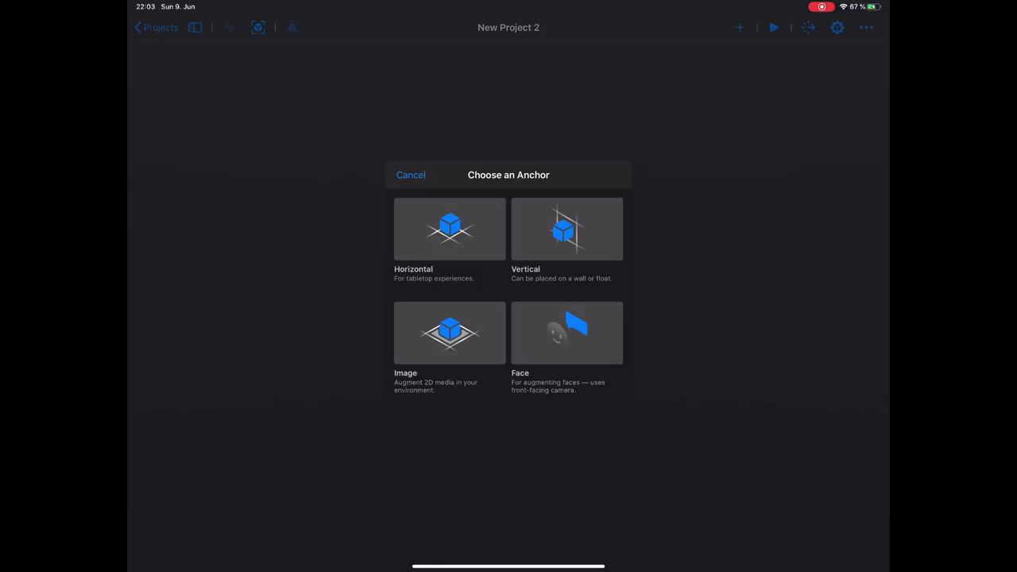
- Choose the Horizontal anchor for New Project 2's scene
click(449, 229)
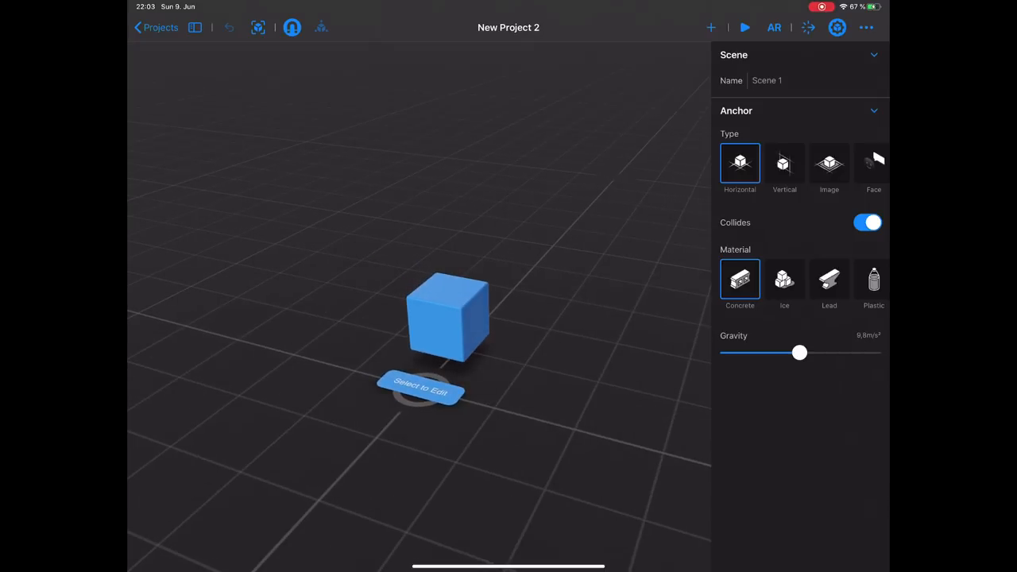
- Try Plastic, Brass, gold and Glossy Paint finishes on the blue cube
click(445, 318)
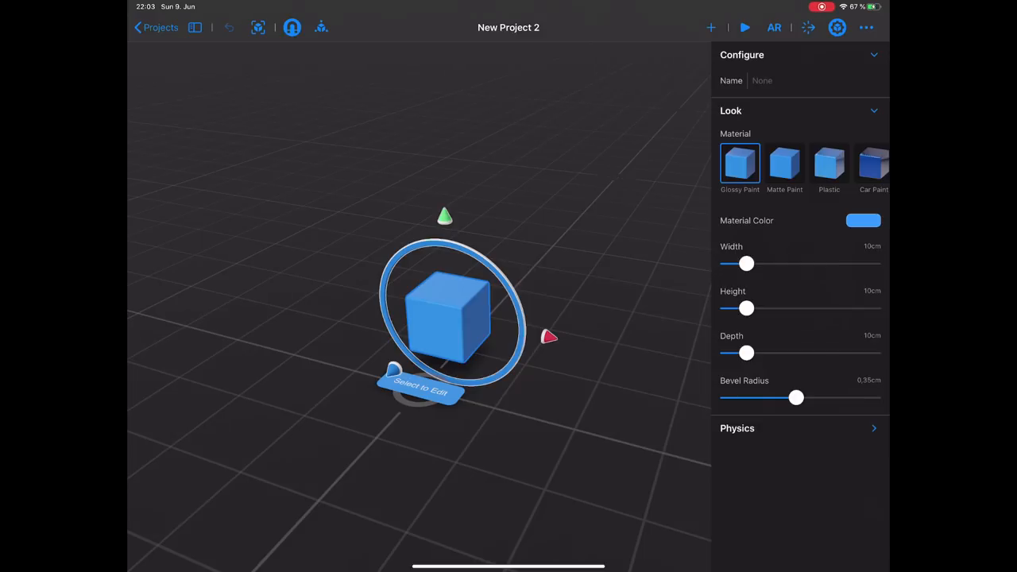
click(829, 163)
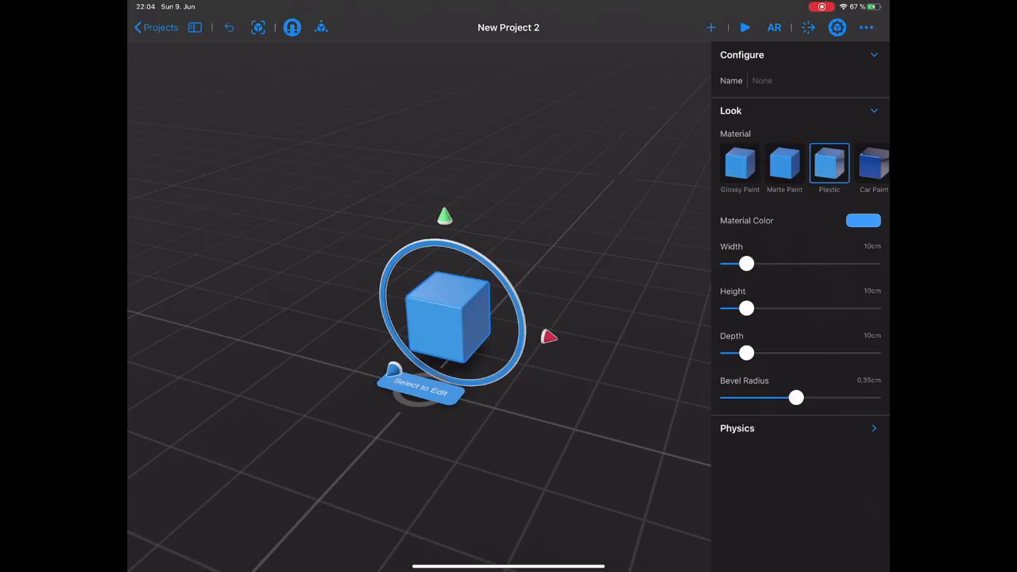
click(874, 165)
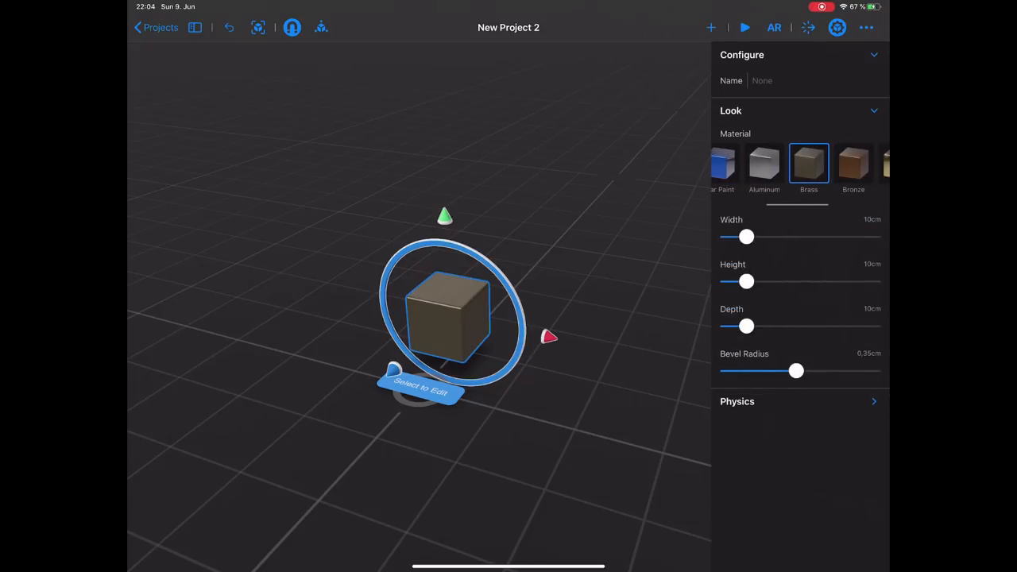
click(836, 164)
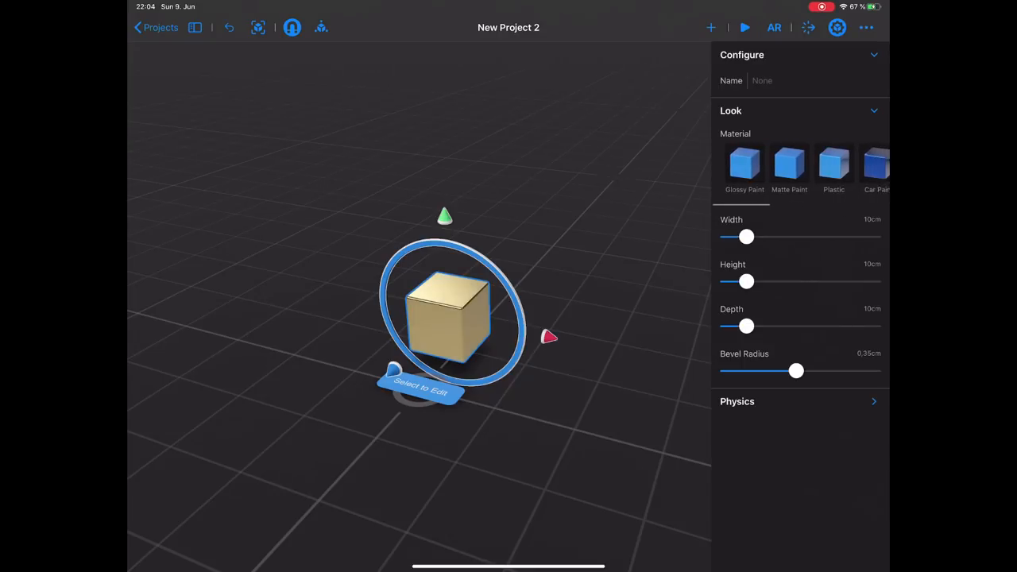
click(740, 165)
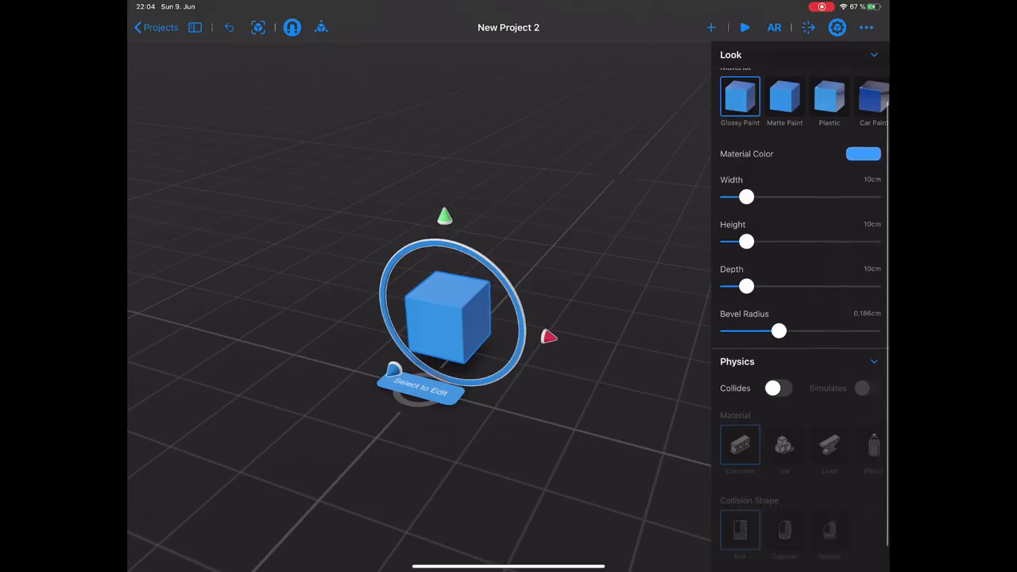
scroll(up, 3)
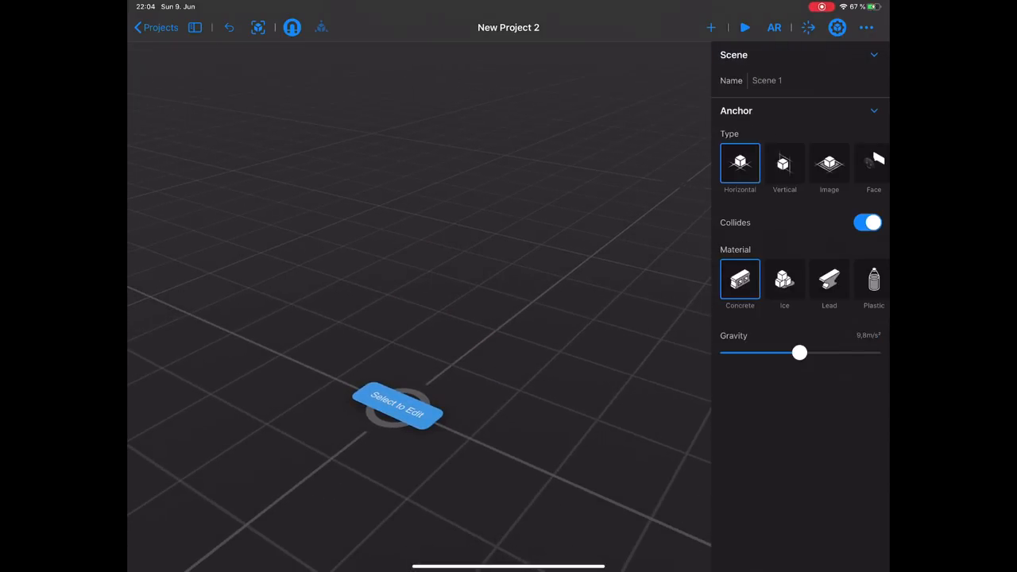
- Open the content library and scroll through its objects
click(710, 27)
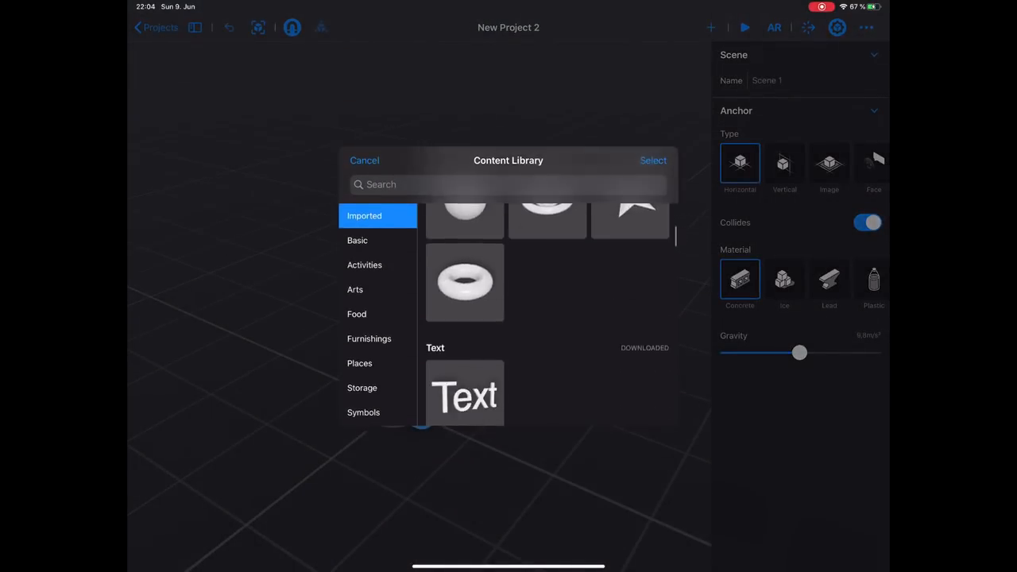
scroll(down, 3)
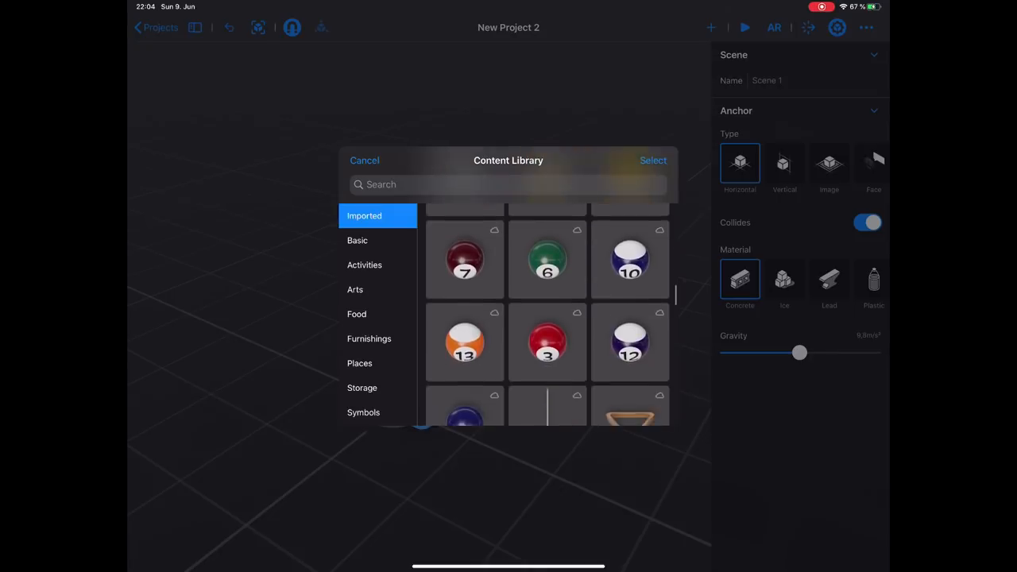
scroll(down, 3)
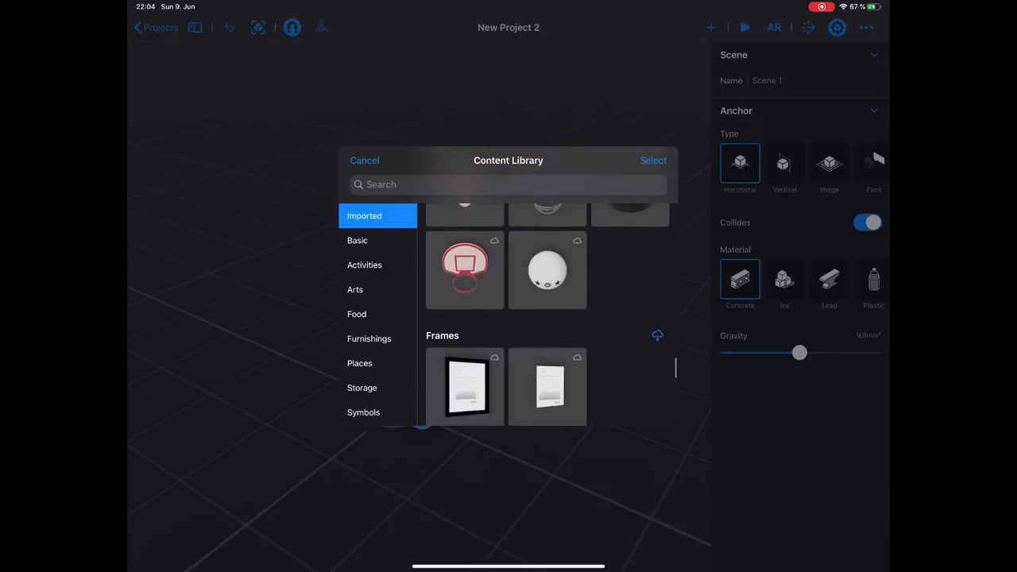
scroll(up, 3)
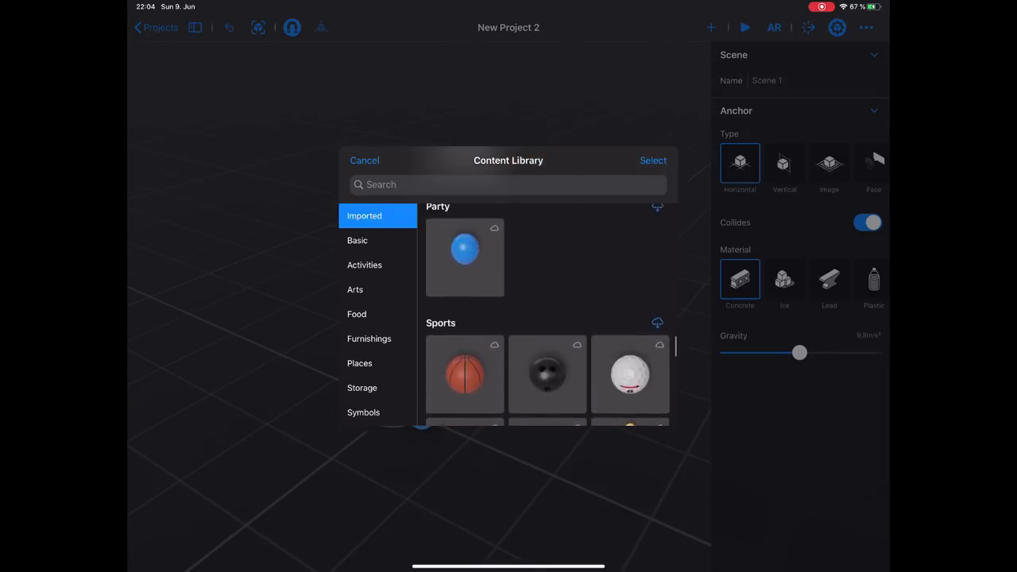
scroll(down, 3)
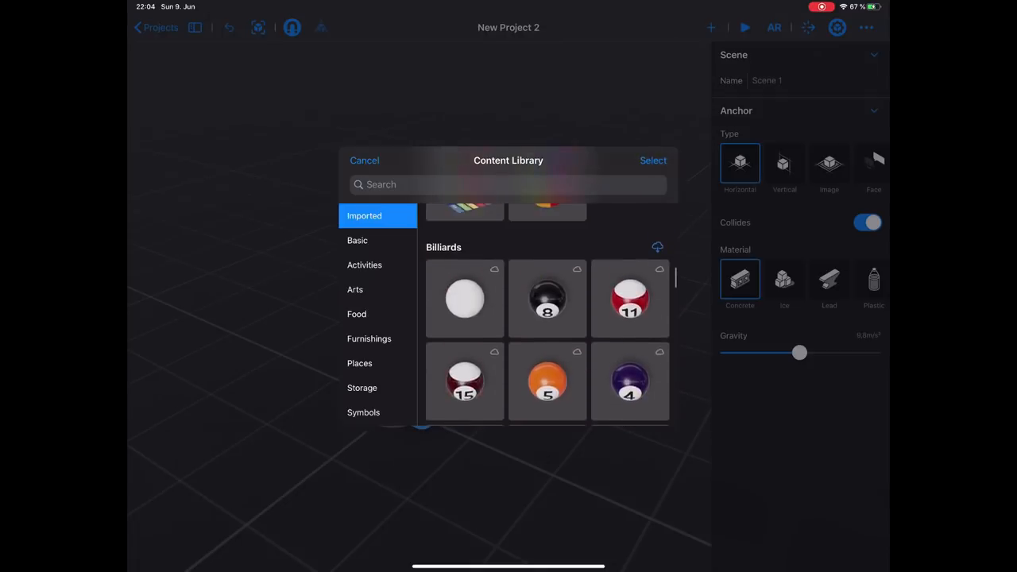
scroll(down, 3)
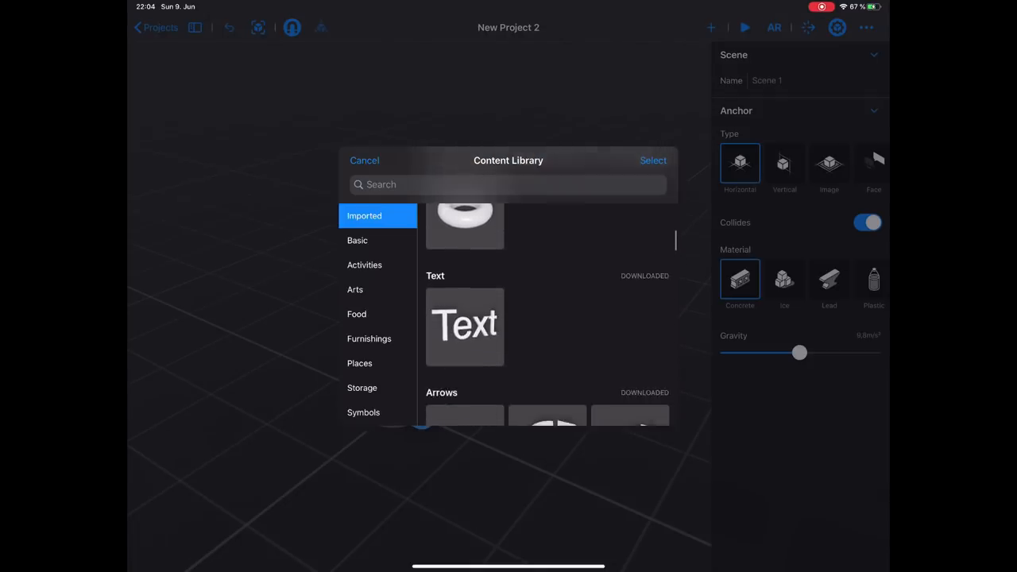
scroll(down, 3)
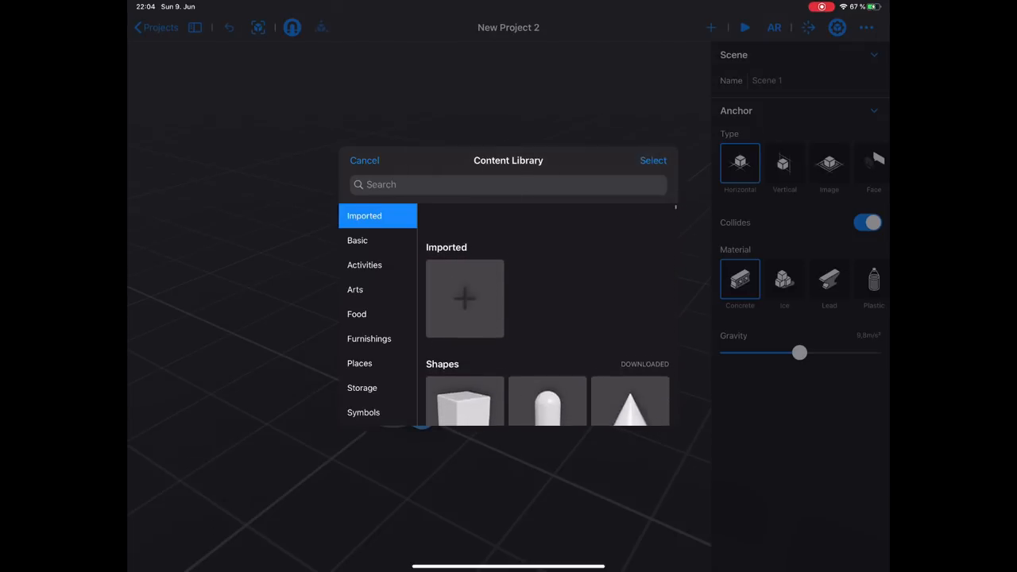
- Cancel importing a file and add the Sphere shape instead
click(464, 298)
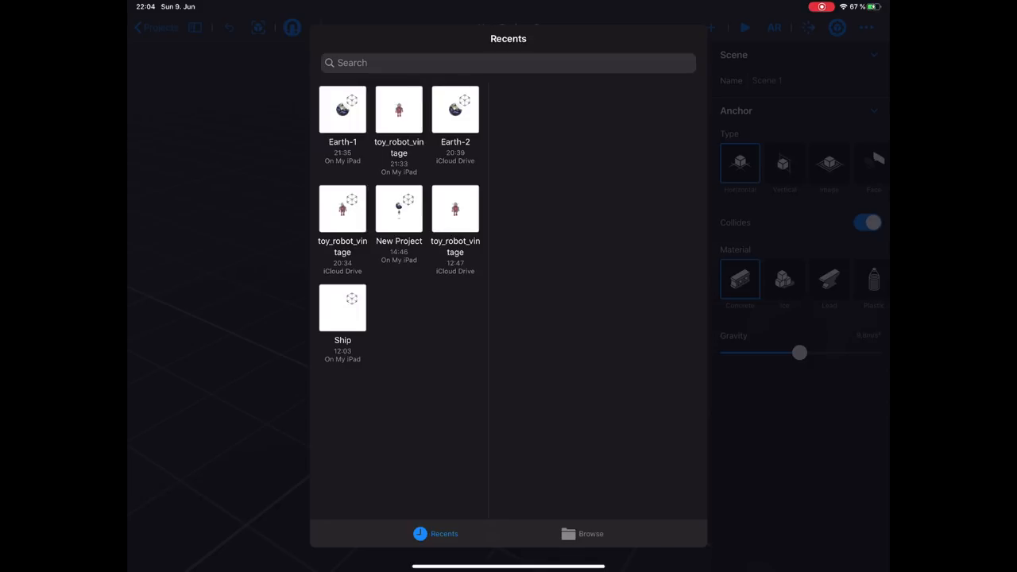
click(399, 211)
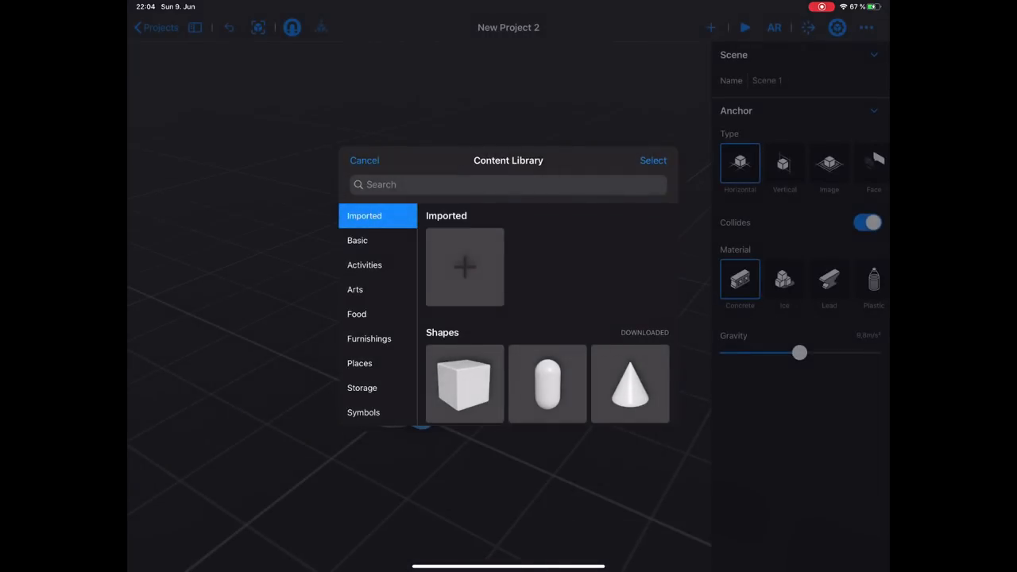
scroll(down, 3)
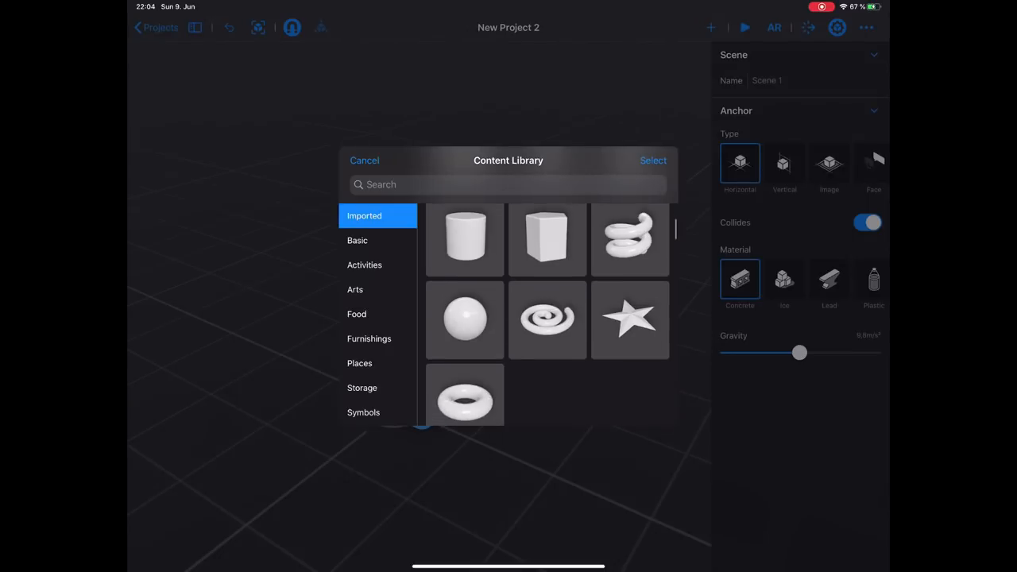
click(465, 320)
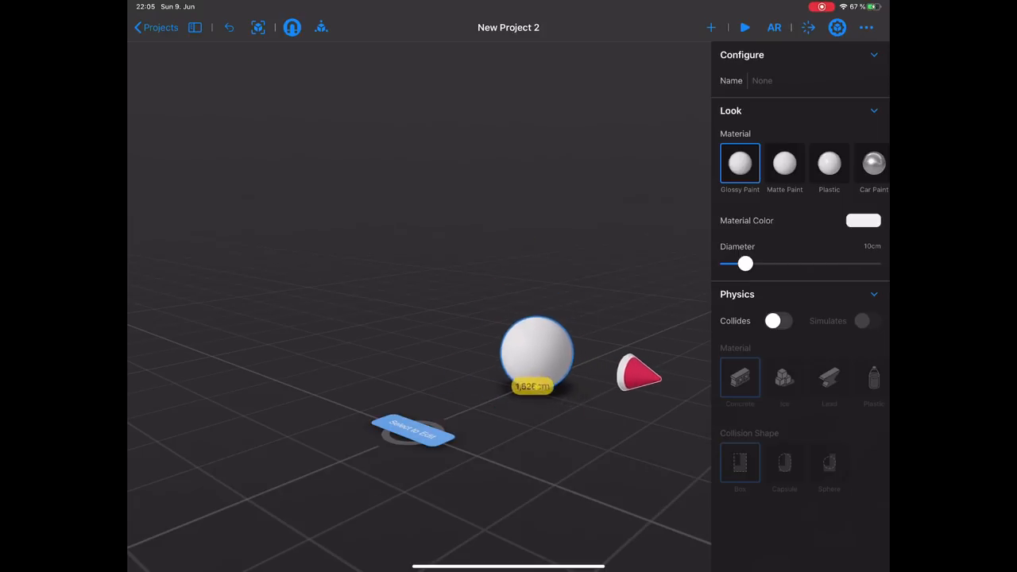
- Scale the sphere up to a much larger size and select it
drag(536, 353, 548, 354)
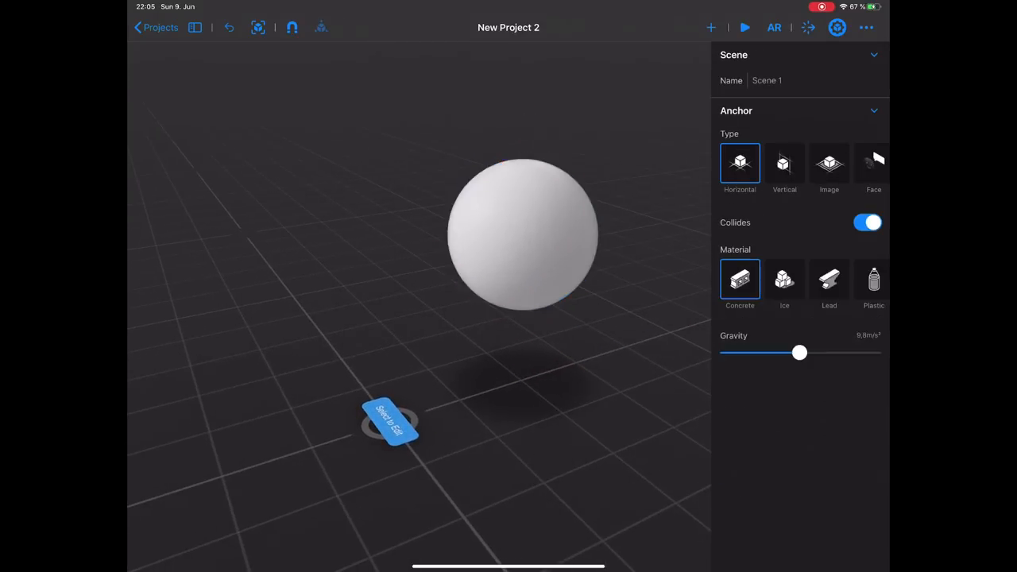
click(523, 235)
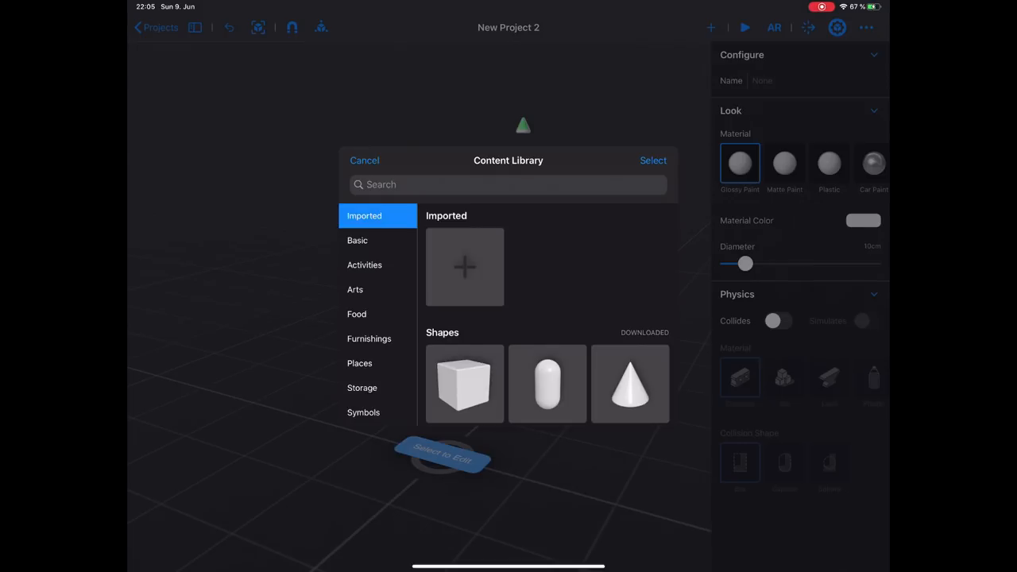
- Put the imported Earth.usdz model in place of the white sphere and select it
click(464, 267)
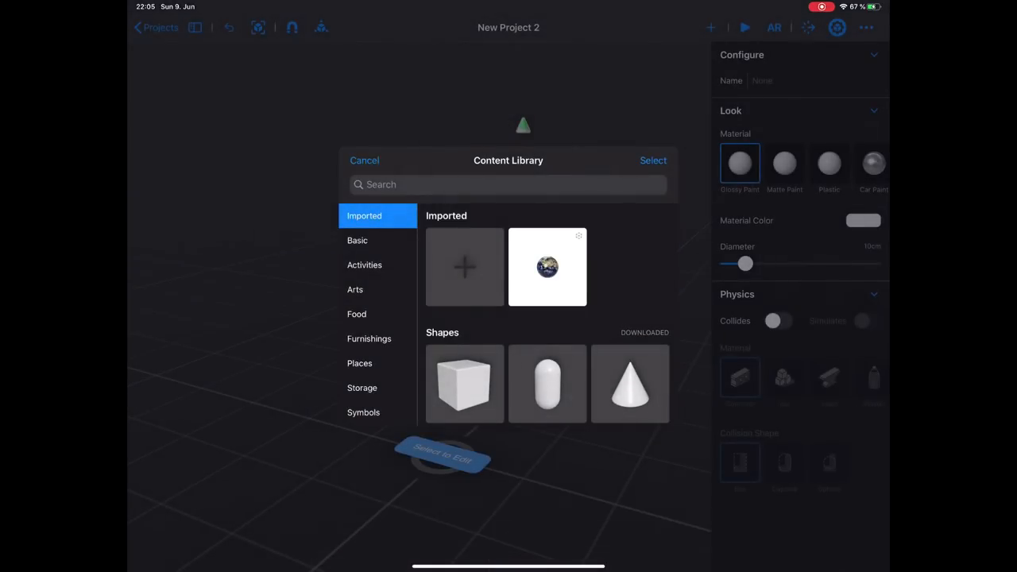
click(547, 266)
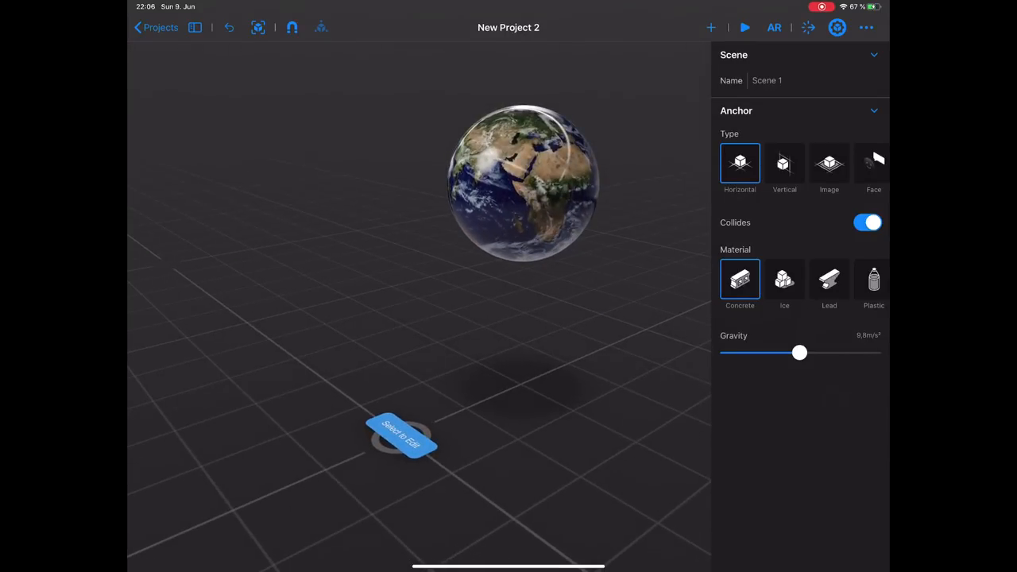
click(523, 183)
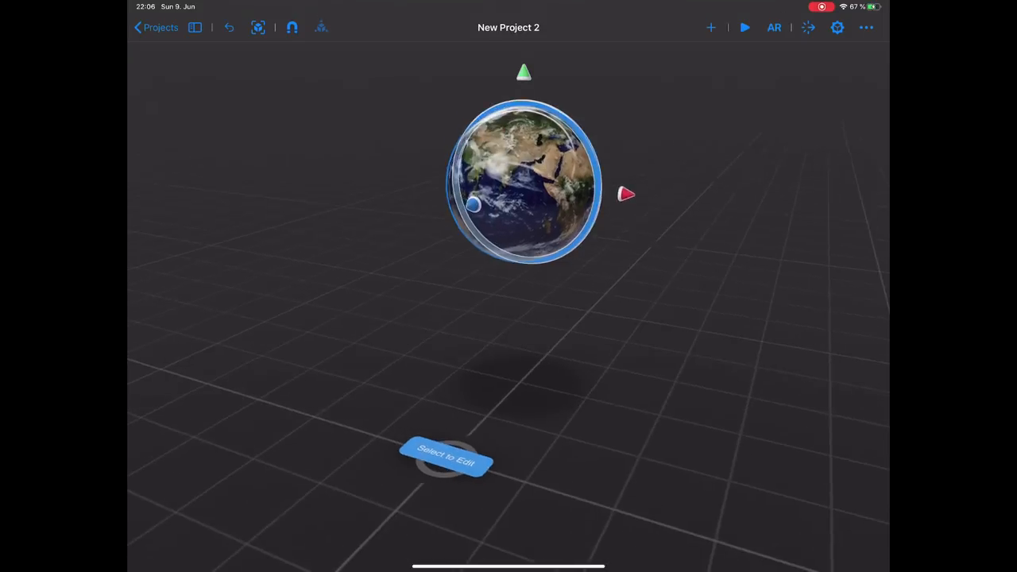
- Open the Behaviours panel and add a Custom behaviour from the Add Behaviour list
click(808, 27)
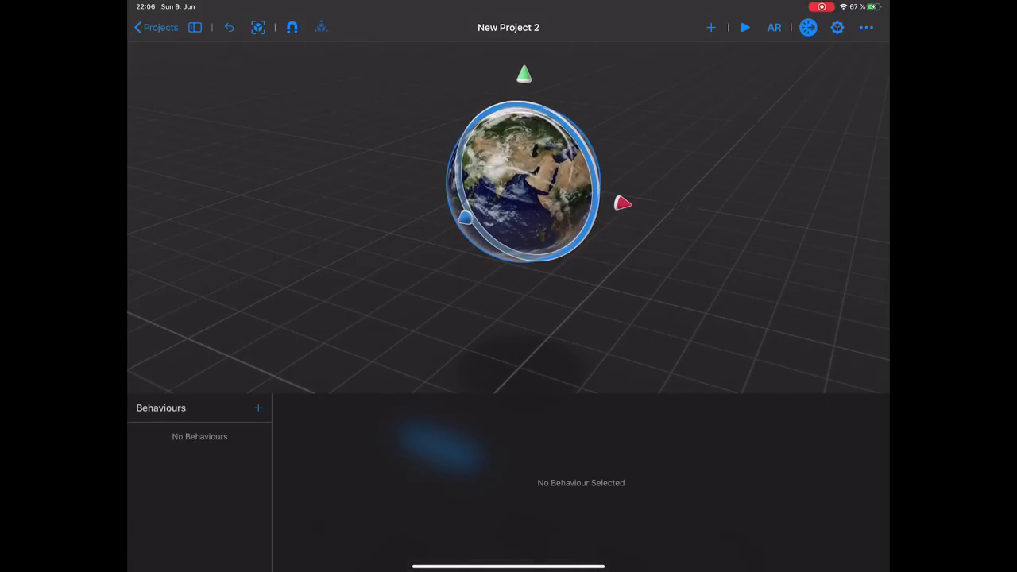
click(258, 408)
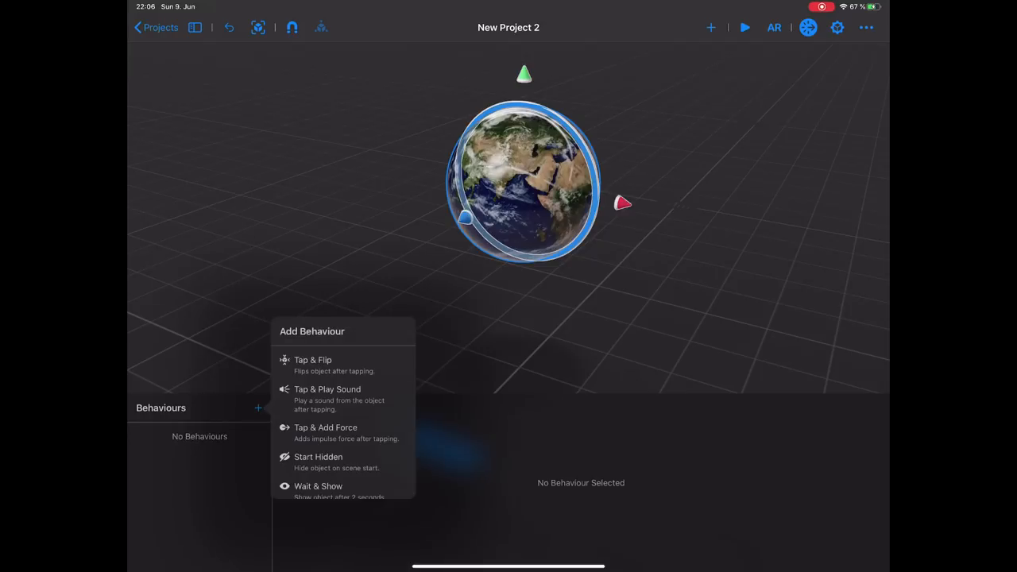
scroll(down, 3)
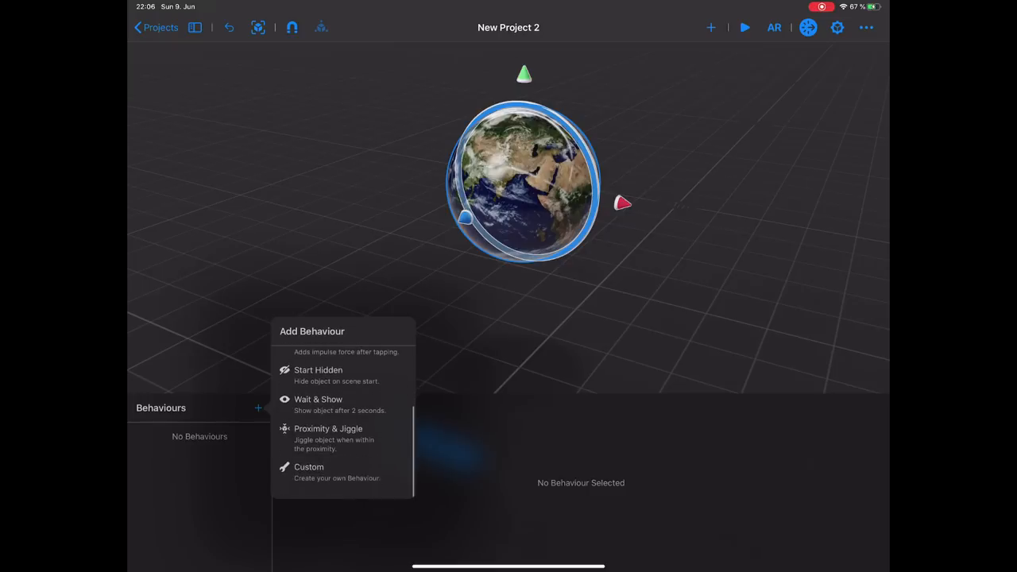
scroll(up, 3)
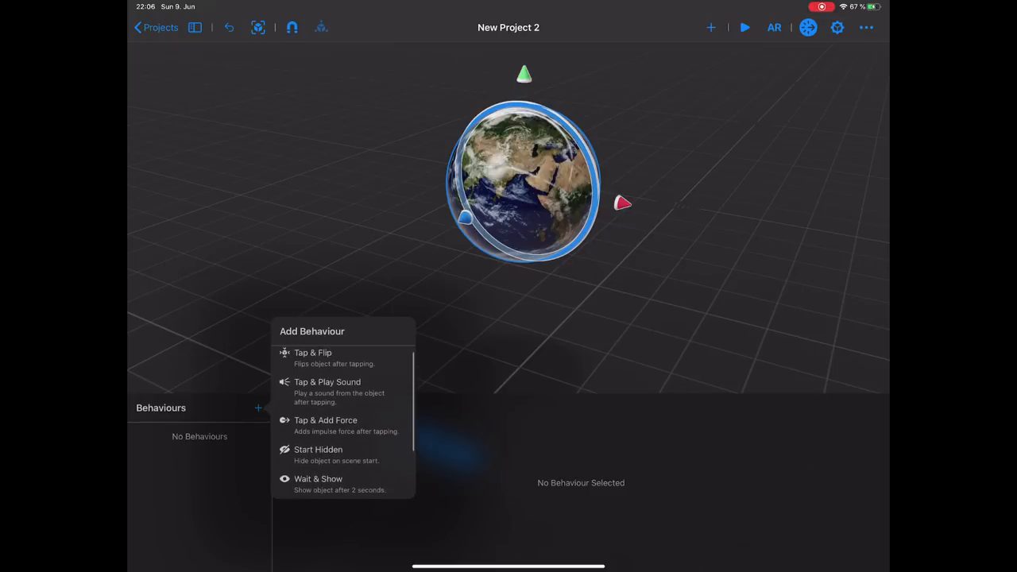
scroll(down, 3)
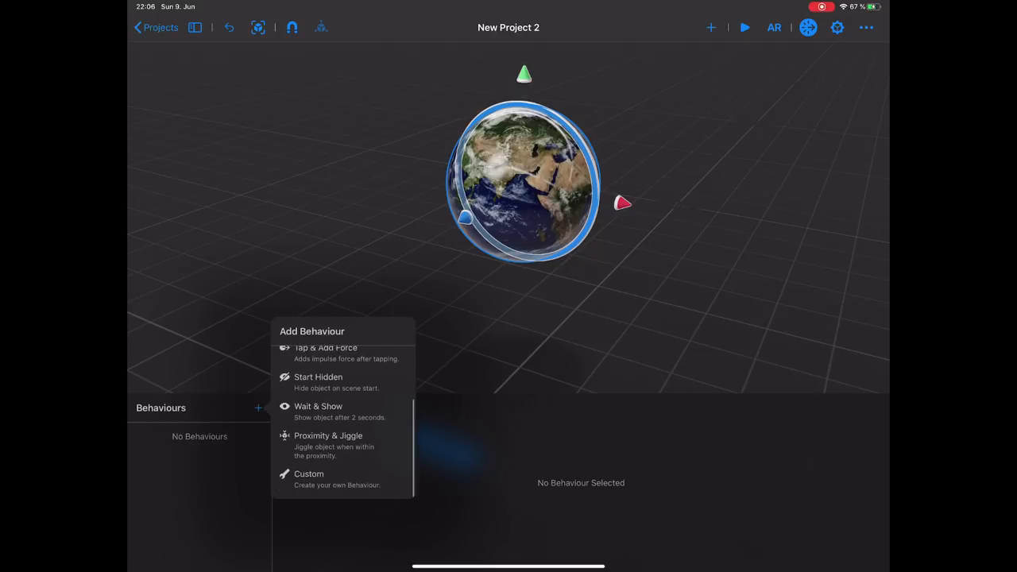
click(308, 474)
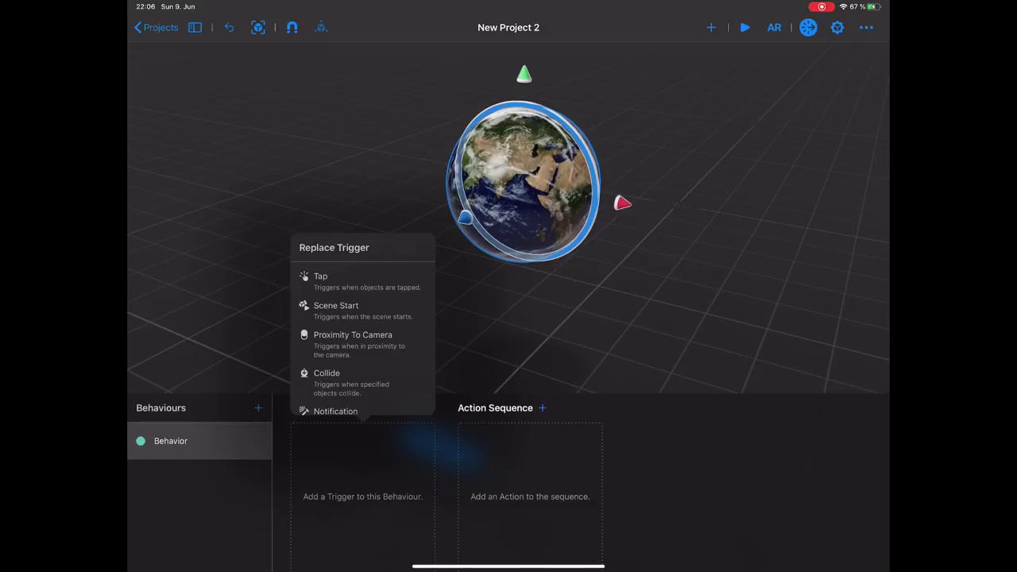
- Give the behaviour a Tap trigger and a Spin action, choosing its affected objects
click(320, 276)
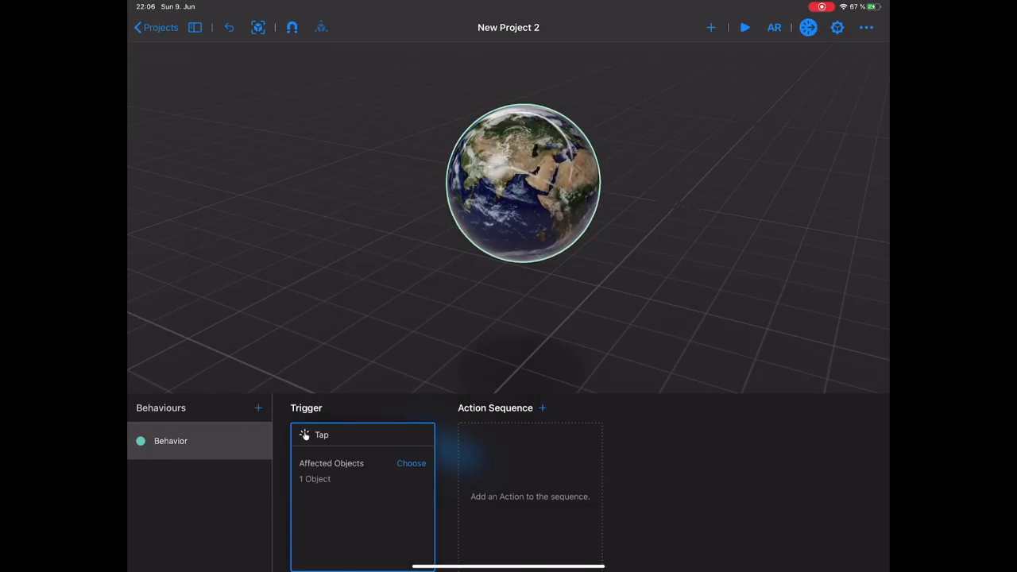
click(543, 408)
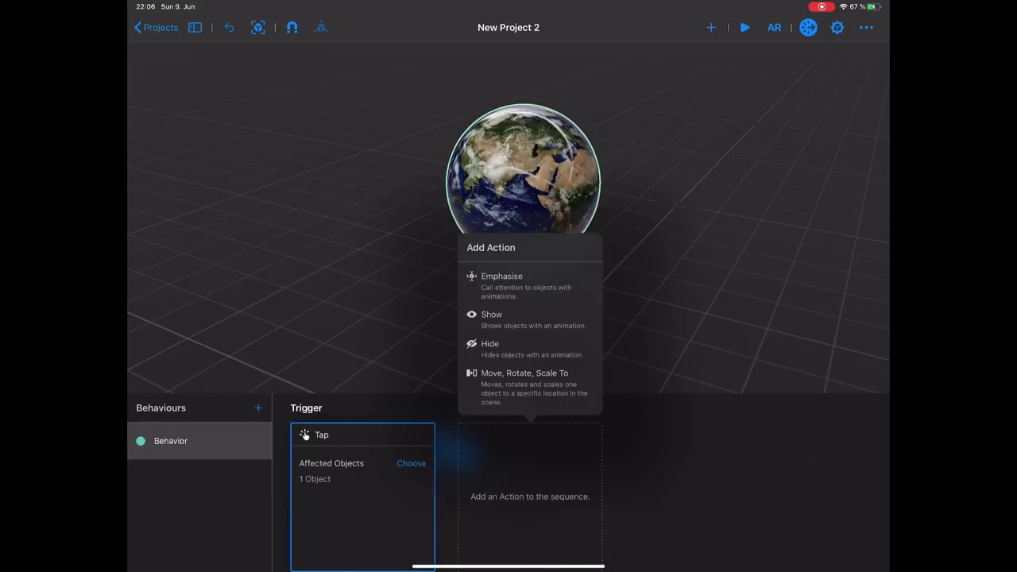
scroll(down, 3)
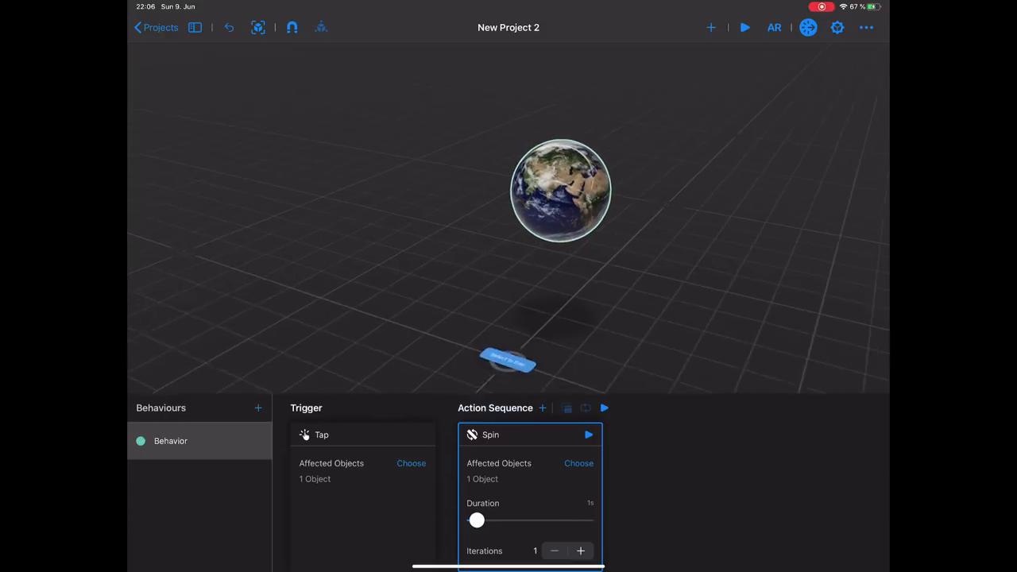
click(579, 464)
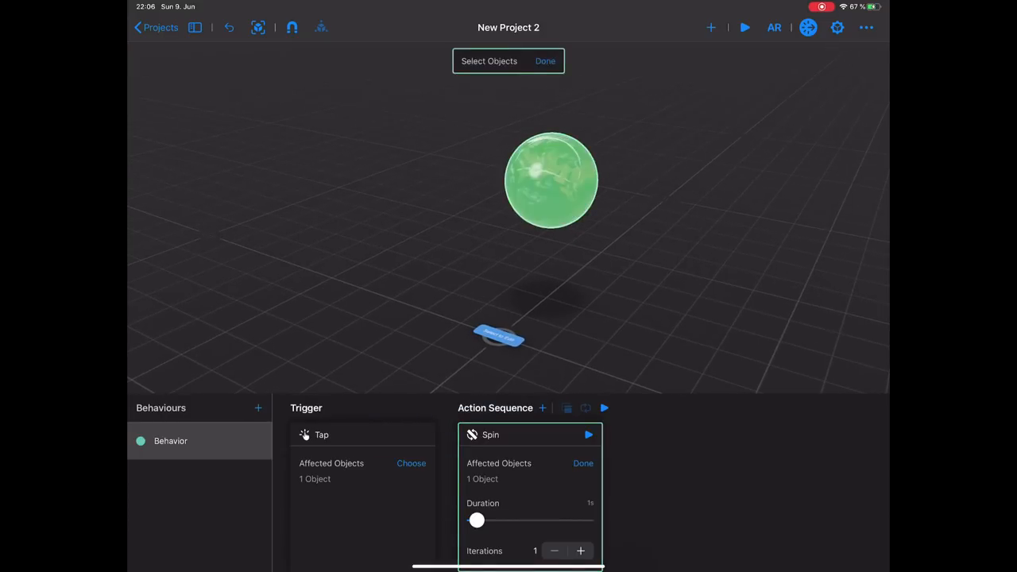
click(498, 335)
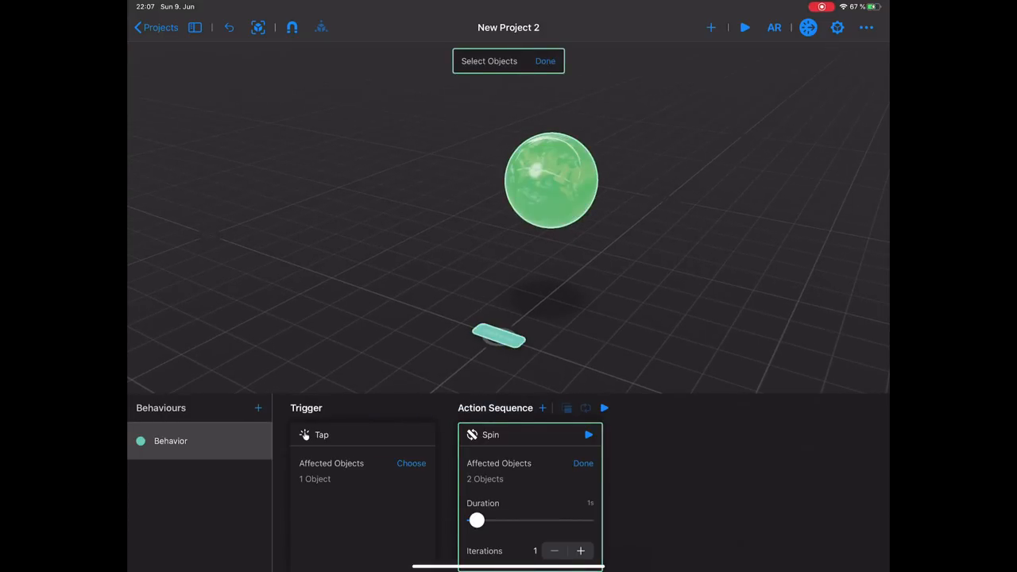
click(498, 336)
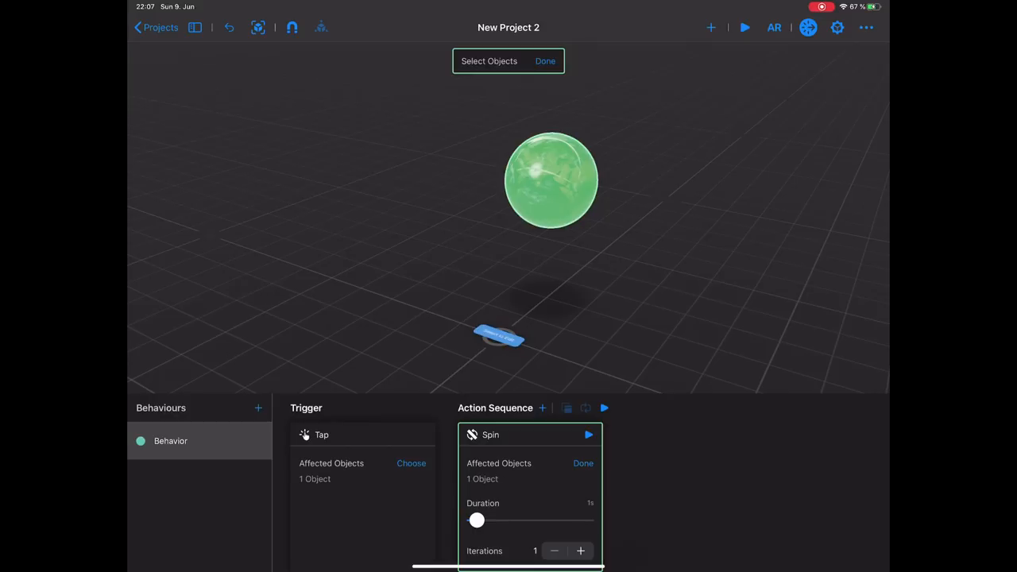
click(545, 60)
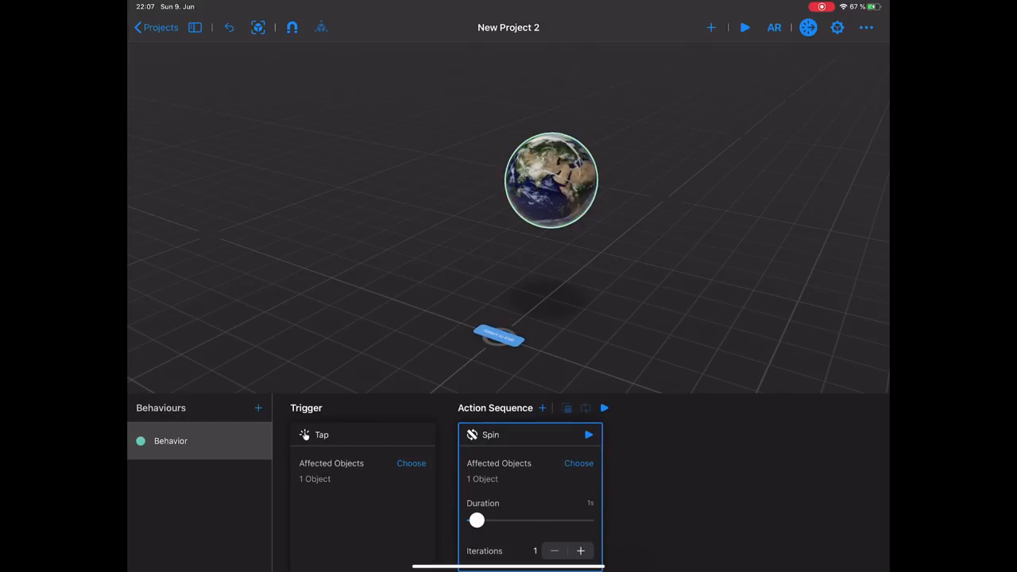
- Lengthen the spin to about 14.7 seconds, then preview and stop it
drag(477, 520, 497, 520)
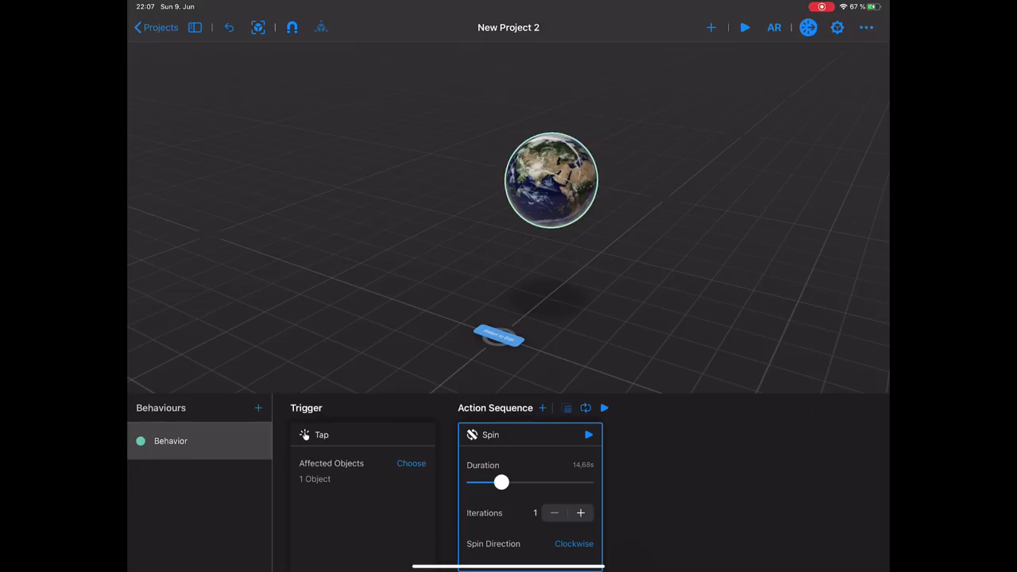
click(589, 435)
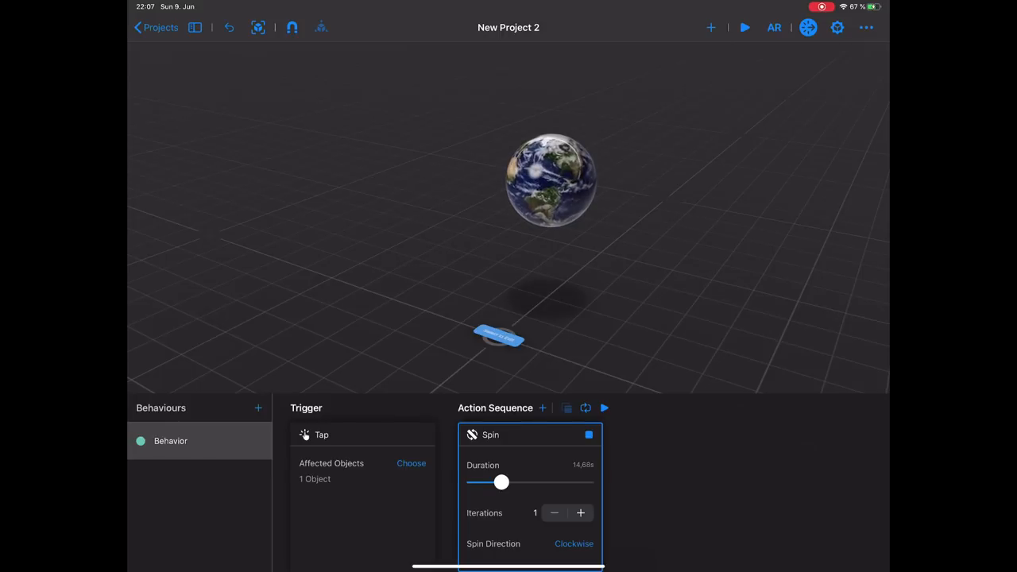
click(588, 435)
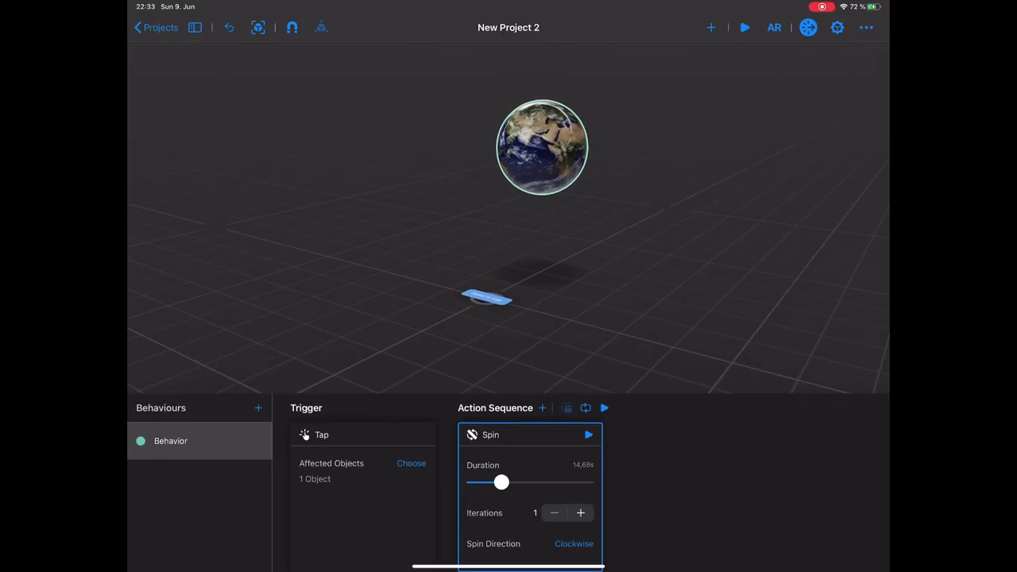
- Open the RoboMan project, select the robot and show its behaviours
click(160, 27)
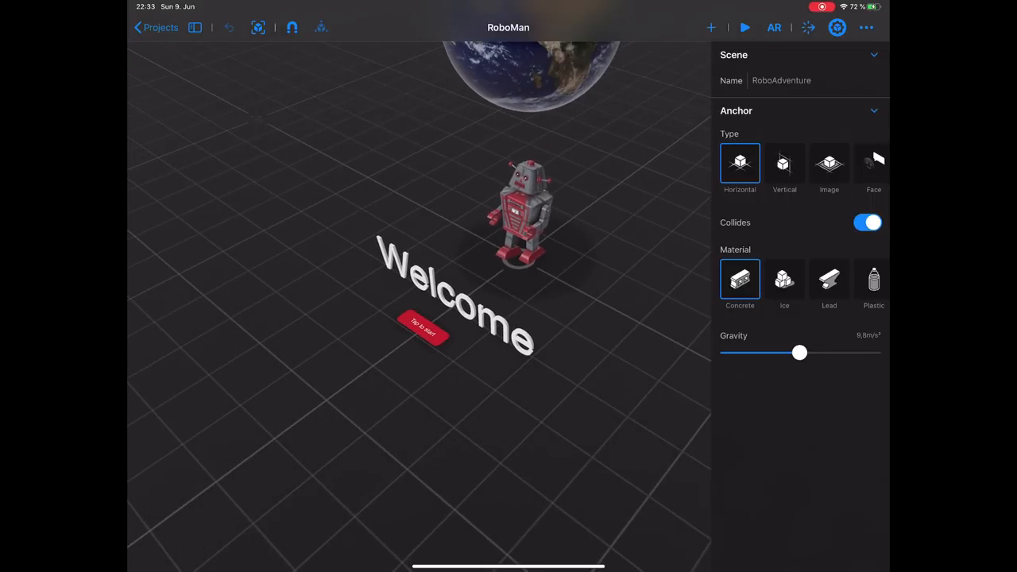
click(524, 211)
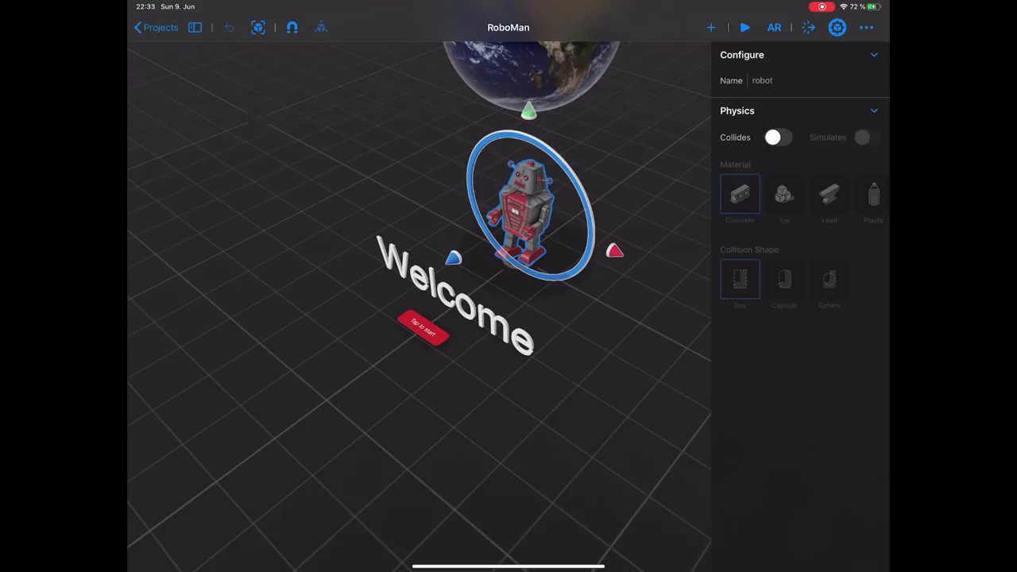
click(809, 27)
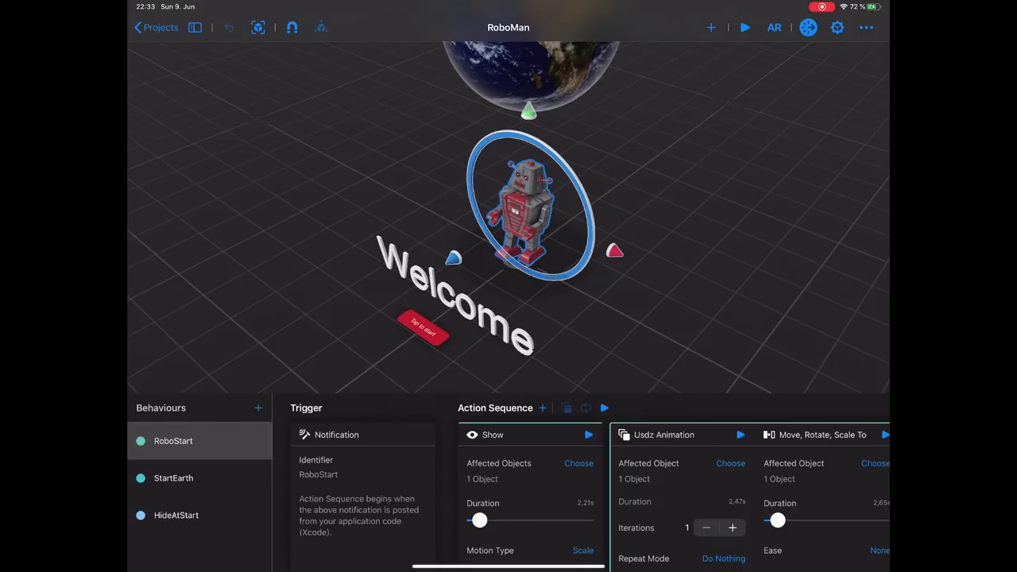
scroll(left, 3)
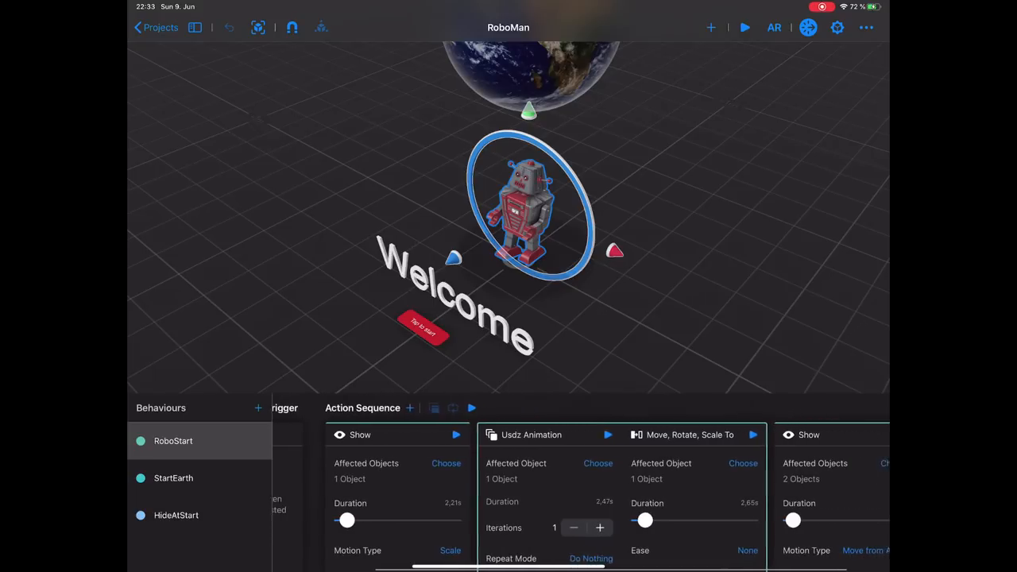
scroll(left, 3)
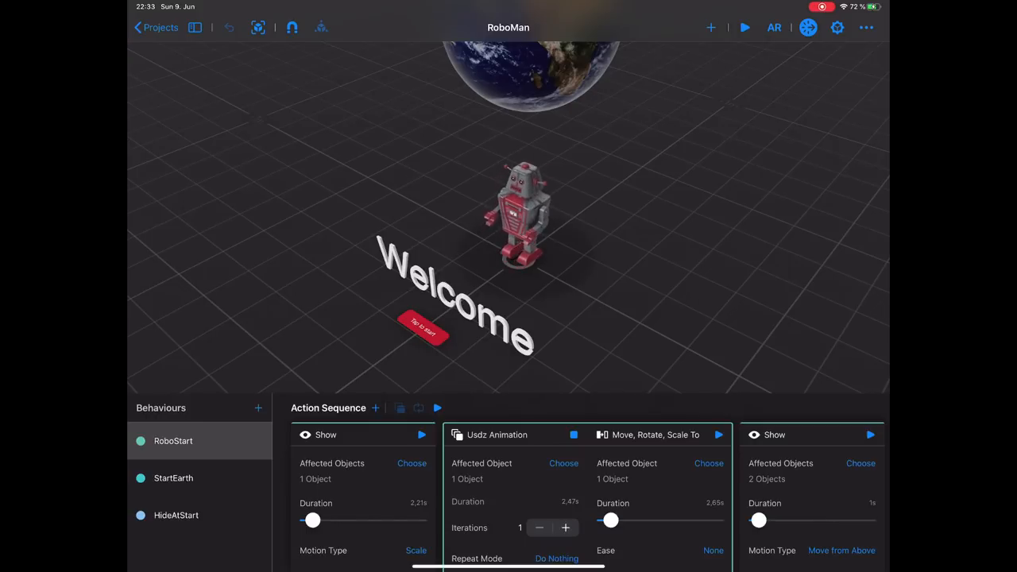
- Preview the robot's walk animation and inspect the Move, Rotate, Scale To target
click(525, 214)
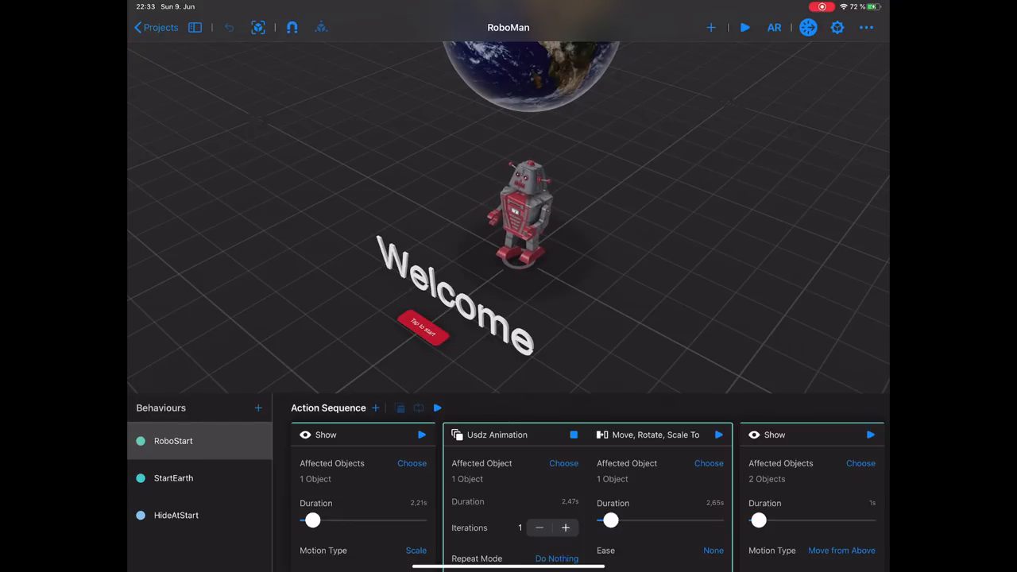
click(525, 211)
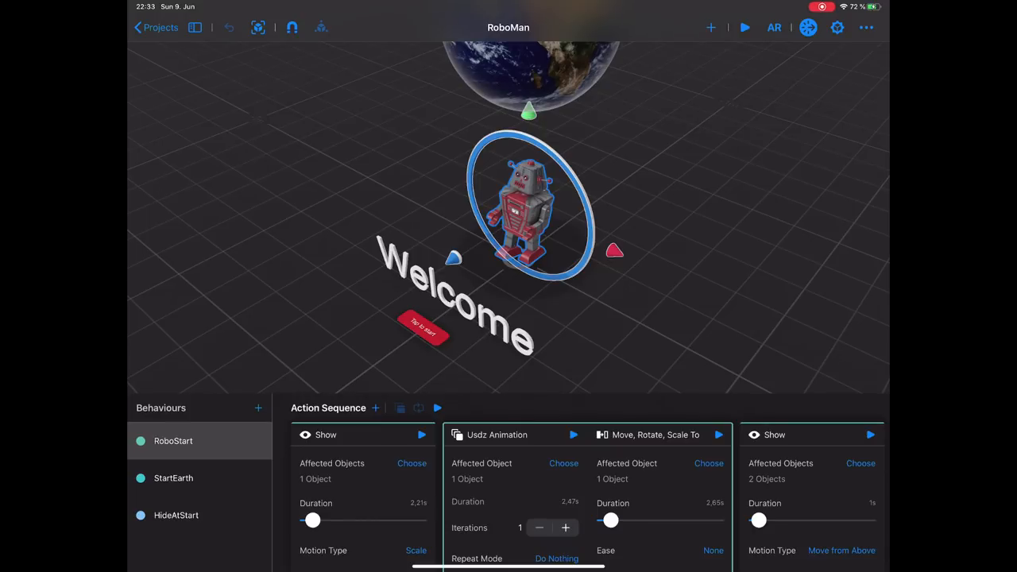
click(374, 408)
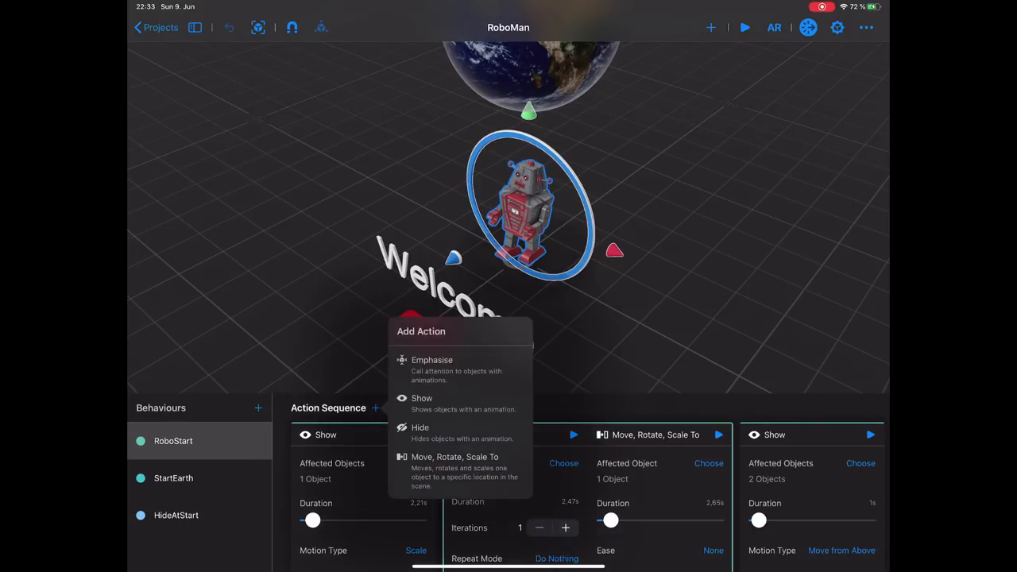
scroll(down, 3)
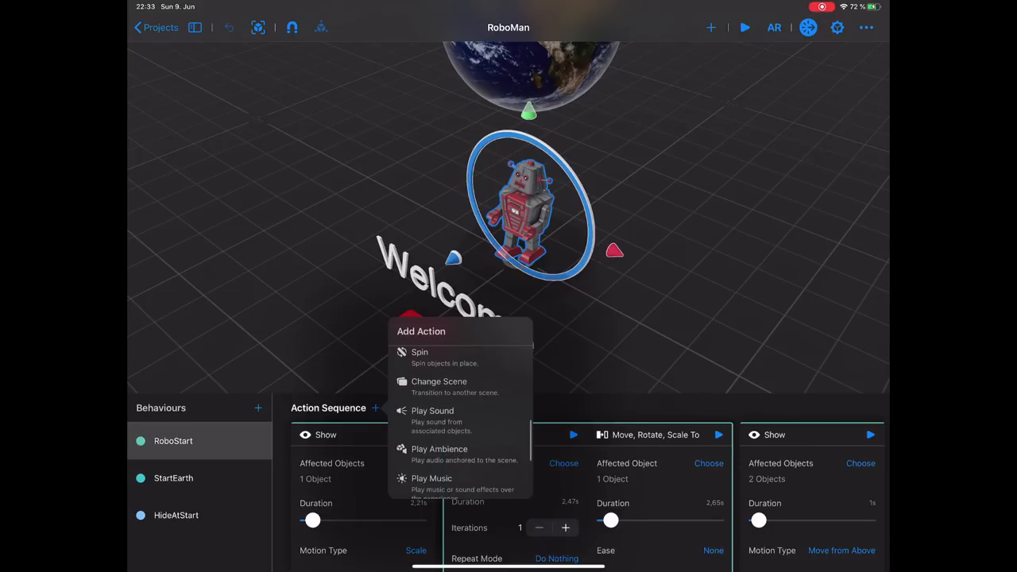
scroll(down, 3)
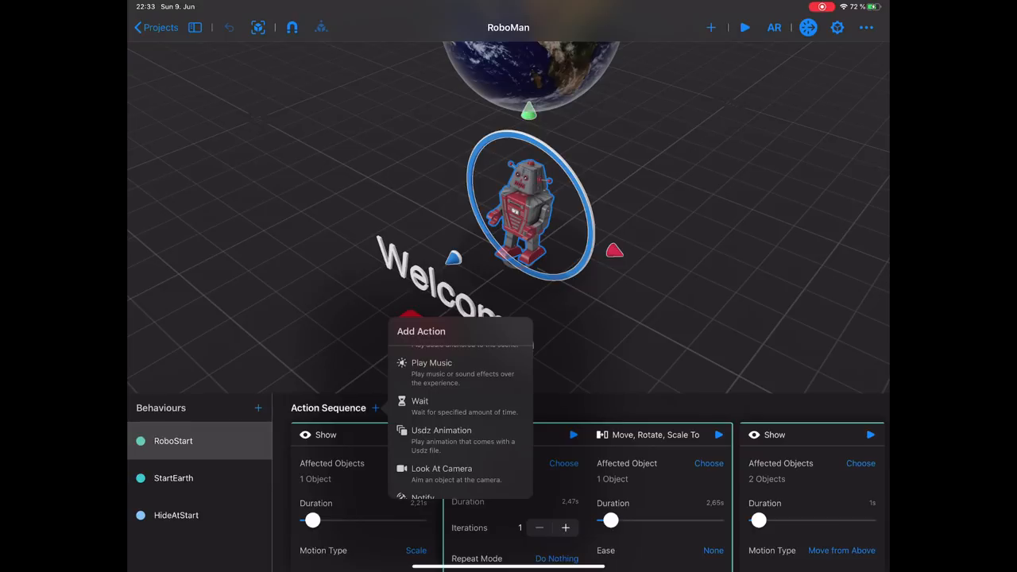
click(442, 430)
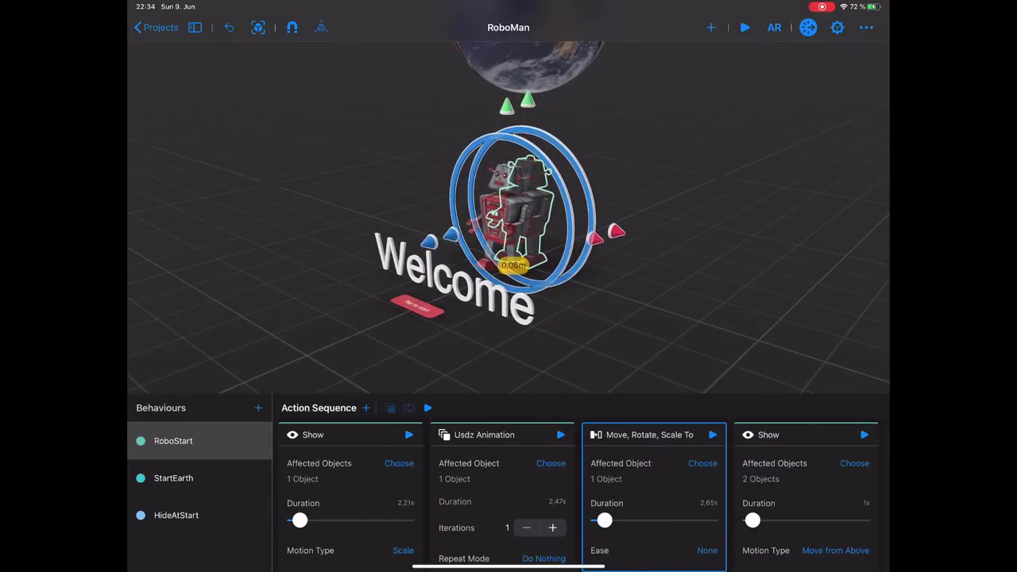
- Preview the Move, Rotate, Scale To step twice, checking the robot's target position
click(713, 434)
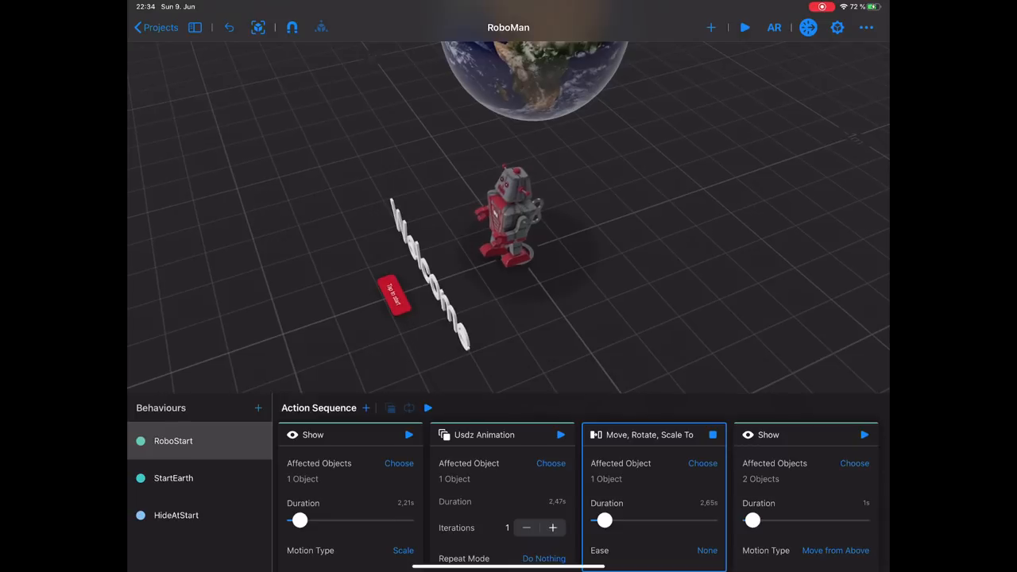
click(509, 214)
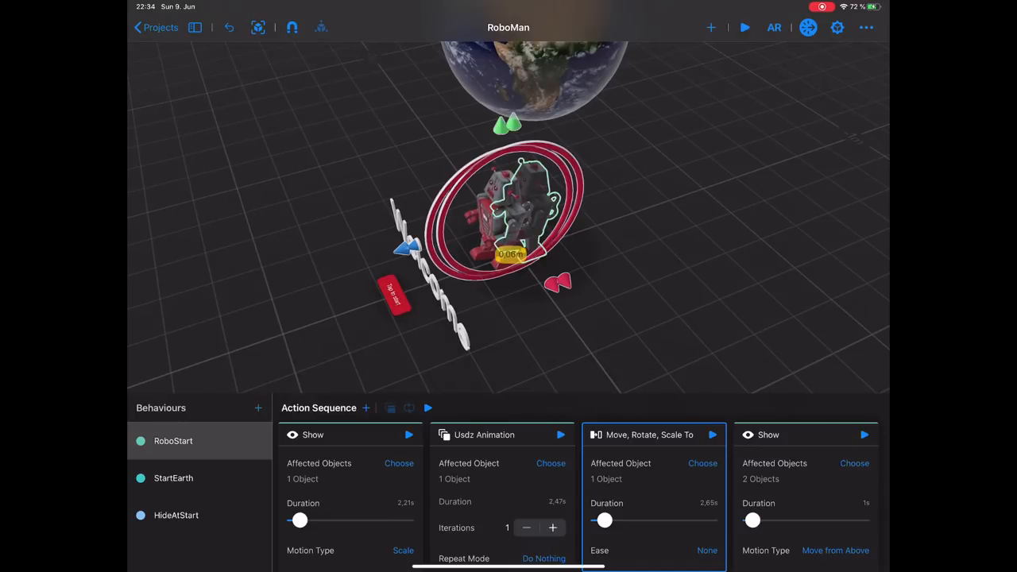
click(713, 435)
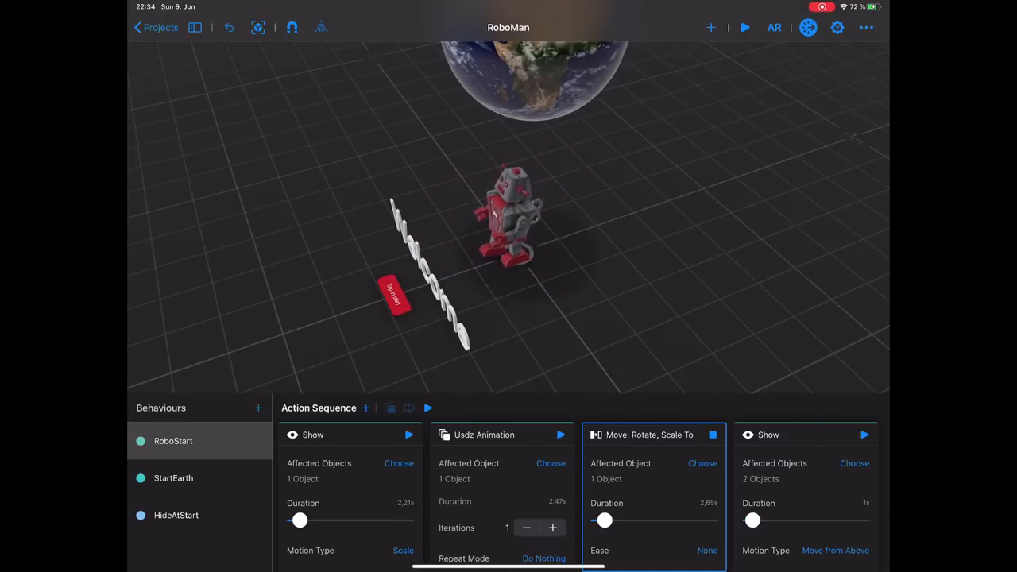
click(513, 214)
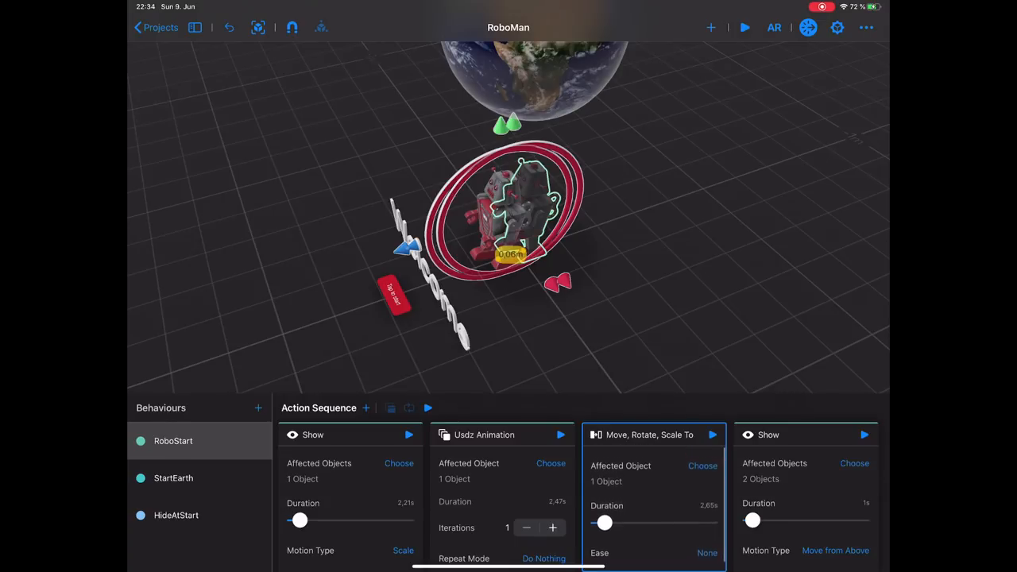
- Preview the walk and move steps, then play and stop the whole RoboStart sequence
click(560, 435)
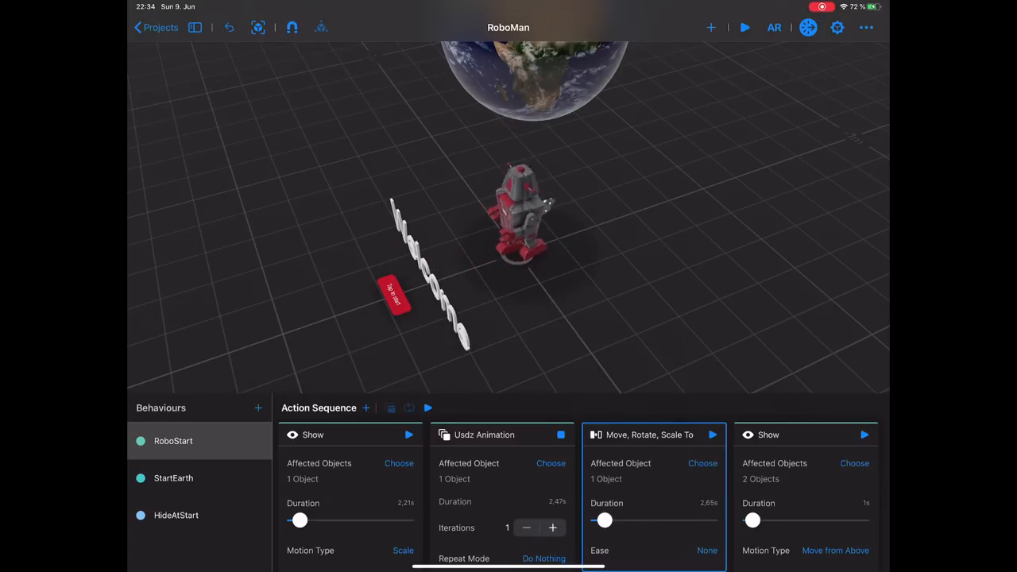
click(713, 435)
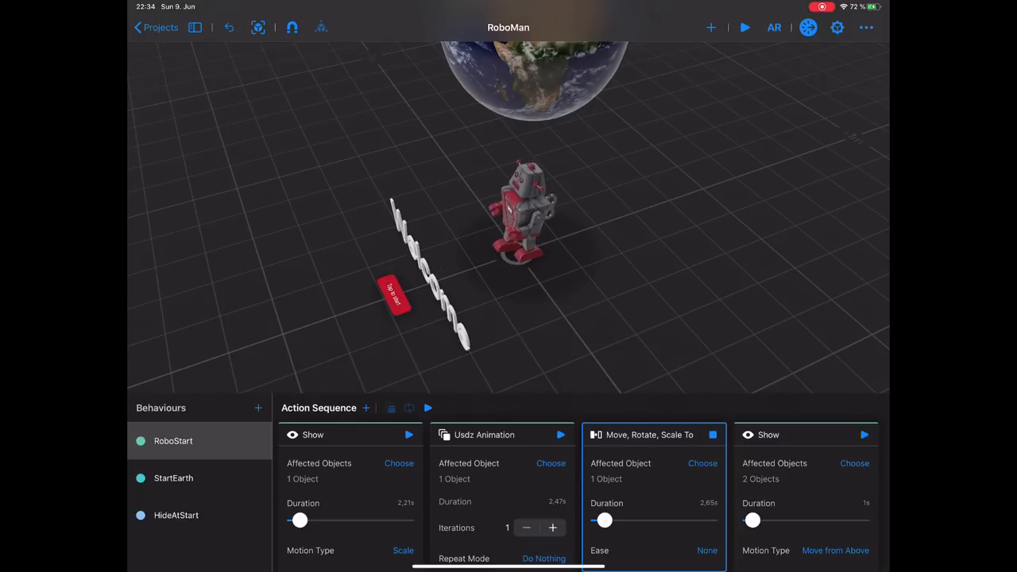
click(529, 214)
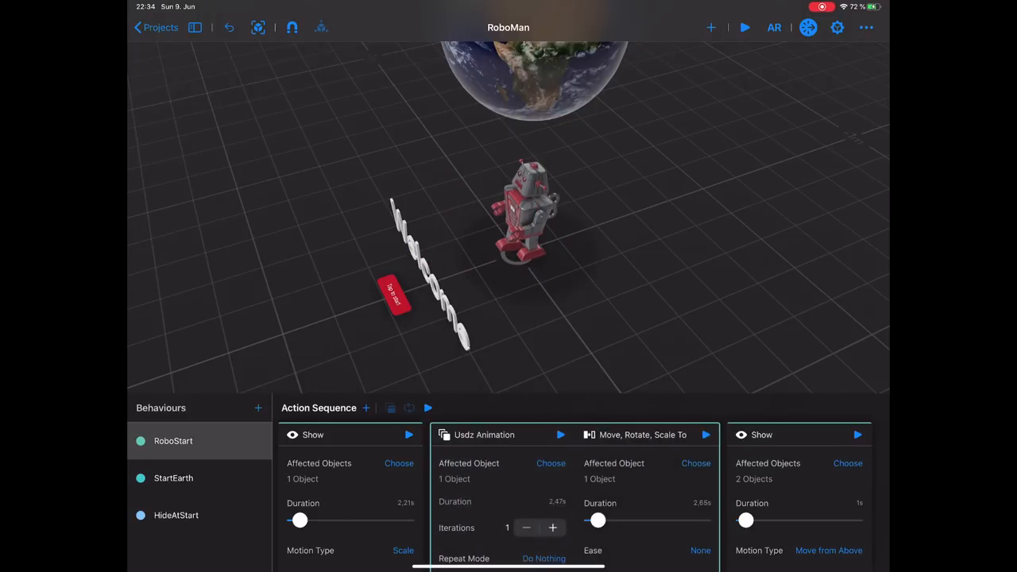
click(427, 408)
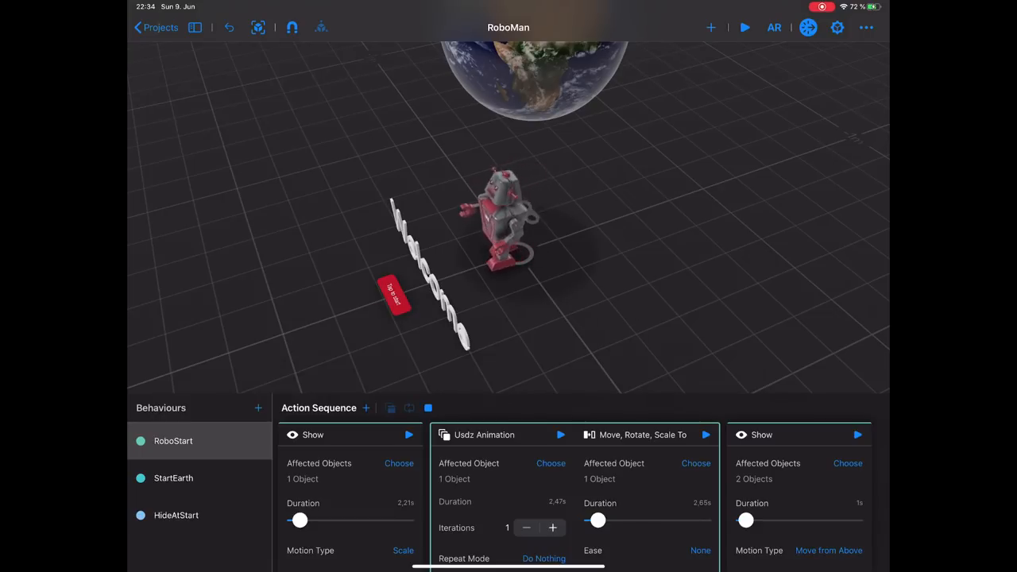
click(428, 408)
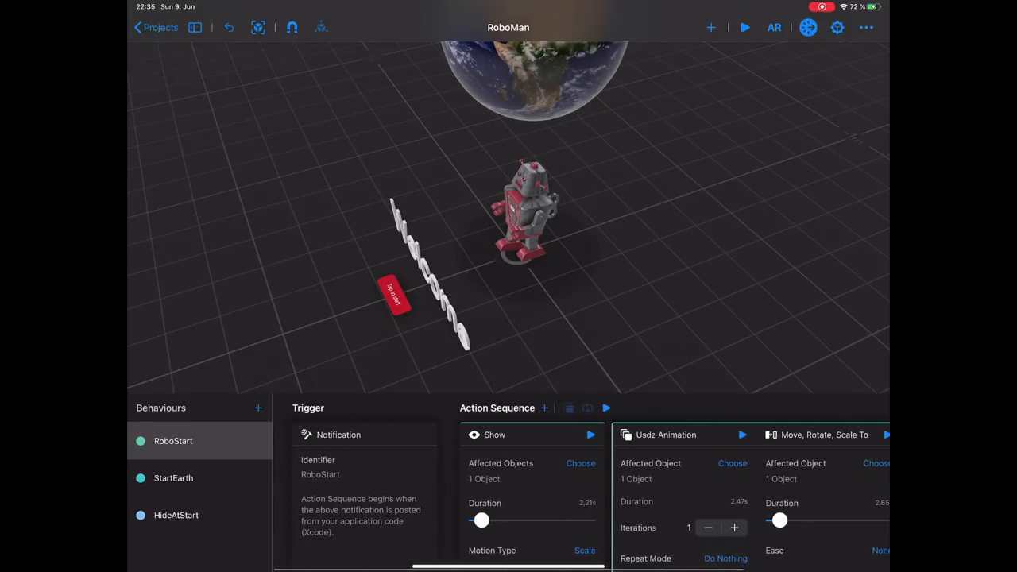
- Show the HideAtStart behaviour with its Scene Start trigger and Hide action
click(591, 435)
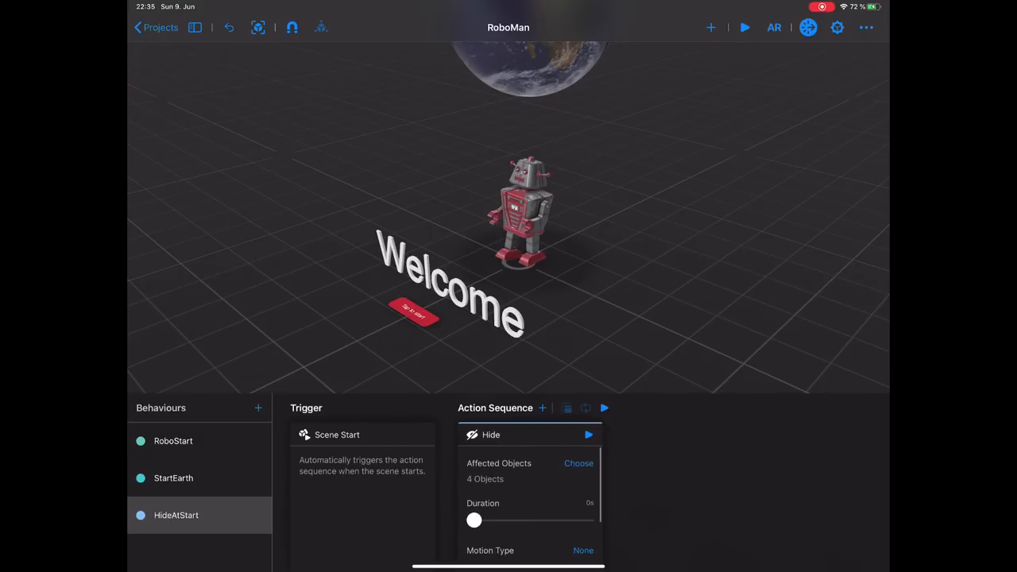
- Set the Hide action to affect the Earth, robot, Welcome text and start button
click(579, 463)
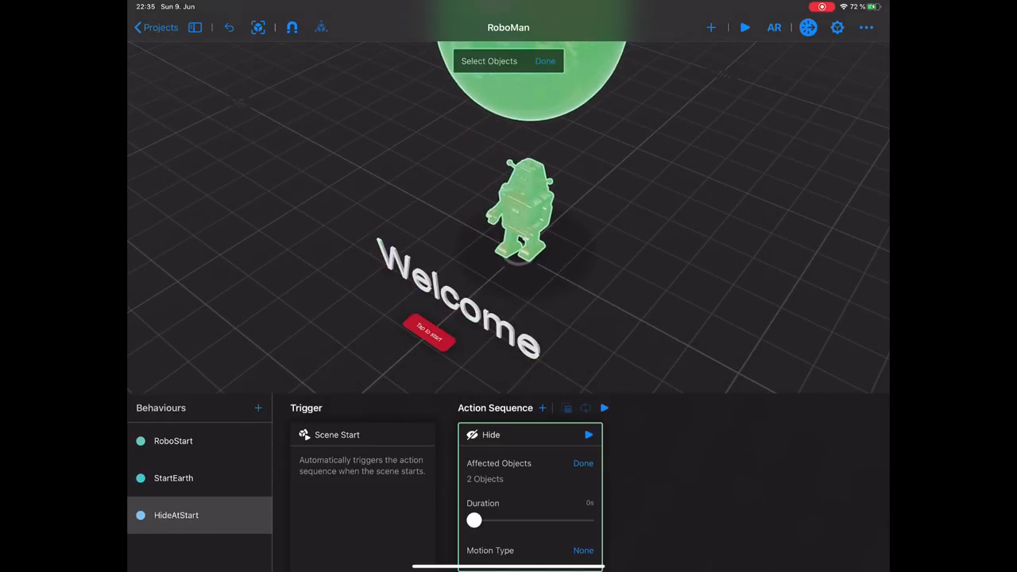
click(523, 211)
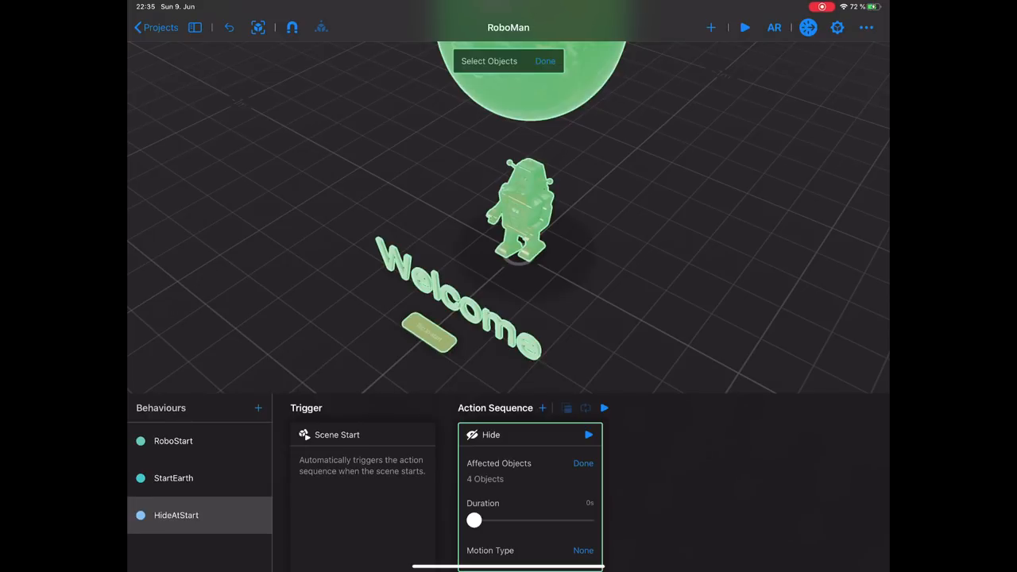
click(545, 61)
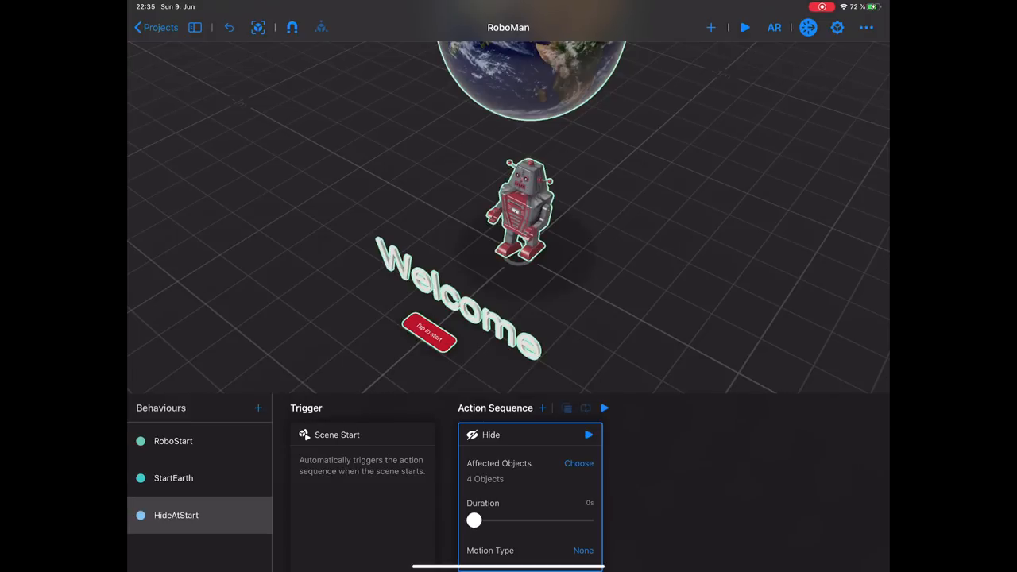
click(173, 478)
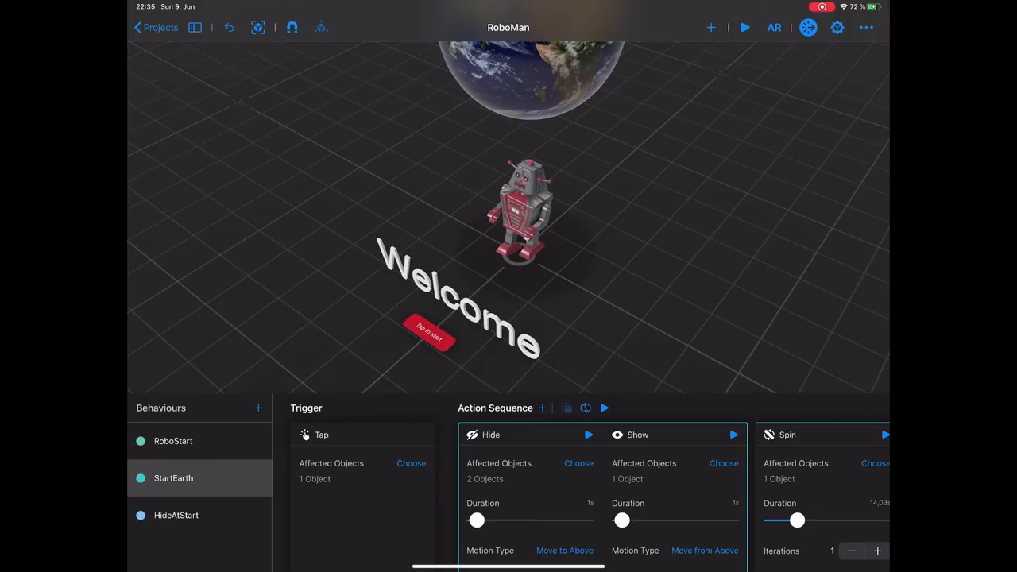
- Select StartEarth's Show action, then play and stop the Earth's Spin preview
click(362, 435)
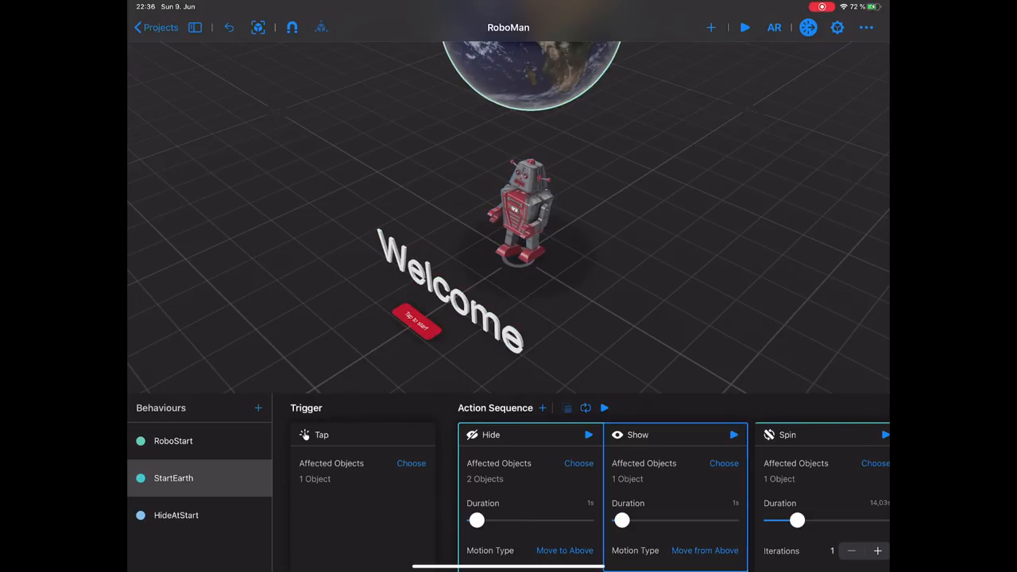
click(734, 435)
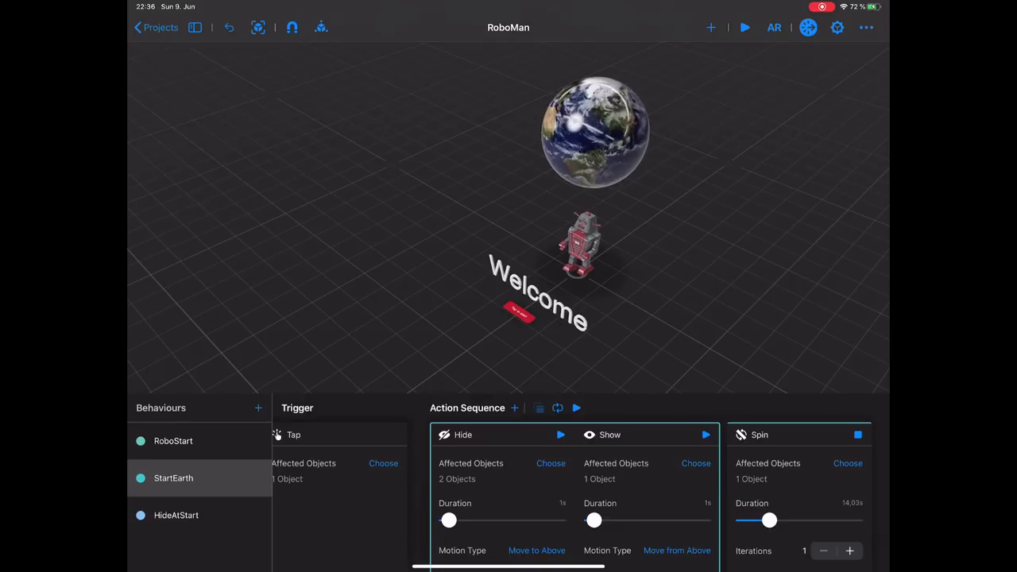
click(174, 441)
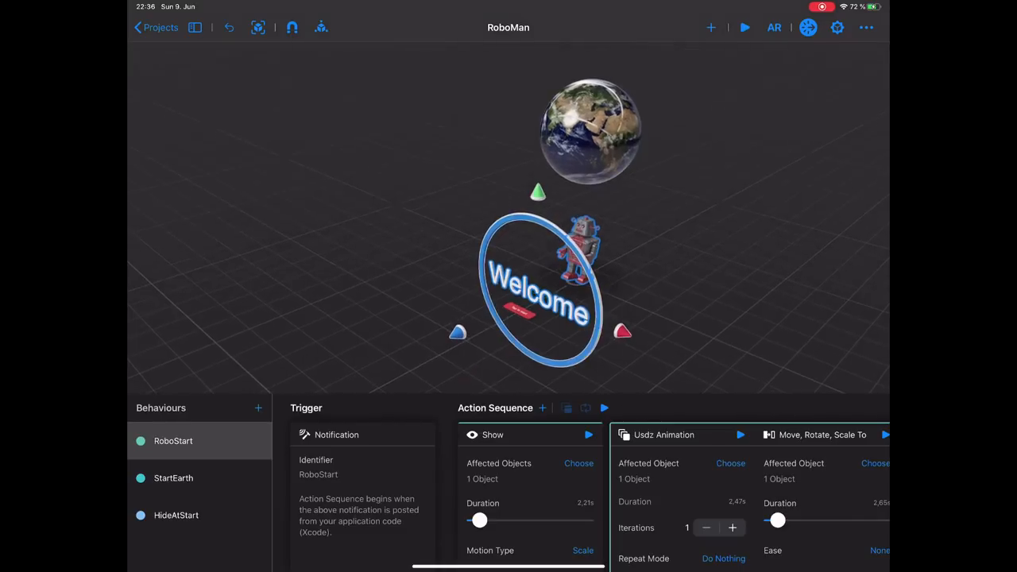
click(258, 407)
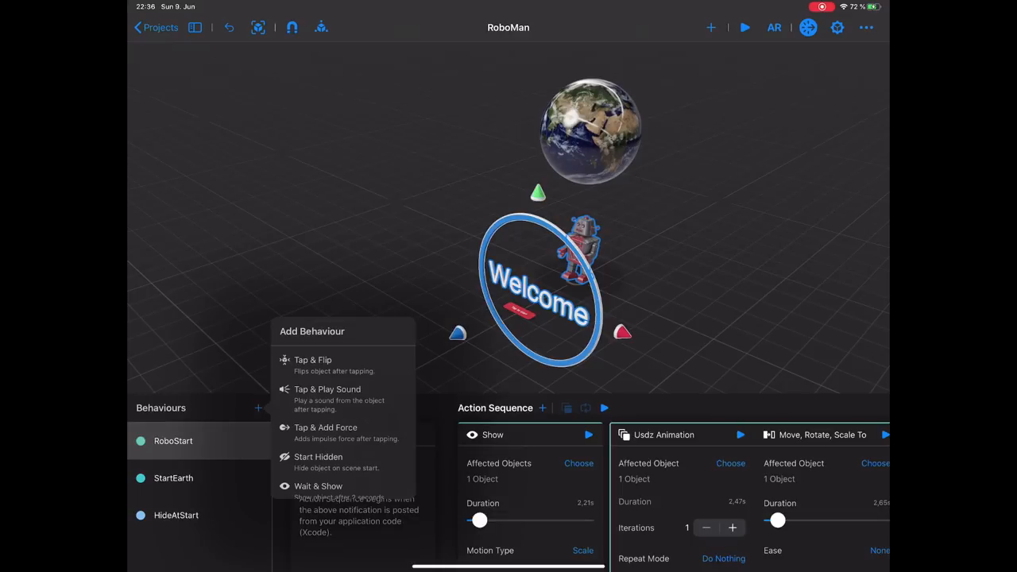
click(258, 408)
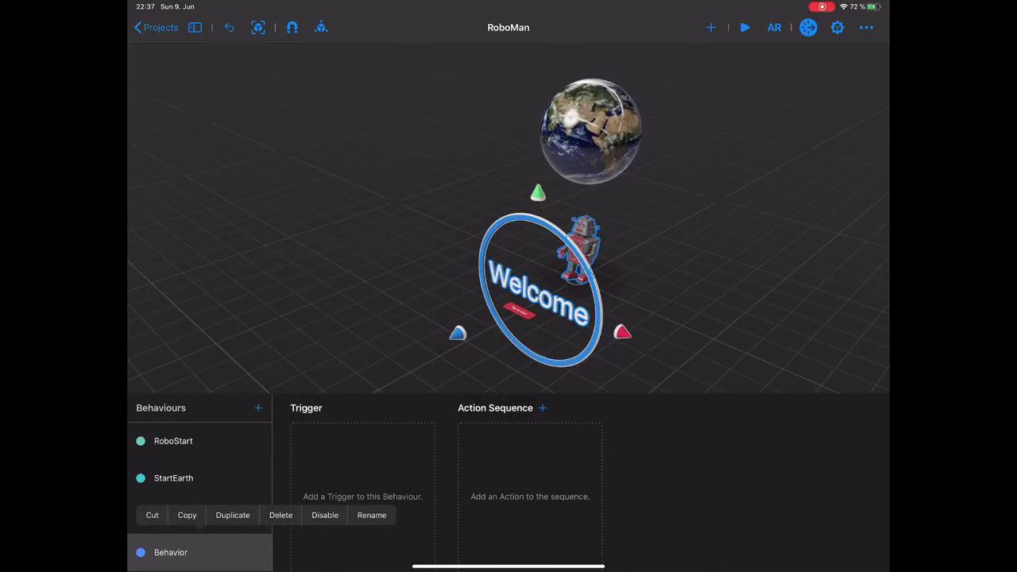
click(173, 441)
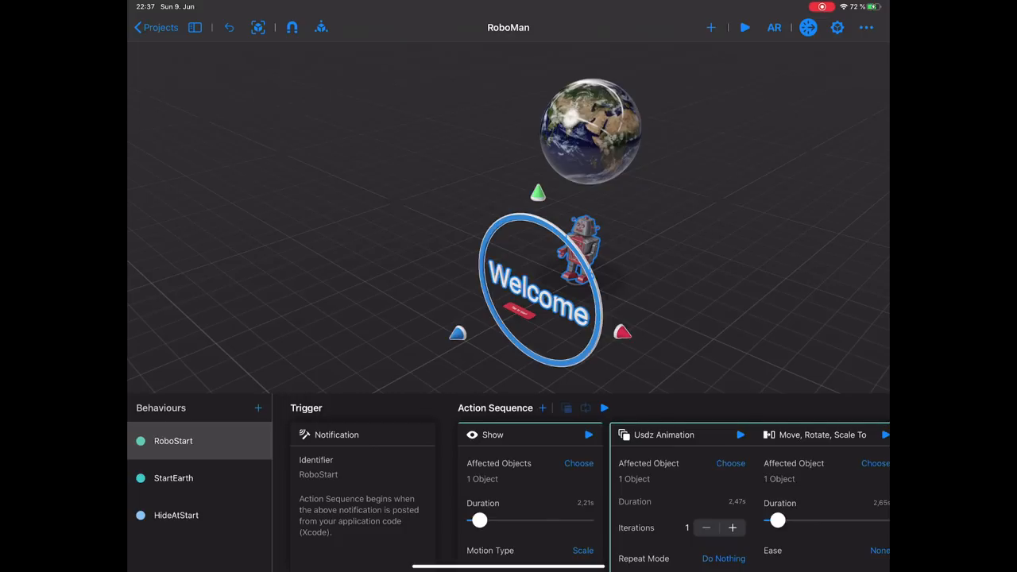
click(160, 26)
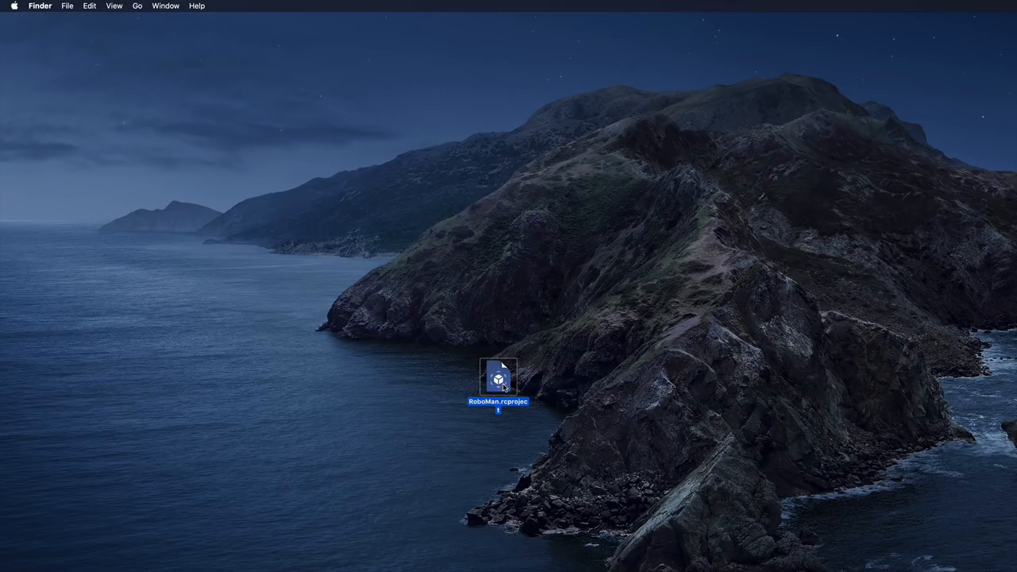
mouse_move(509, 390)
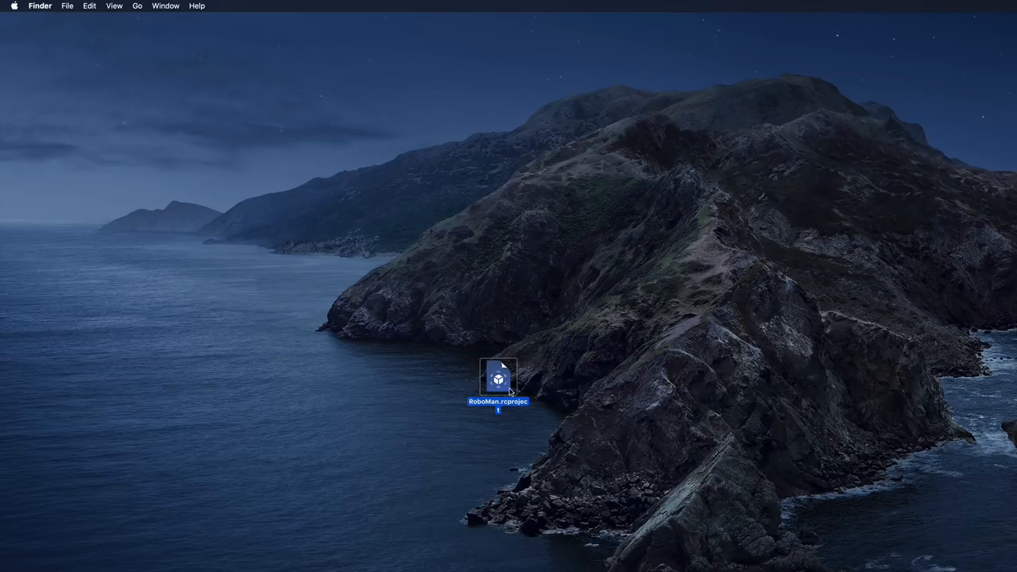
key(space)
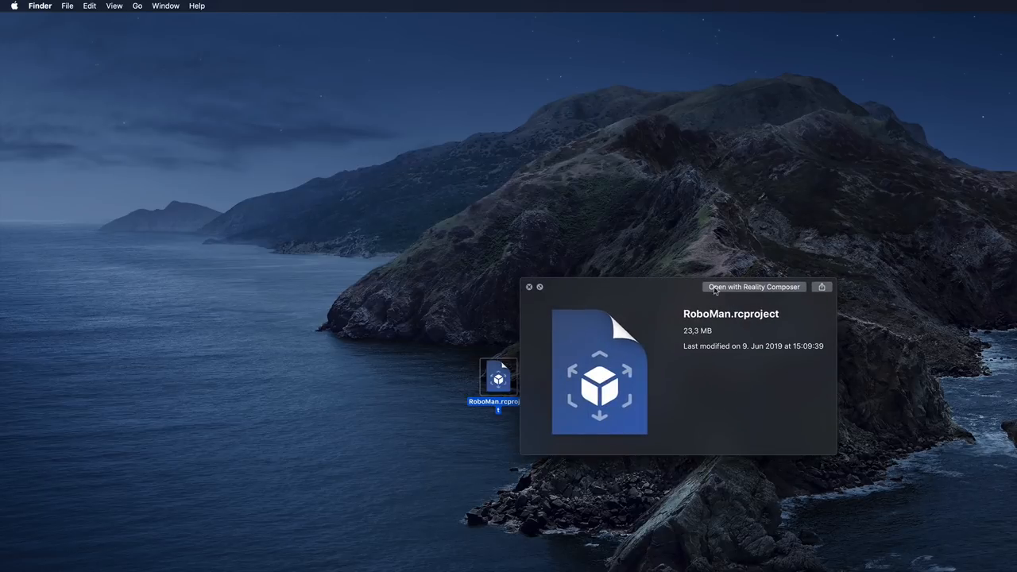
mouse_move(763, 318)
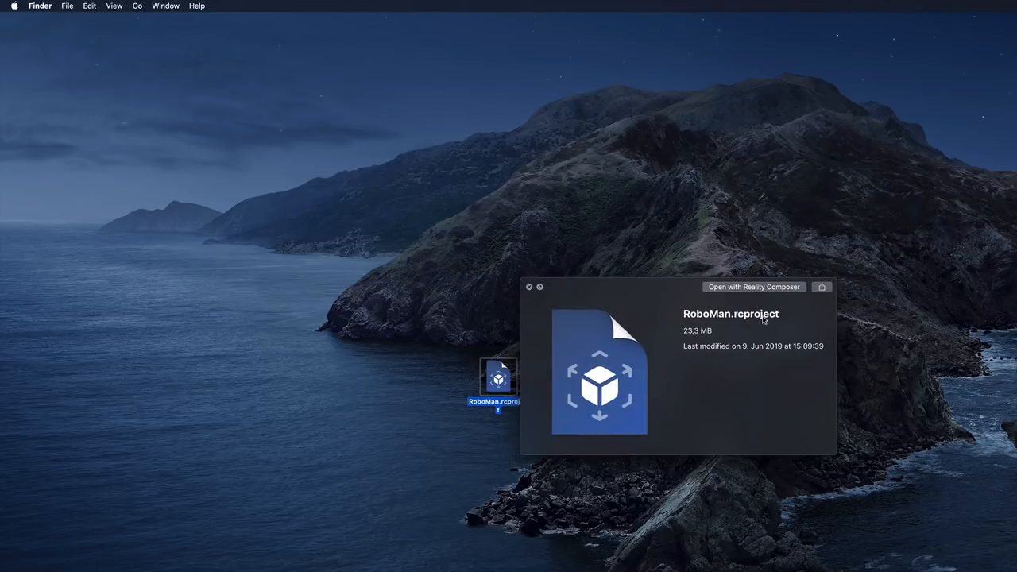
click(530, 286)
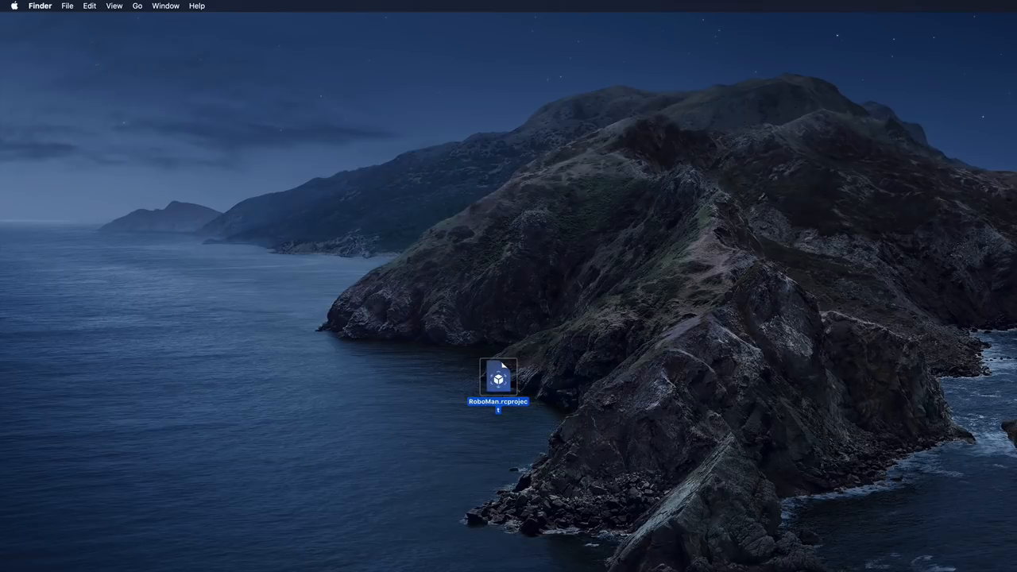
- Configure an iOS Augmented Reality App project named RoboSwift using RealityKit
double_click(498, 378)
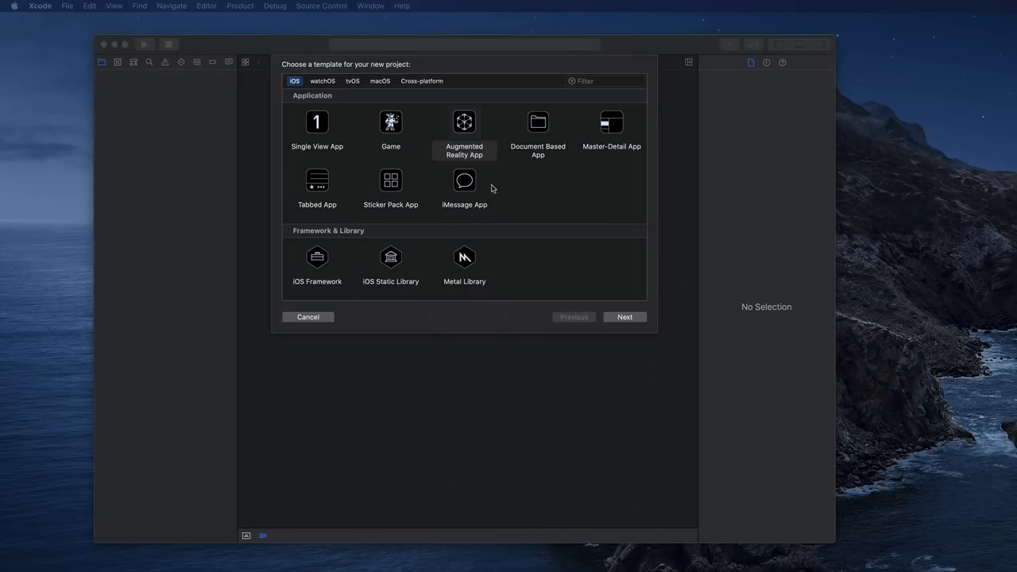
mouse_move(592, 328)
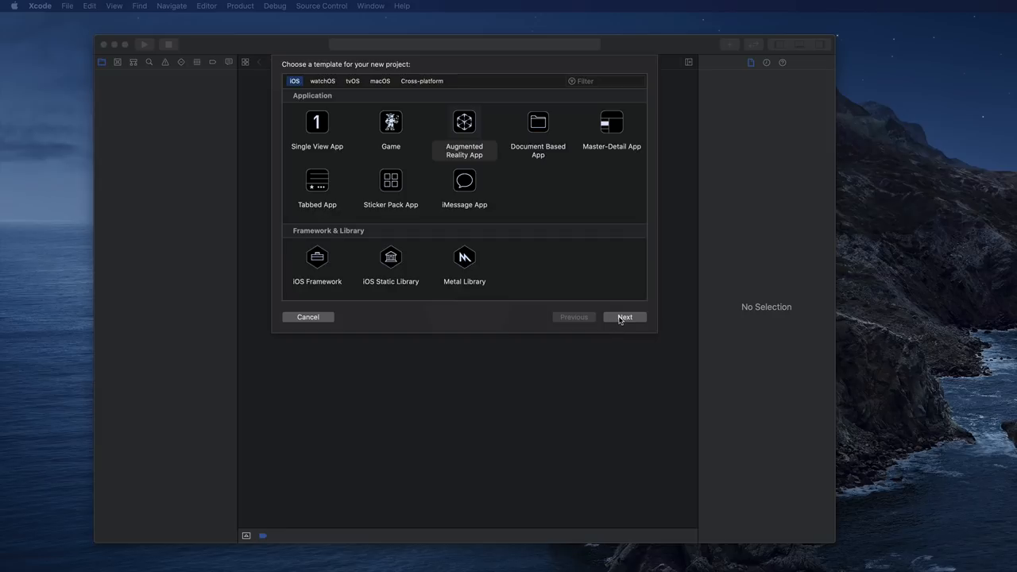
click(465, 131)
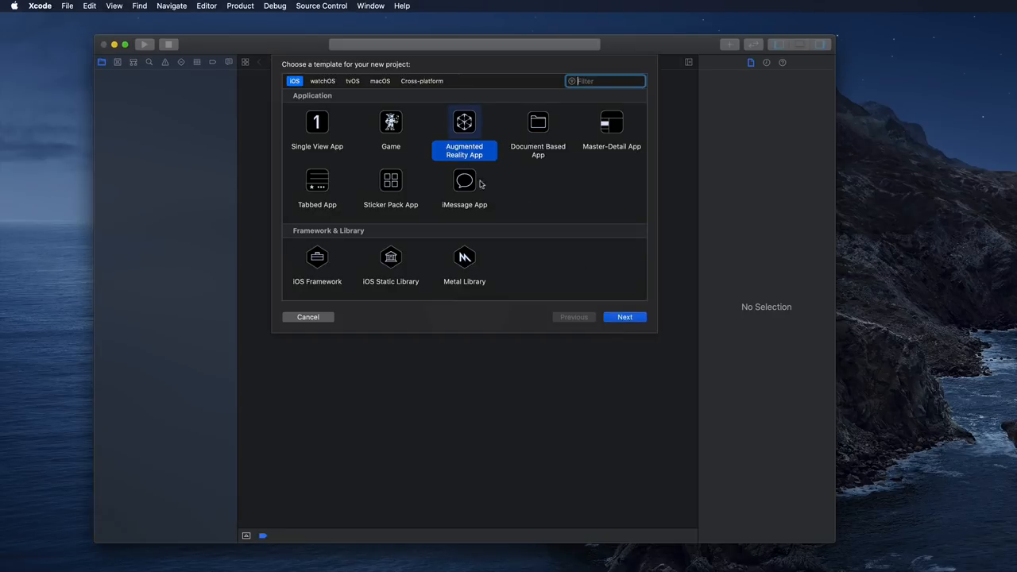
click(625, 317)
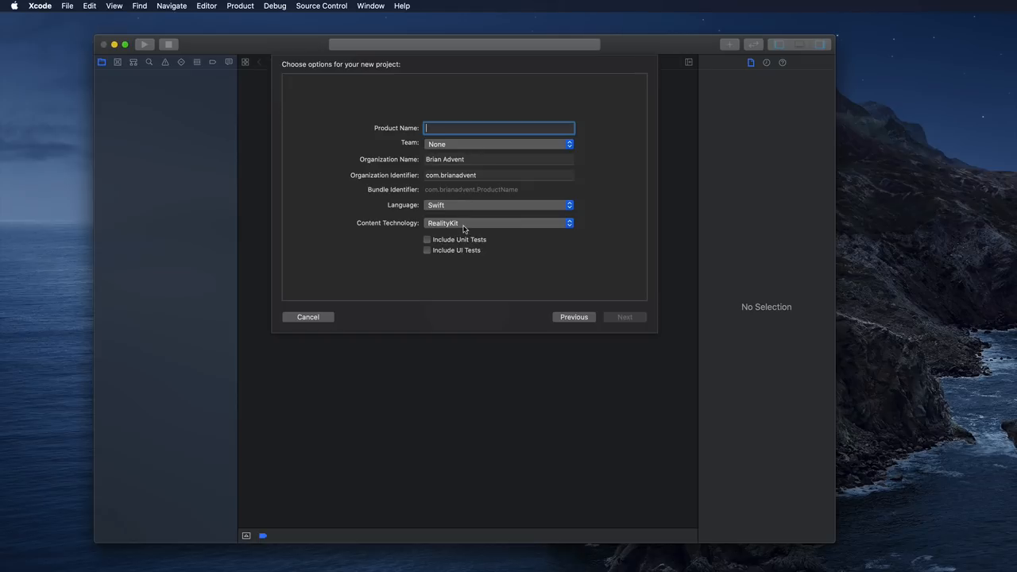
click(498, 223)
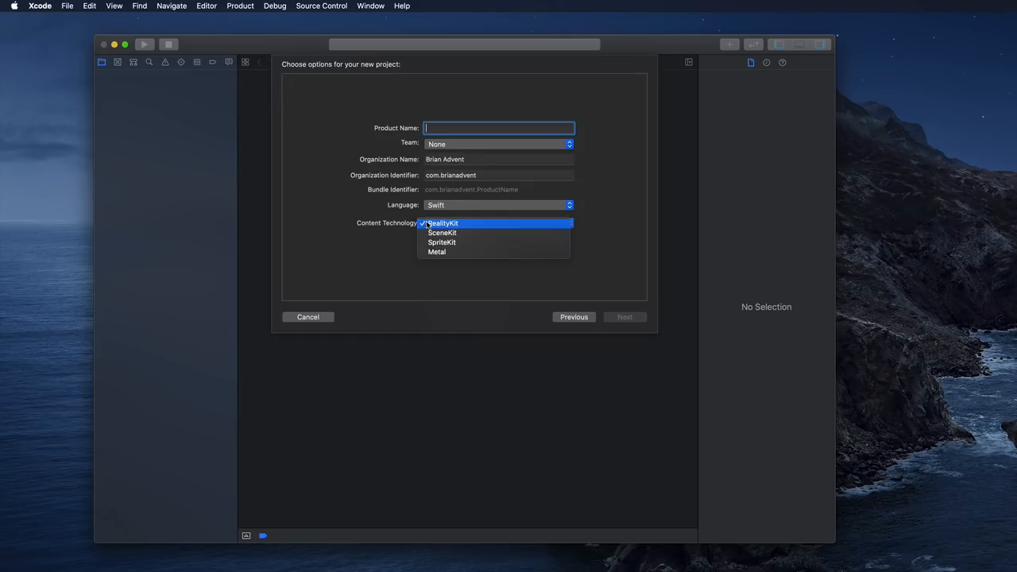
mouse_move(354, 158)
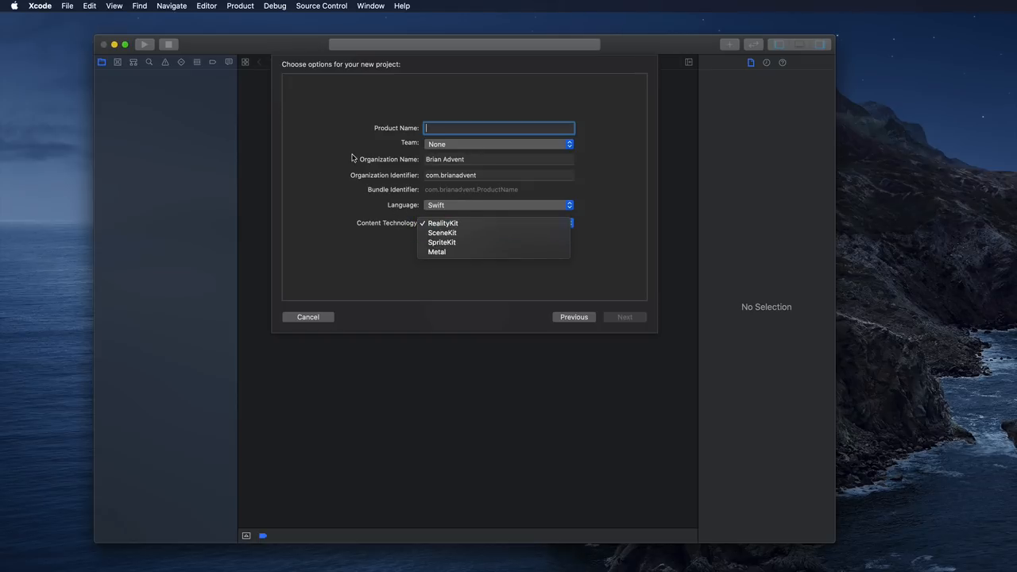
click(443, 223)
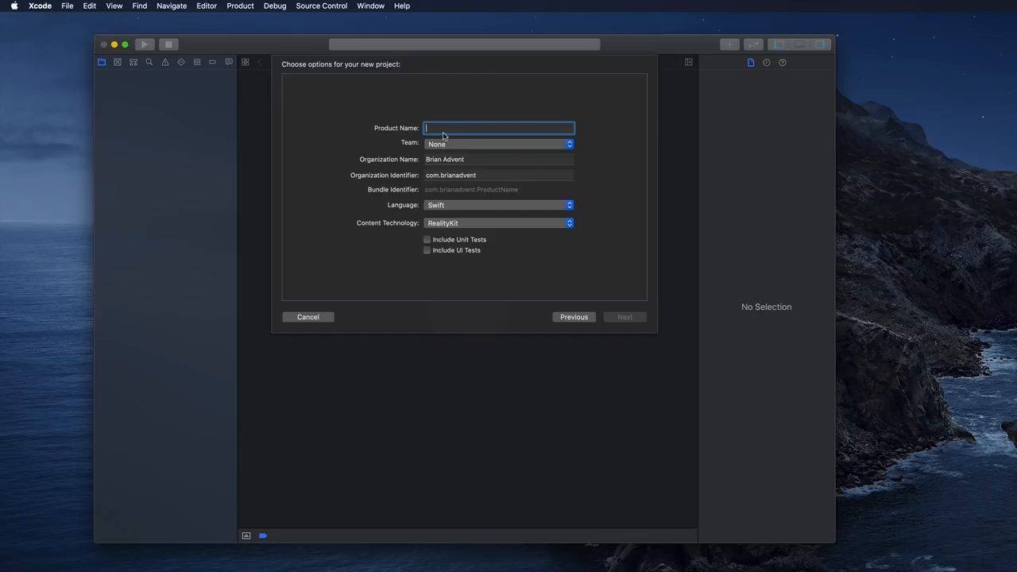
text(Rob)
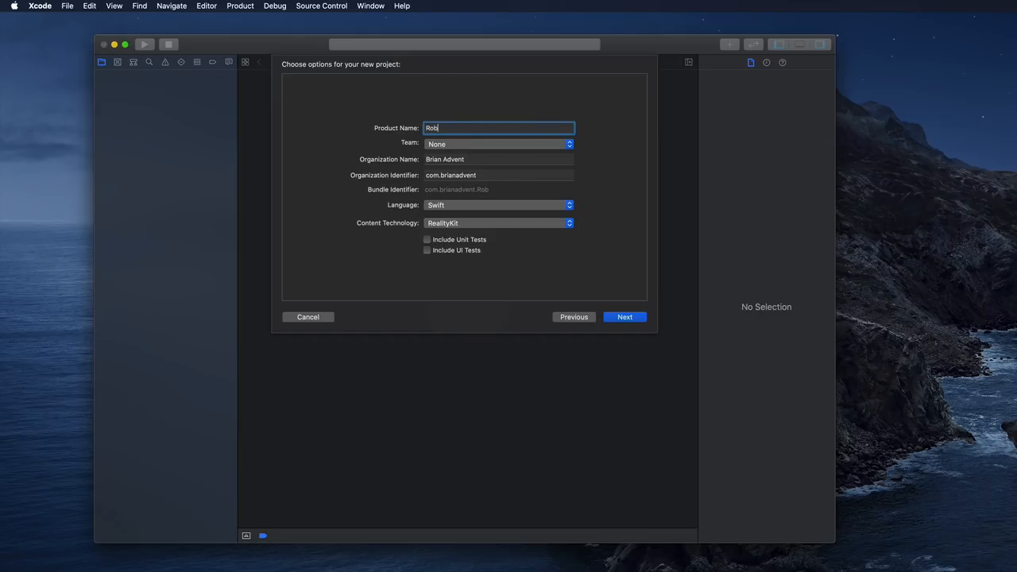
text(oSwift)
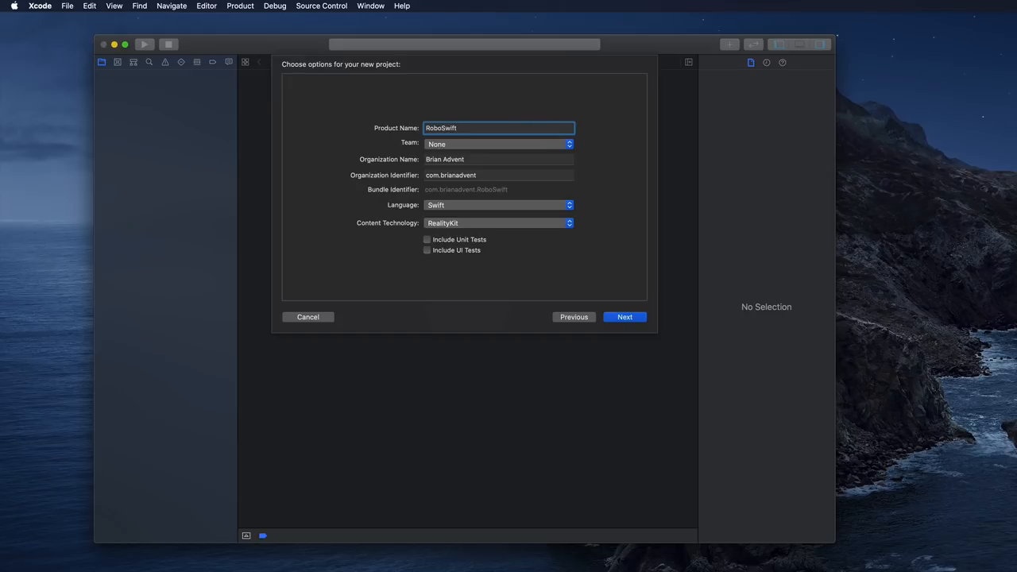
click(624, 316)
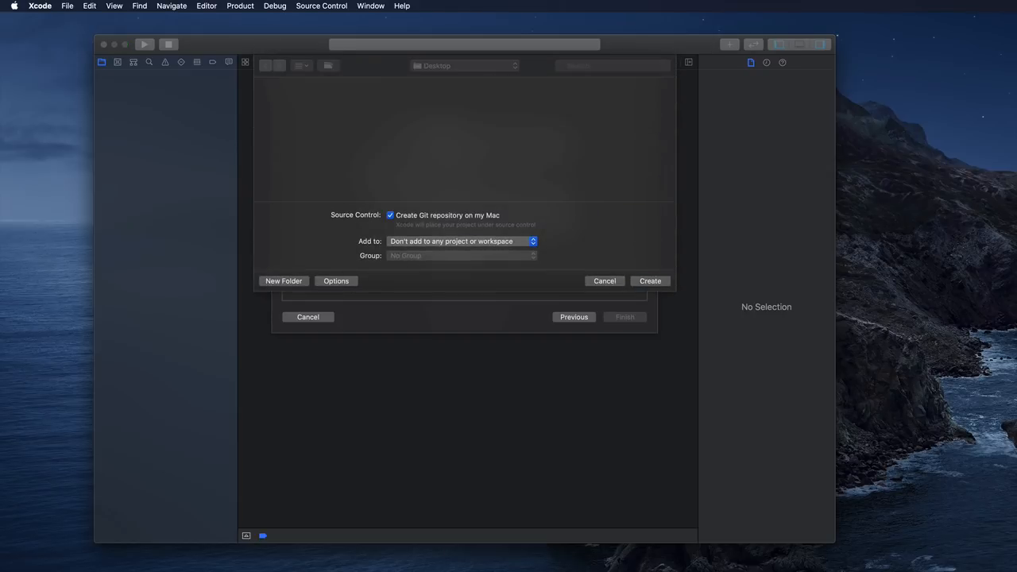
- Save RoboSwift on the Desktop and add RoboMan.rcproject, copied into the target
click(651, 280)
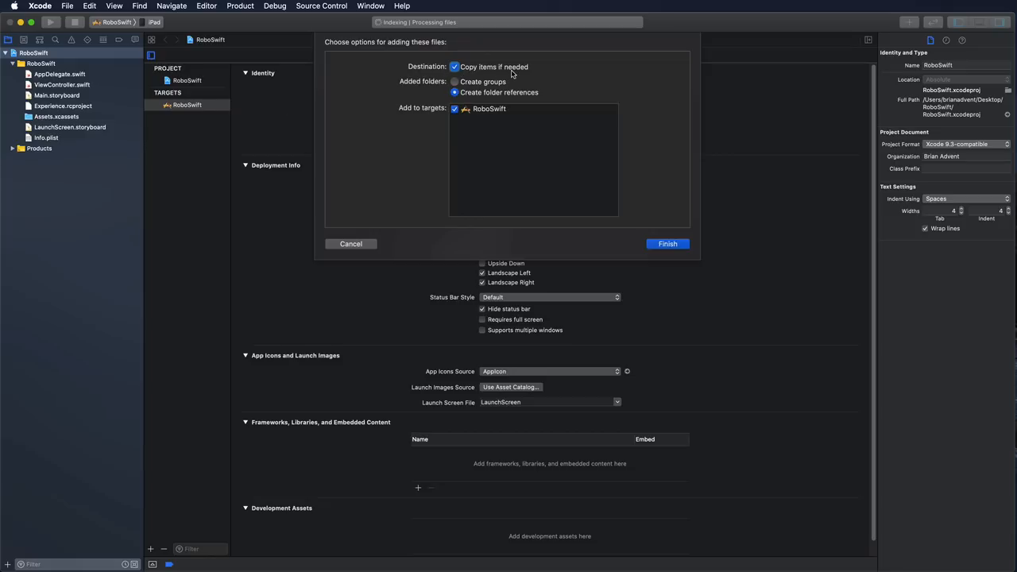
mouse_move(441, 113)
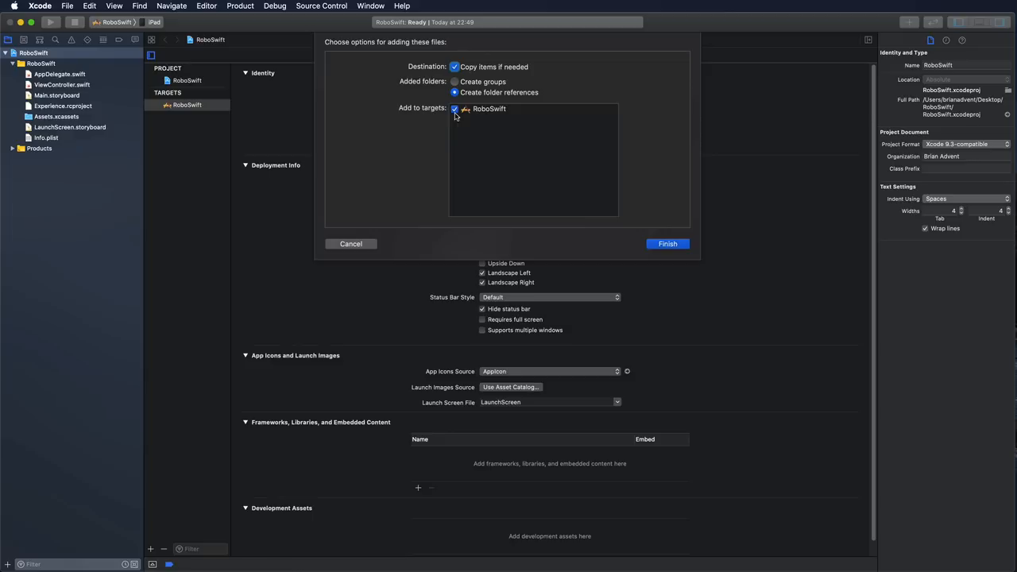
mouse_move(481, 113)
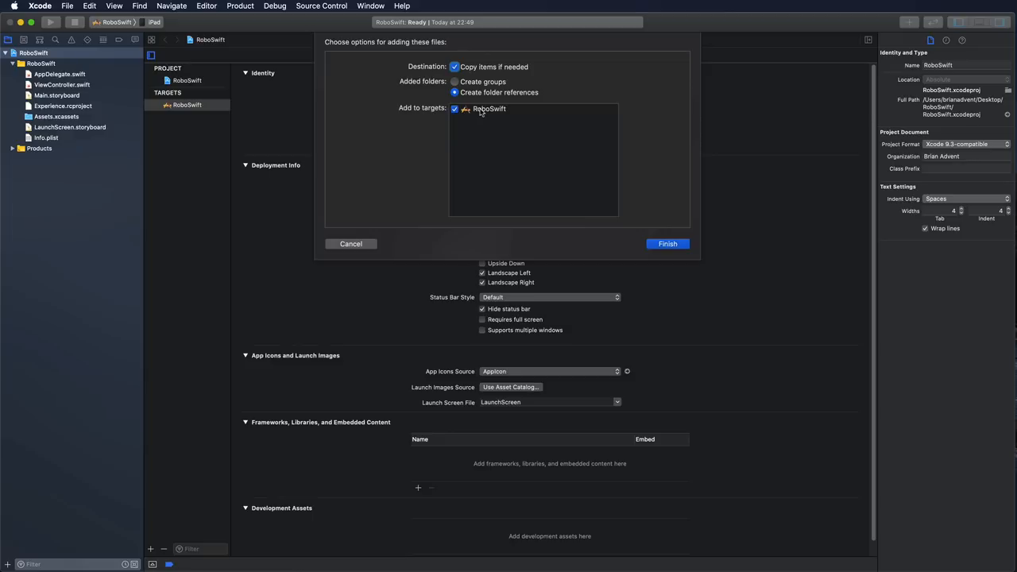
click(667, 244)
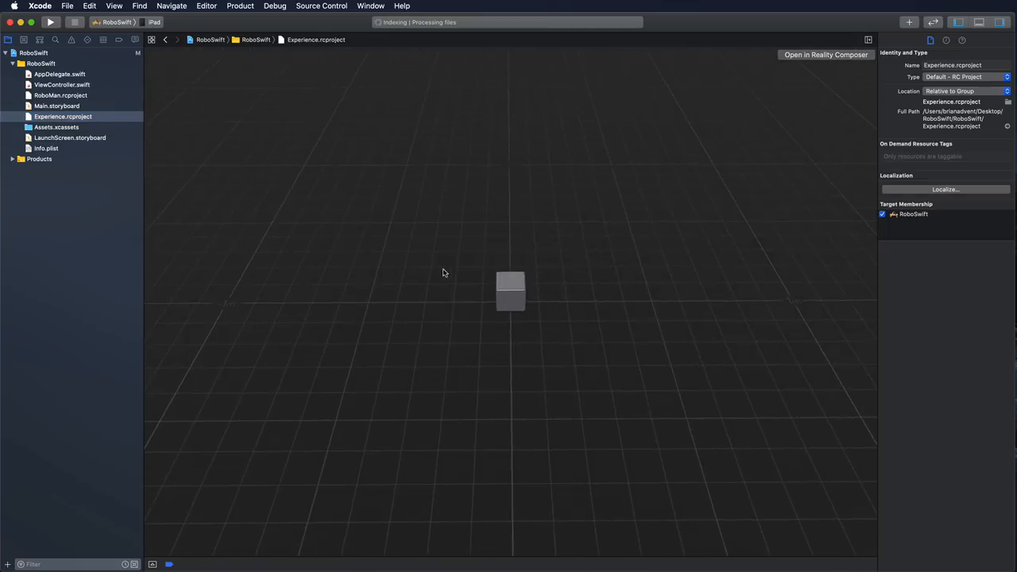
- Delete the template Experience.rcproject from the project and move it to Trash
drag(445, 273, 656, 350)
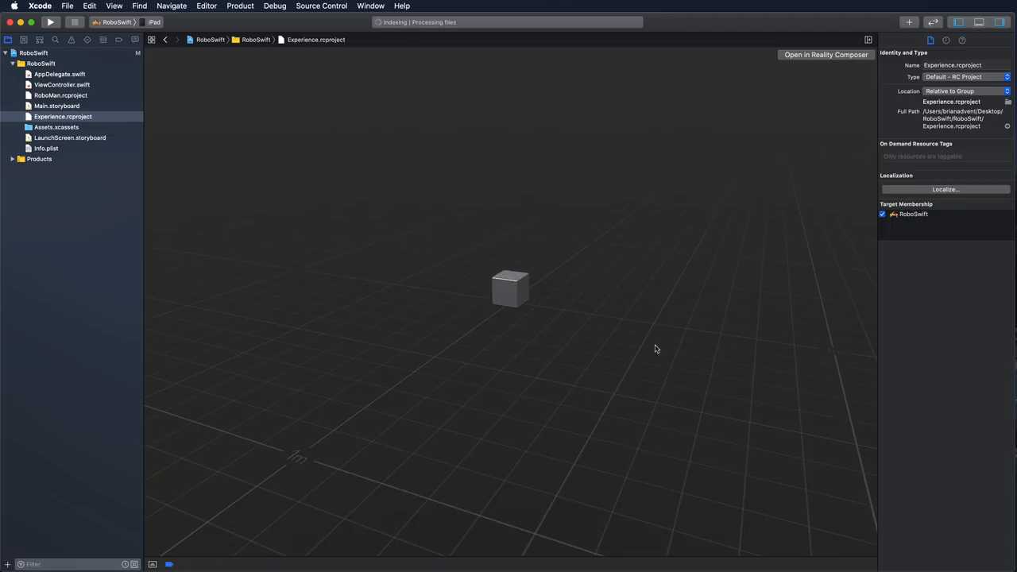
mouse_move(412, 246)
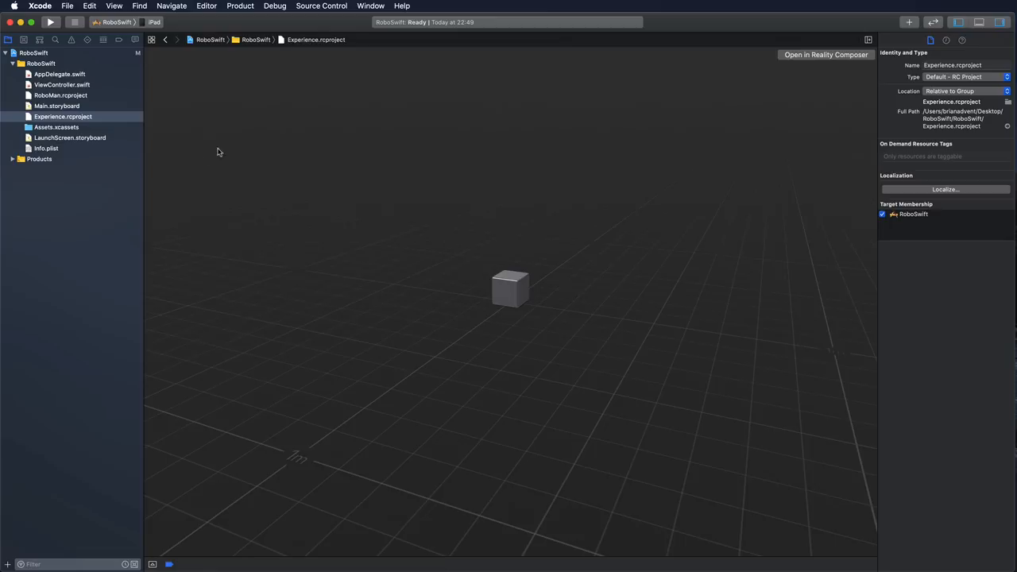
mouse_move(67, 119)
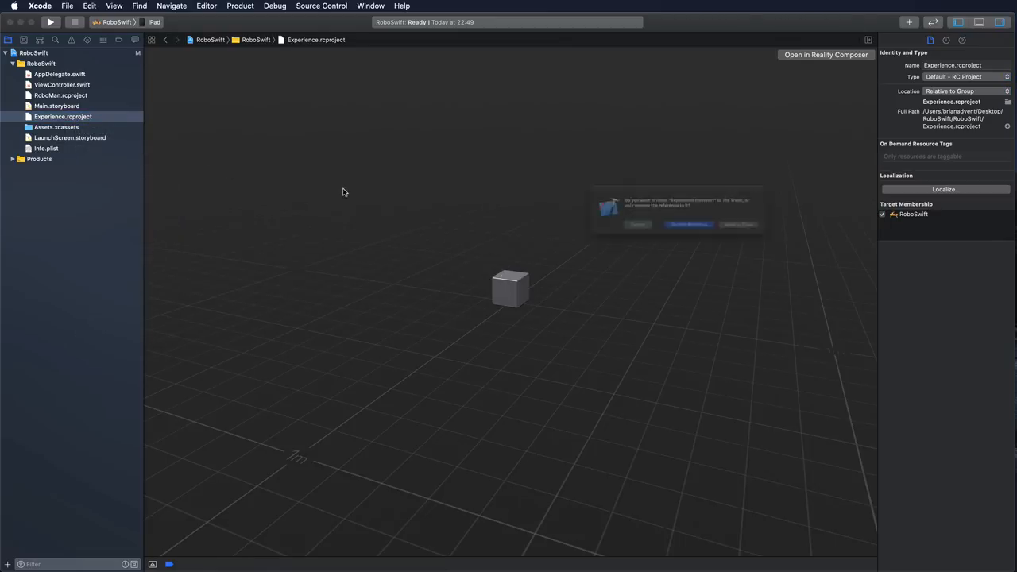
click(34, 52)
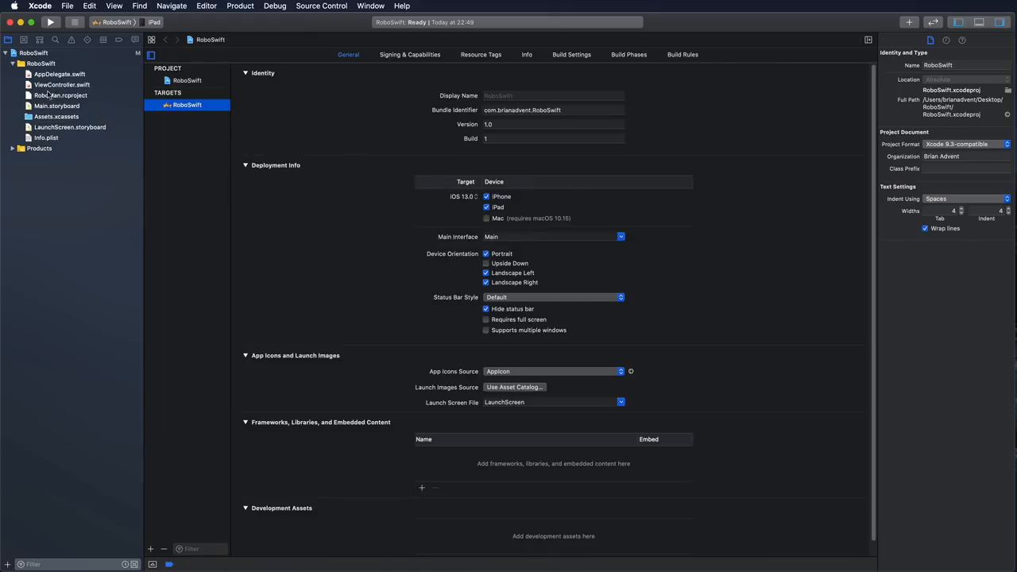
mouse_move(71, 98)
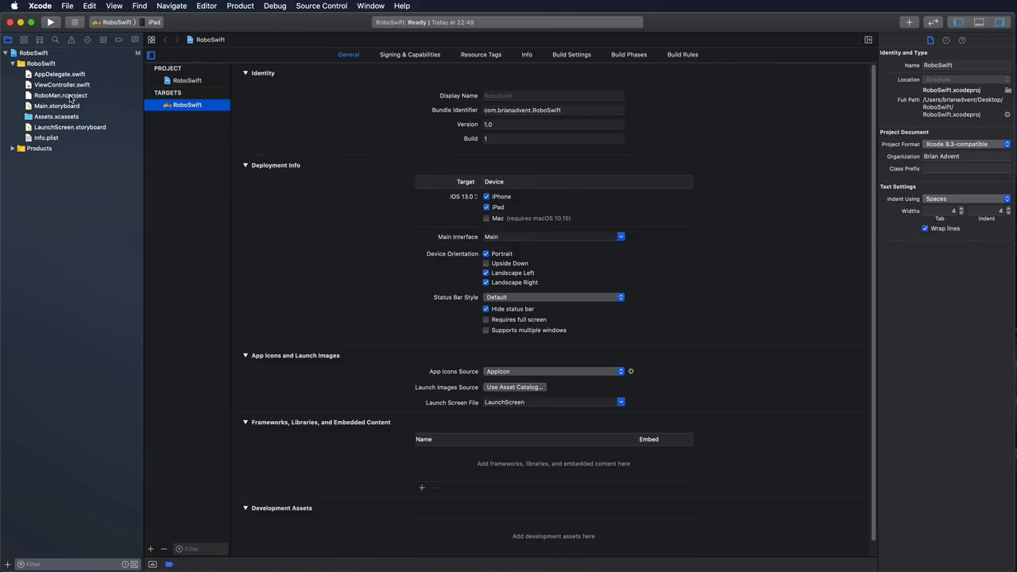
- Preview the RoboMan.rcproject scene, then open ViewController.swift for editing
click(60, 96)
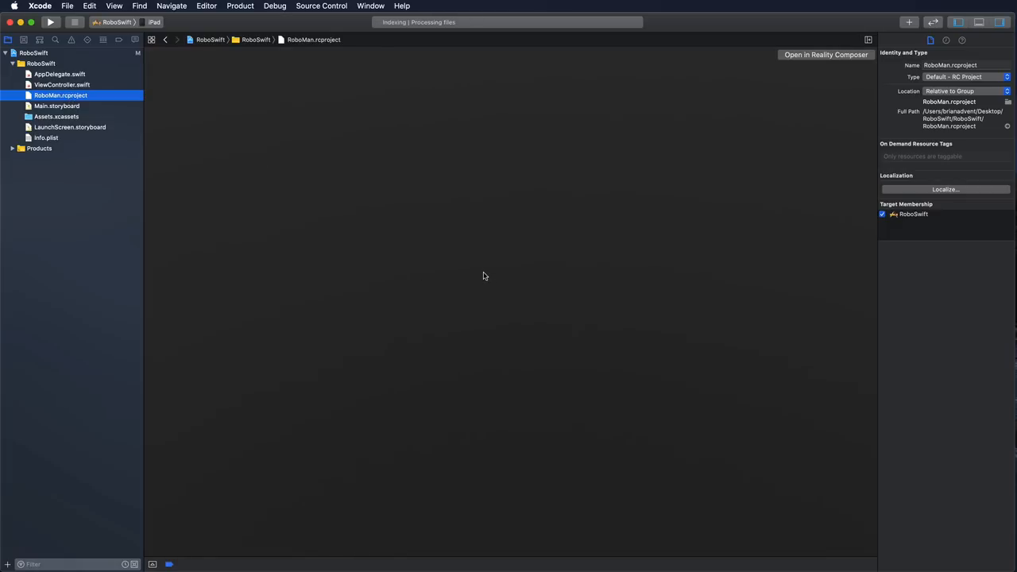
mouse_move(566, 351)
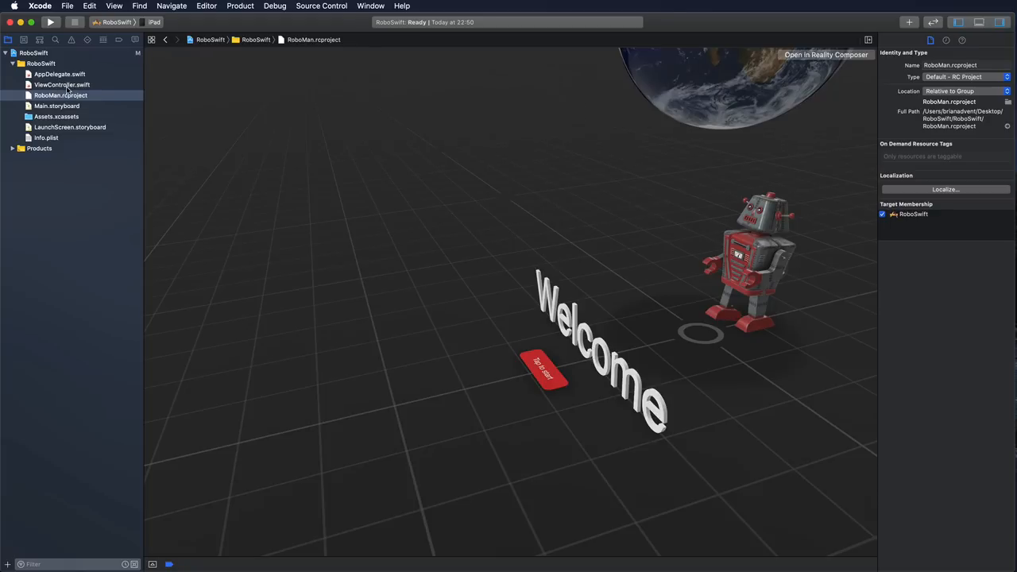
mouse_move(634, 255)
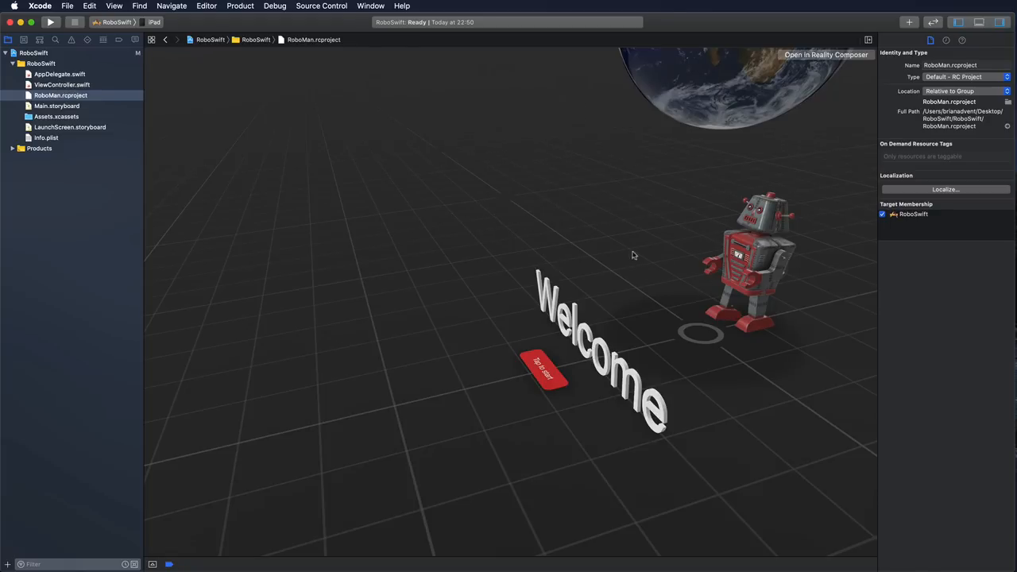
click(62, 85)
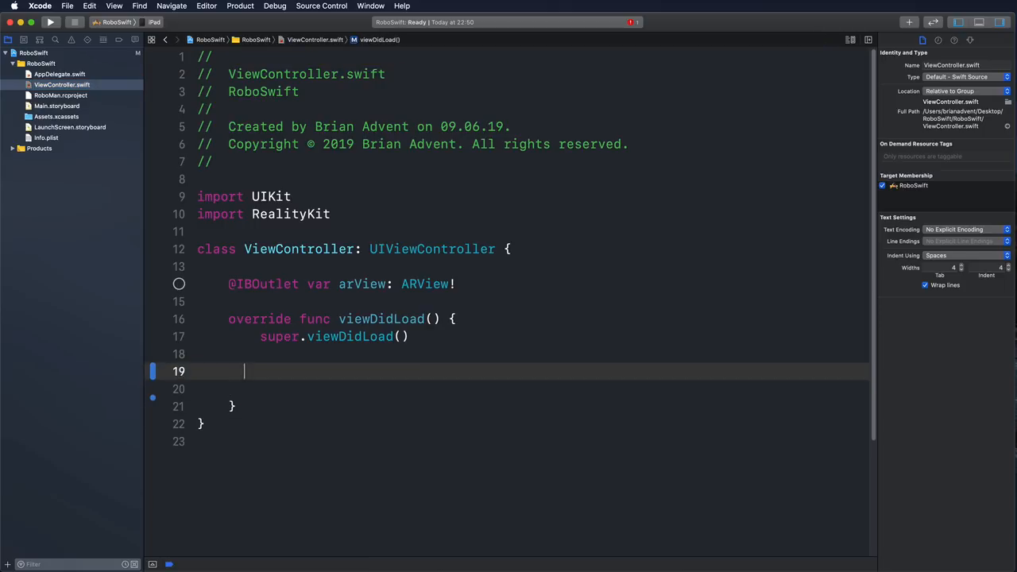
- Declare var anchor: RoboMan.RoboAdventure in ViewController and reopen RoboMan.rcproject
key(Return)
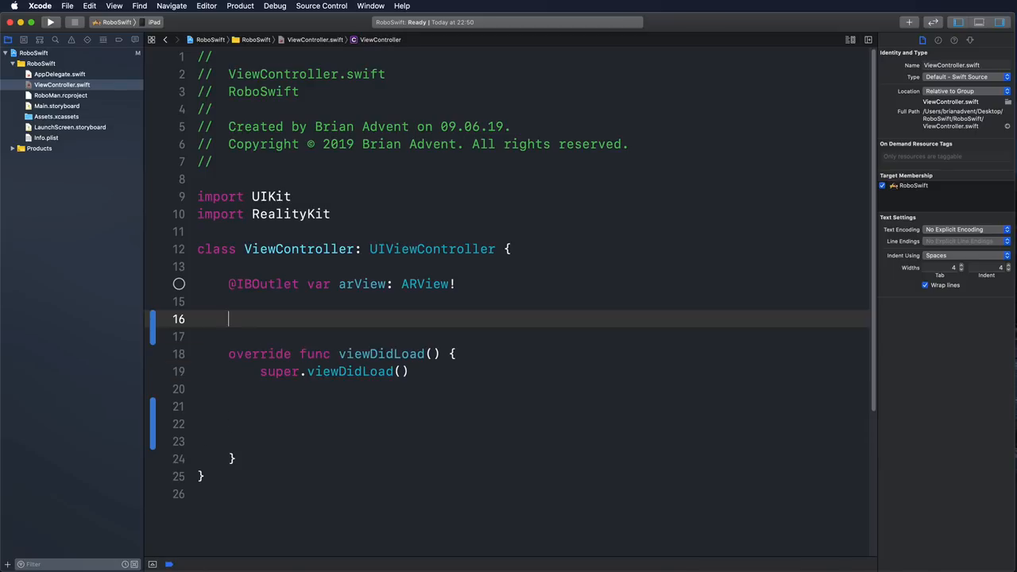
text(var)
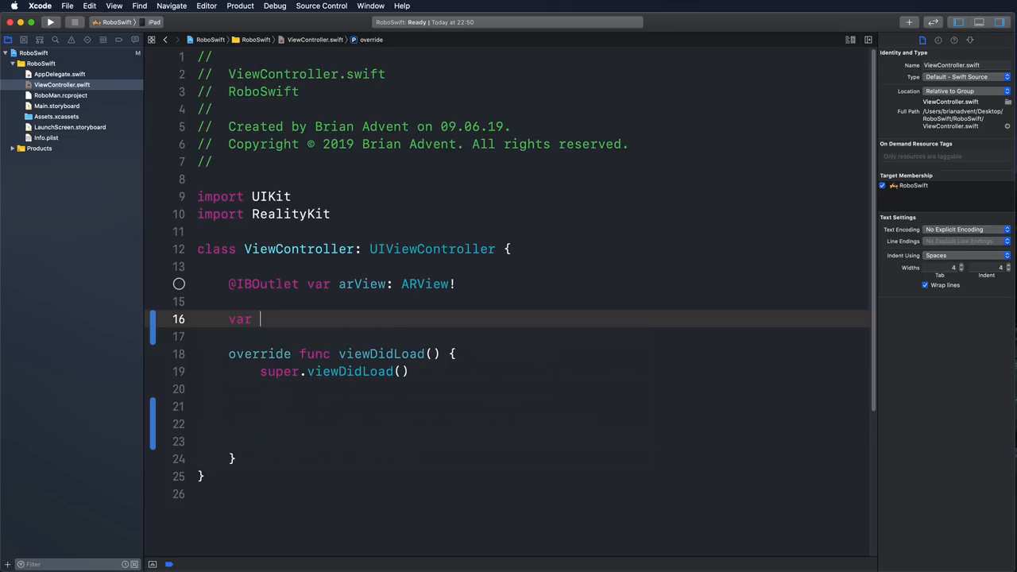
text(anchor)
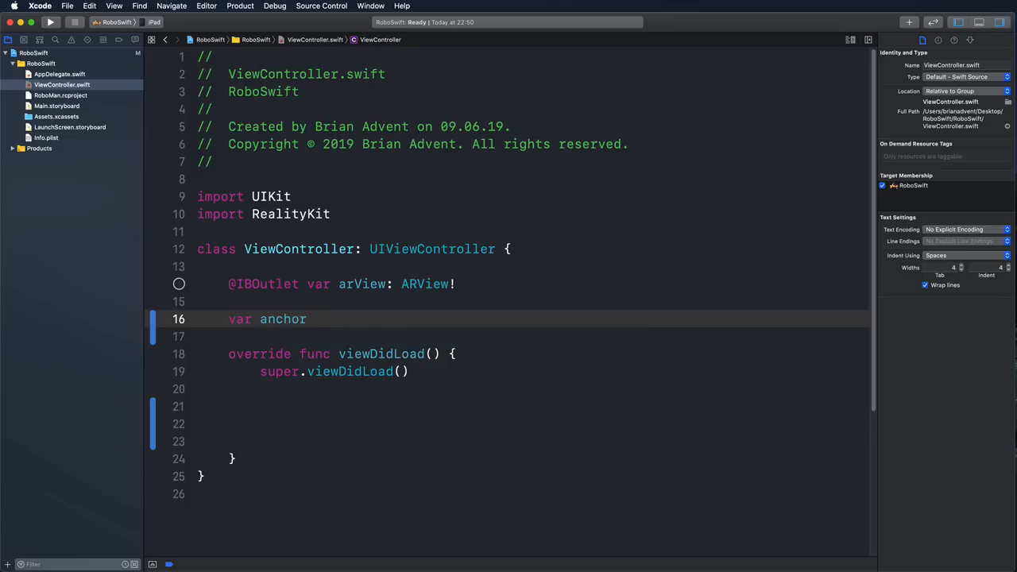
text(:)
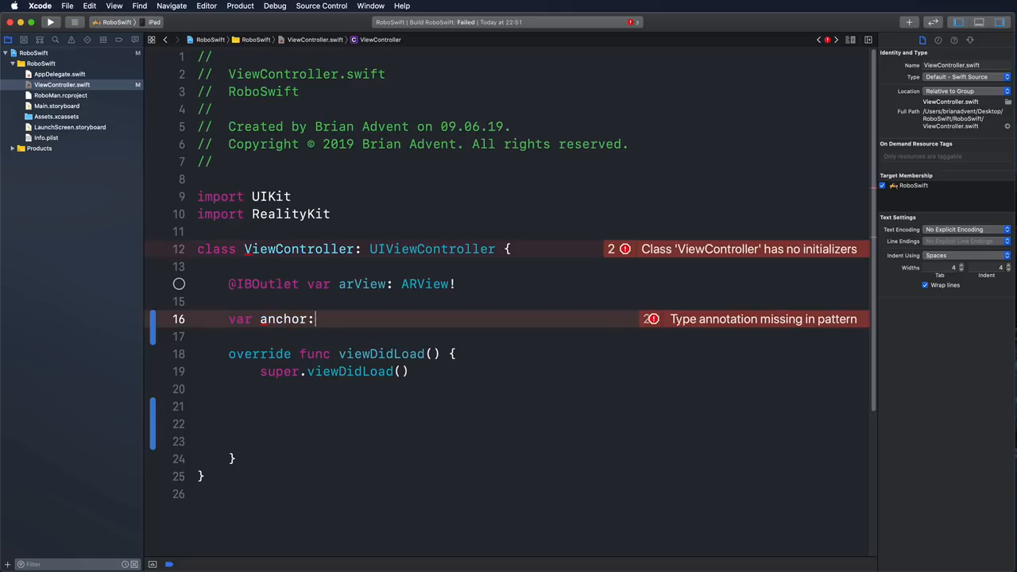
text(RoboMan.RoboAdventure)
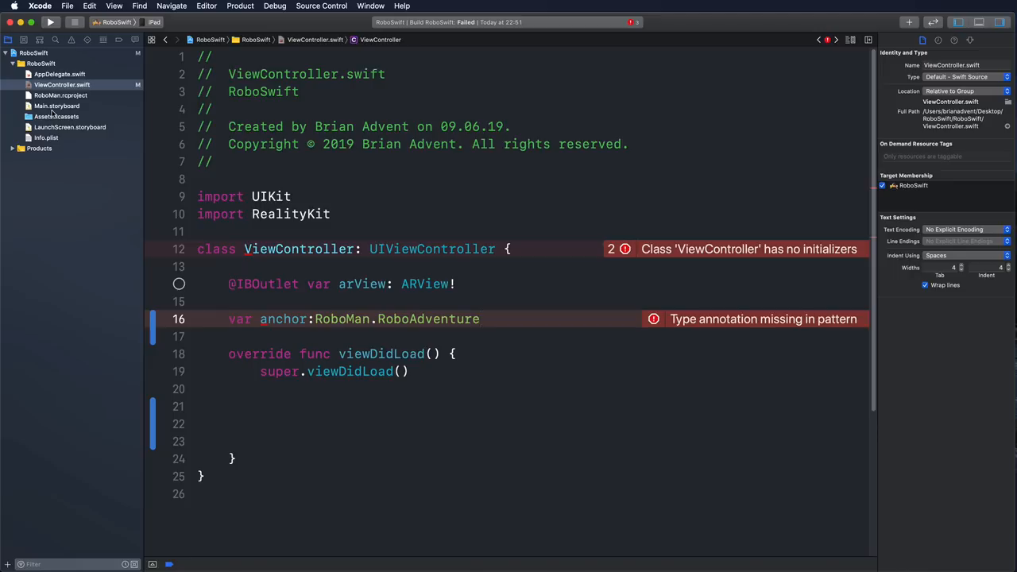
click(59, 95)
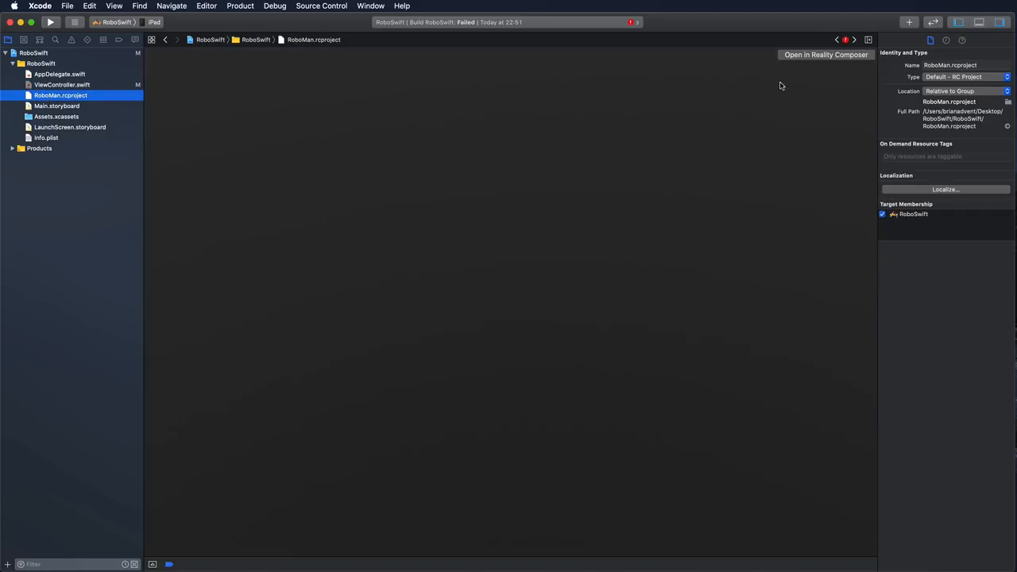
- Open RoboMan in Reality Composer and confirm its scene is named RoboAdventure
click(826, 54)
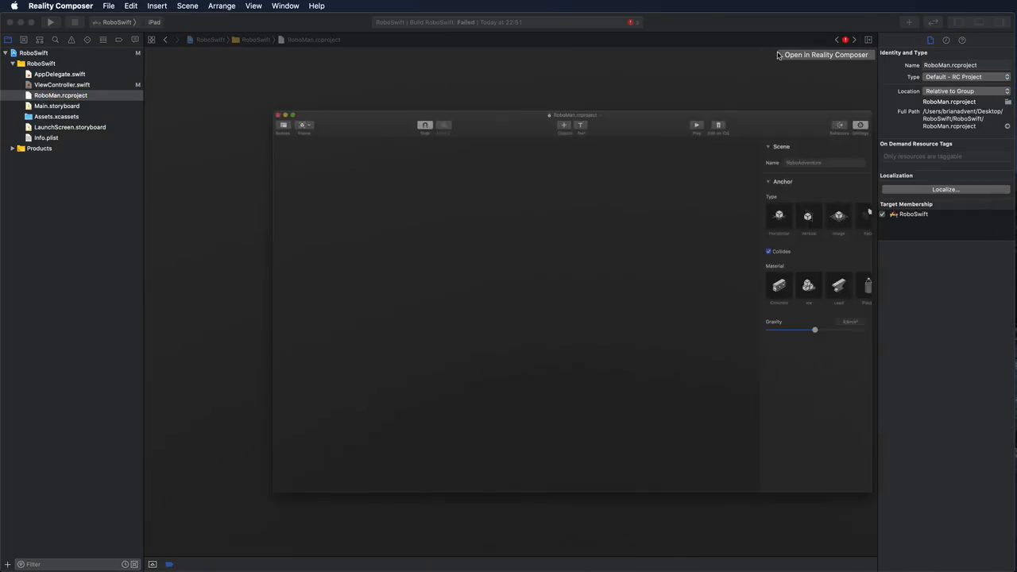
click(826, 54)
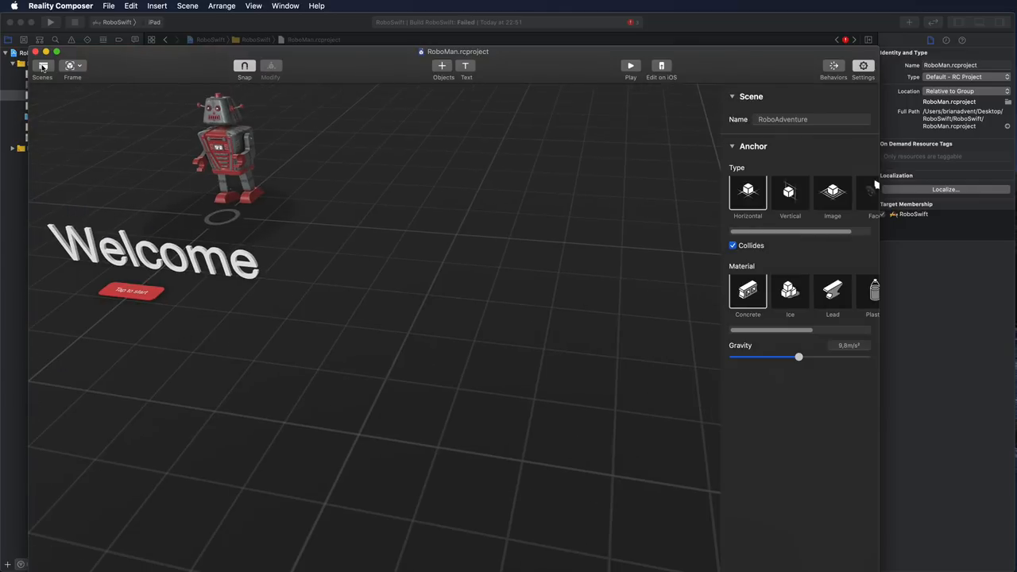
click(42, 66)
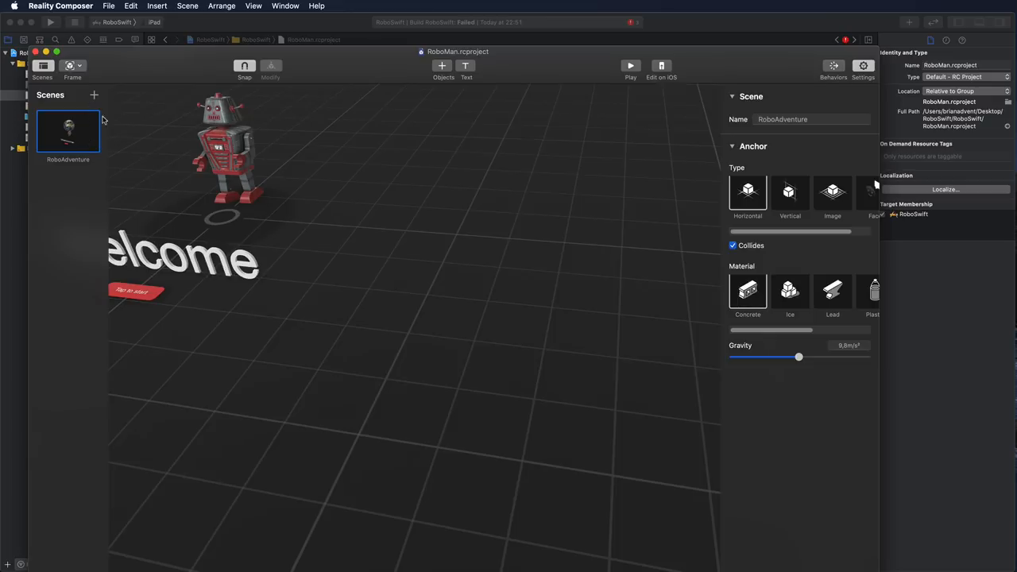
double_click(811, 119)
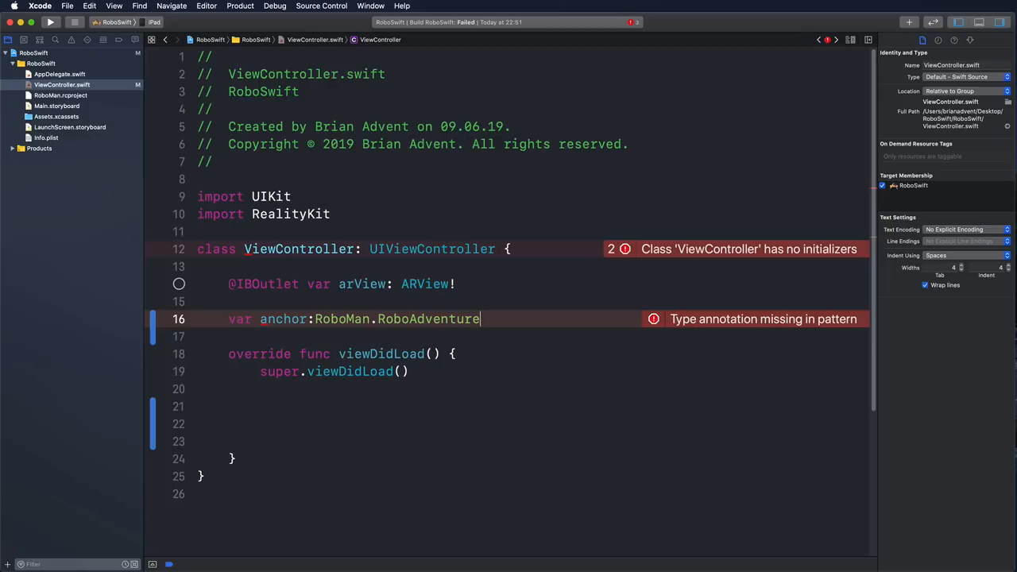
- Make anchor implicitly unwrapped and load it with try! RoboMan.loadRoboAdventure()
text(!)
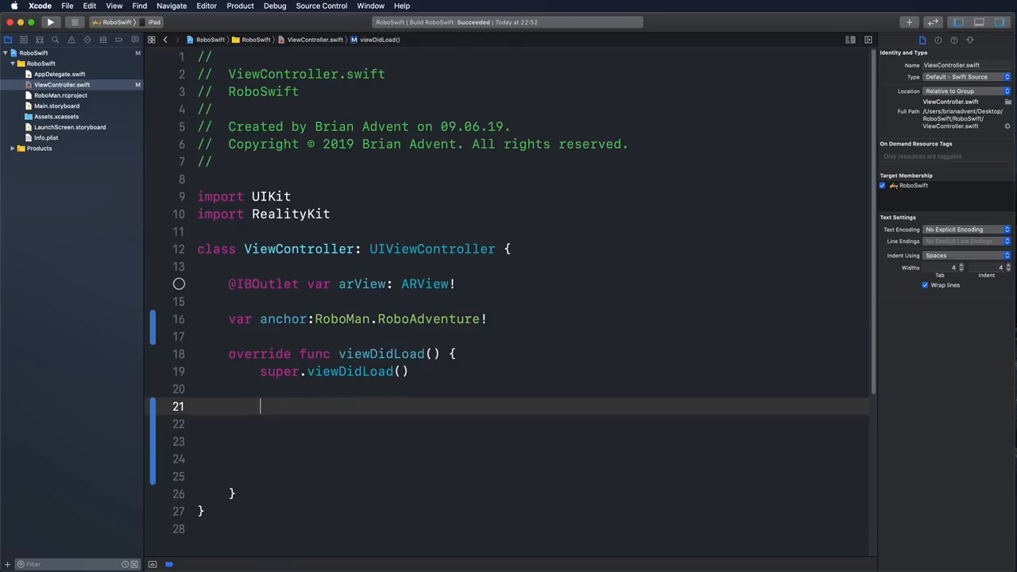
text(anchor)
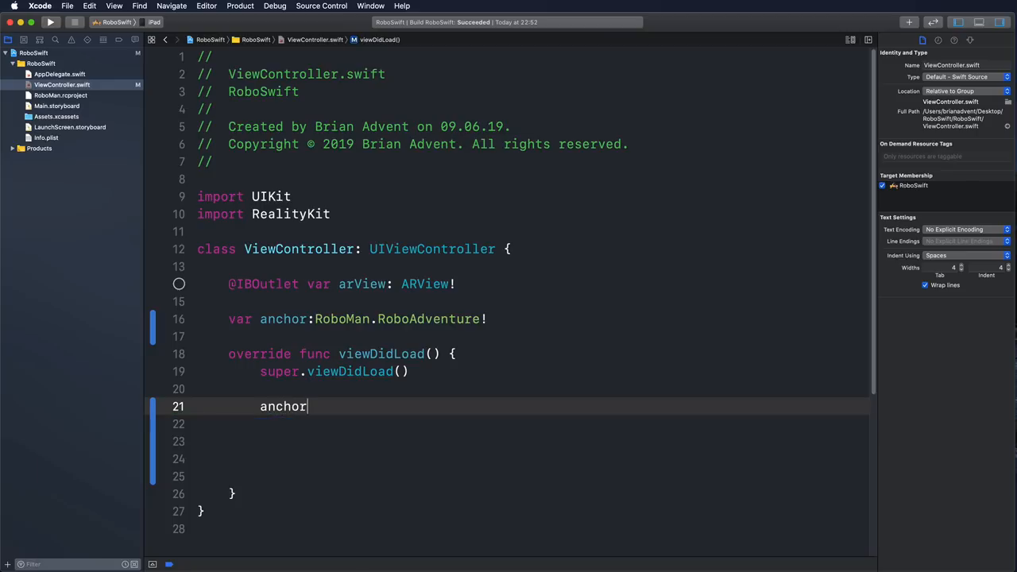
text(=)
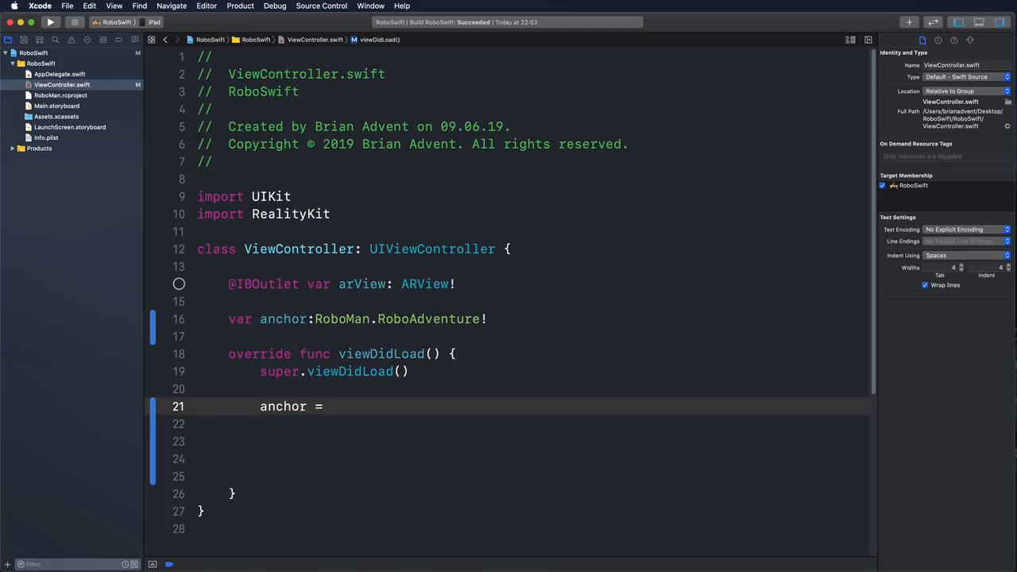
text(try!)
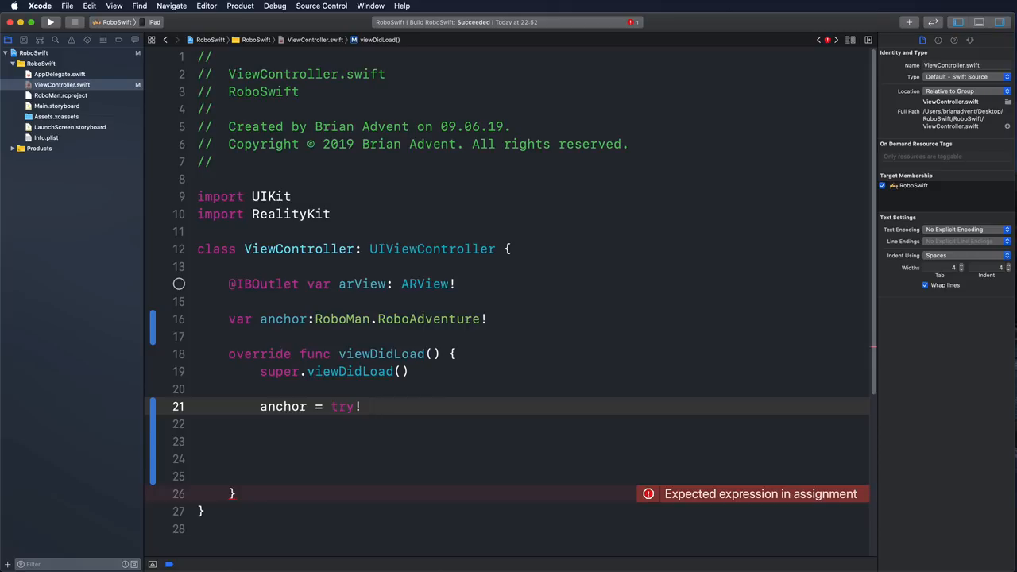
text(RoboMan.l)
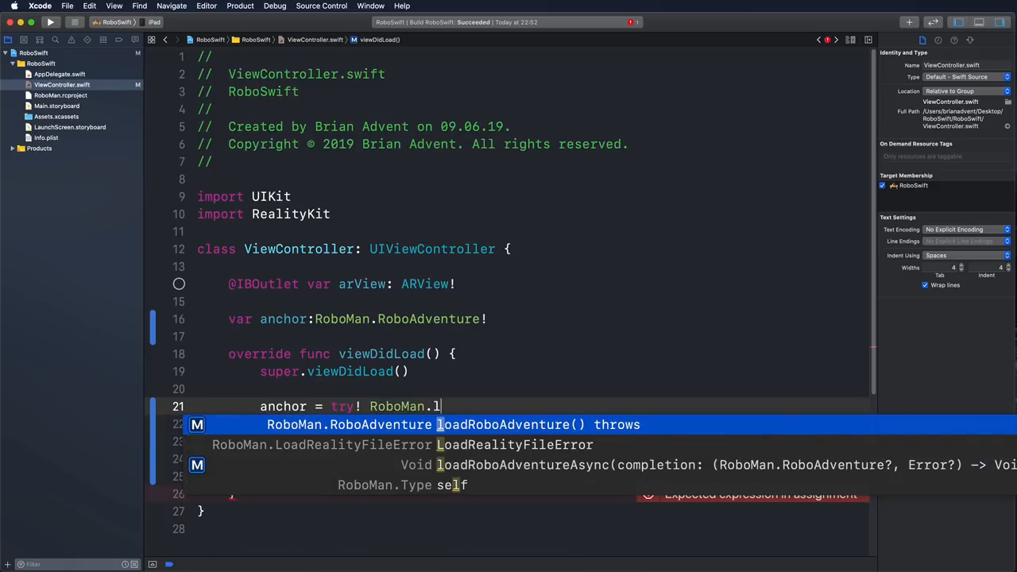
text(oadRoboAdventure()
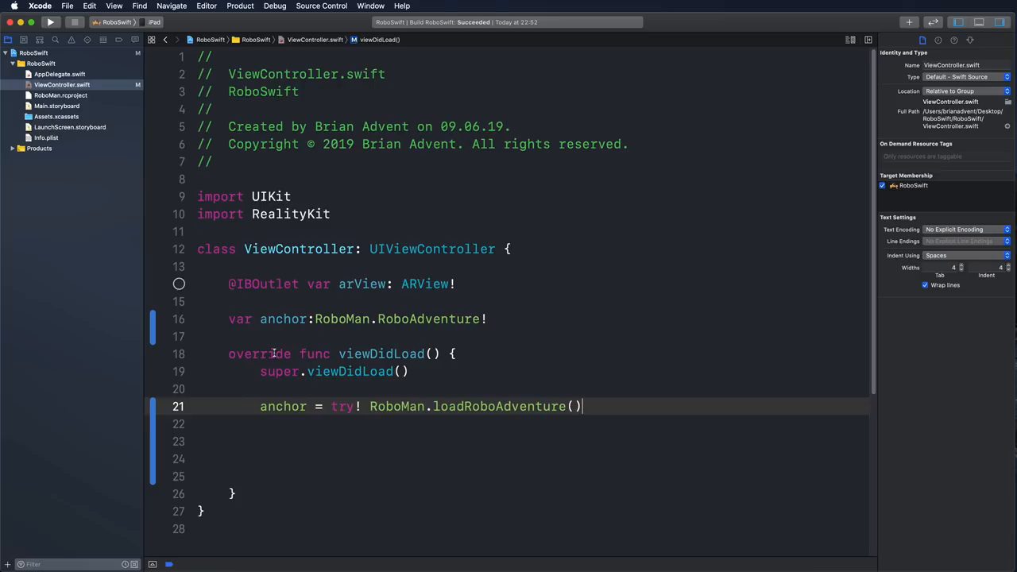
mouse_move(506, 390)
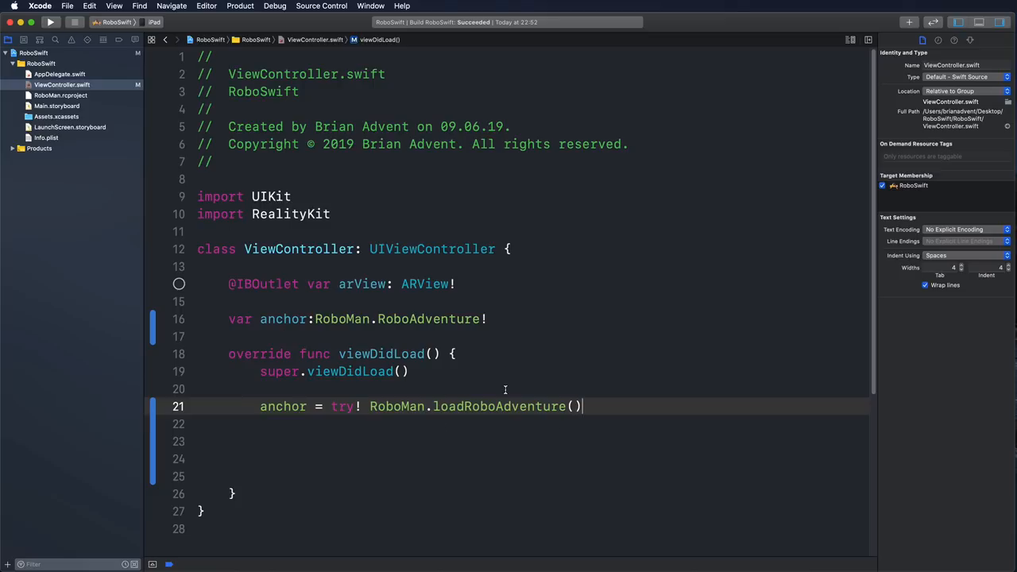
- Add anchor.generateCollisionShapes(recursive: true) below the scene-loading line
click(60, 95)
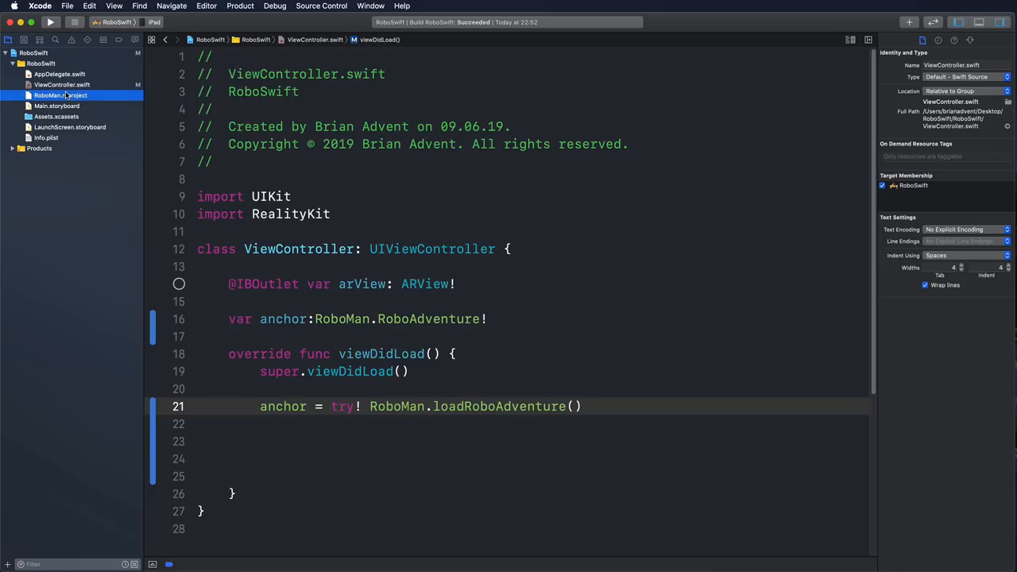
click(61, 96)
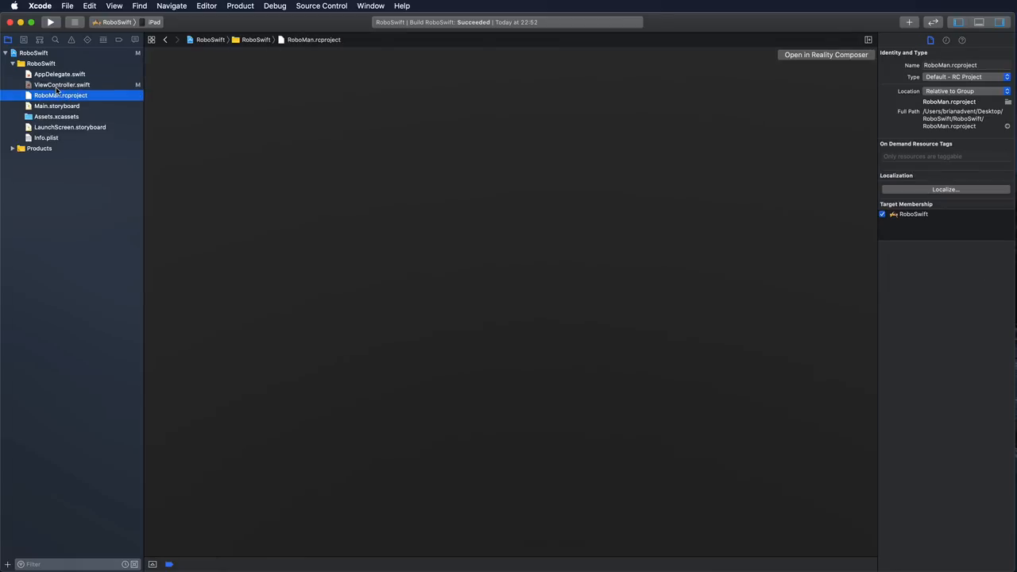
click(62, 85)
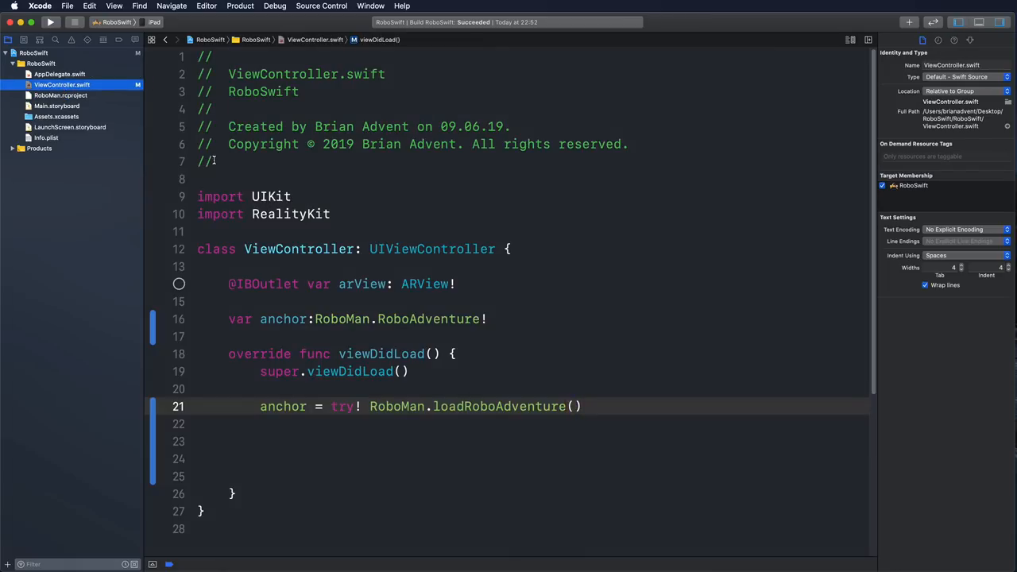
scroll(up, 3)
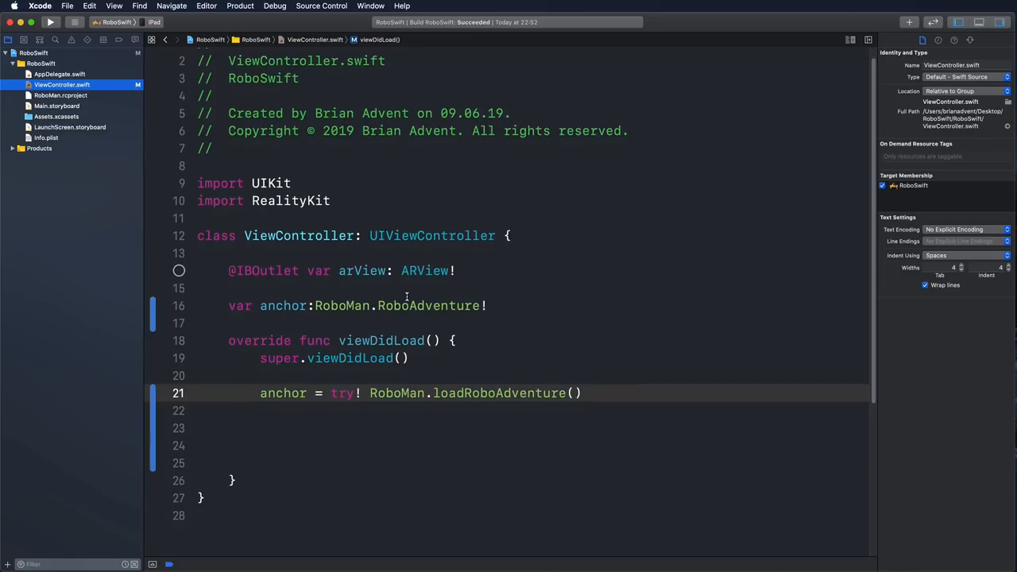
mouse_move(626, 398)
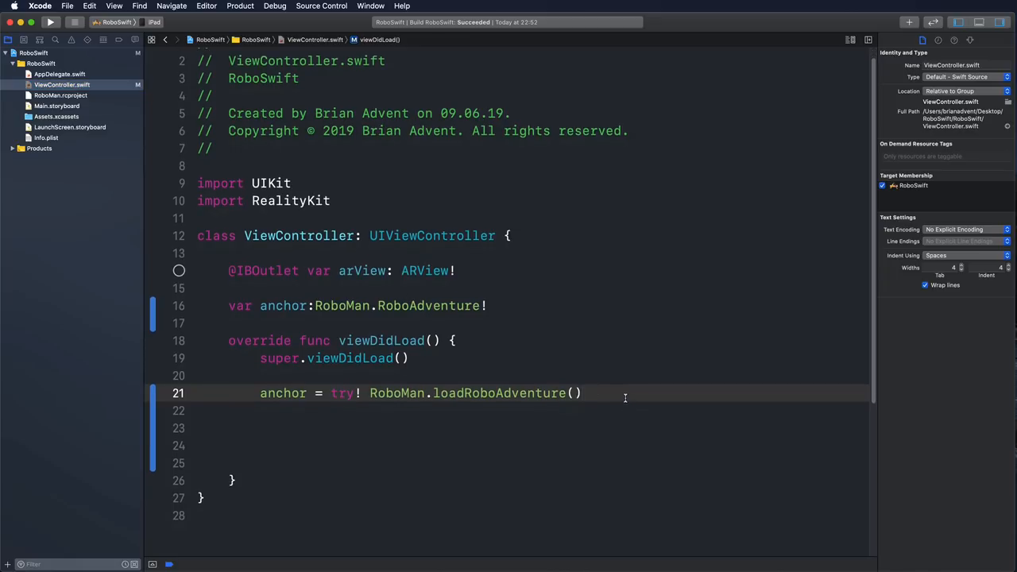
key(Return)
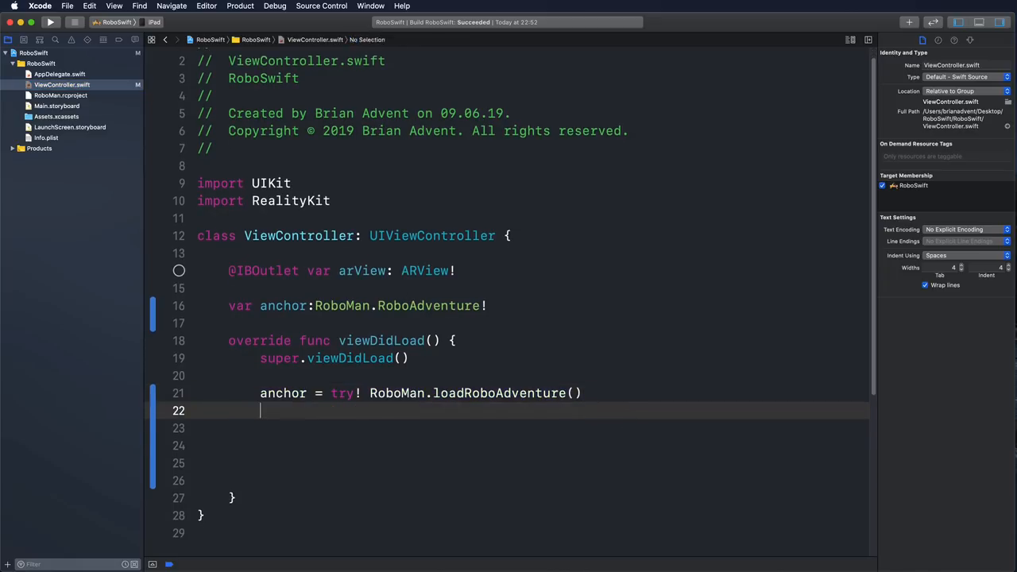
text(anchor)
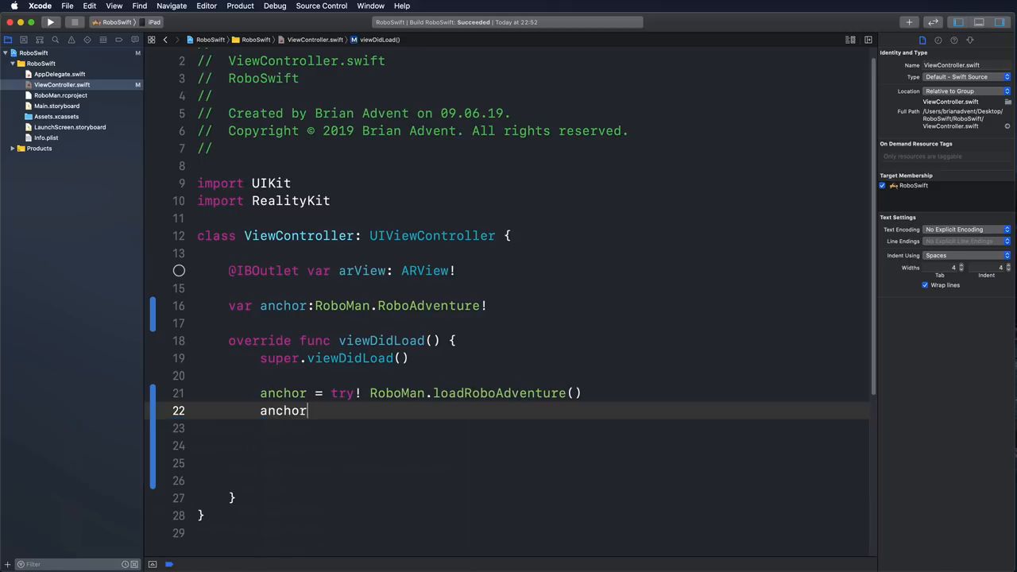
text(.generateCollisionShapes(recursive: true)
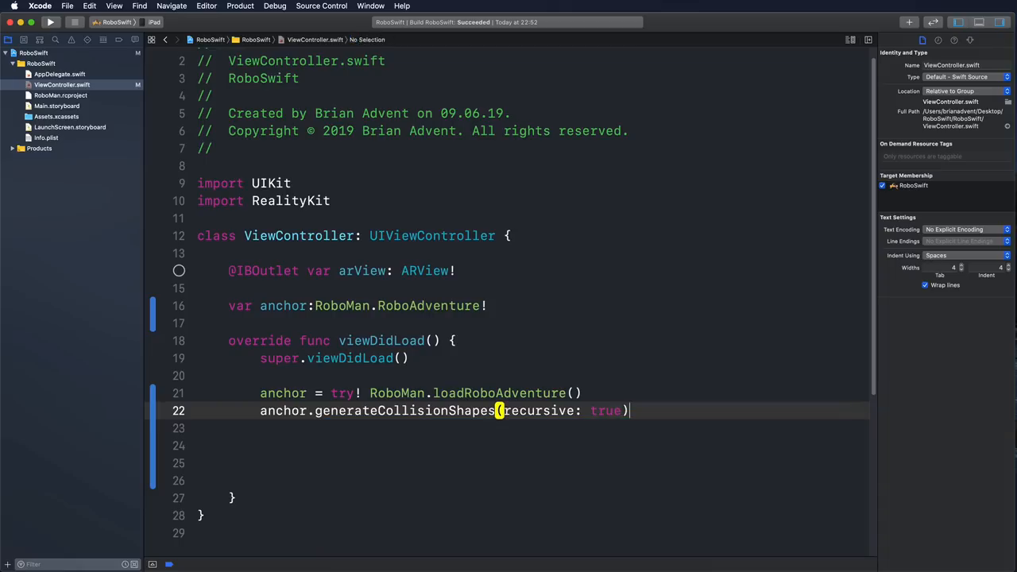
click(499, 410)
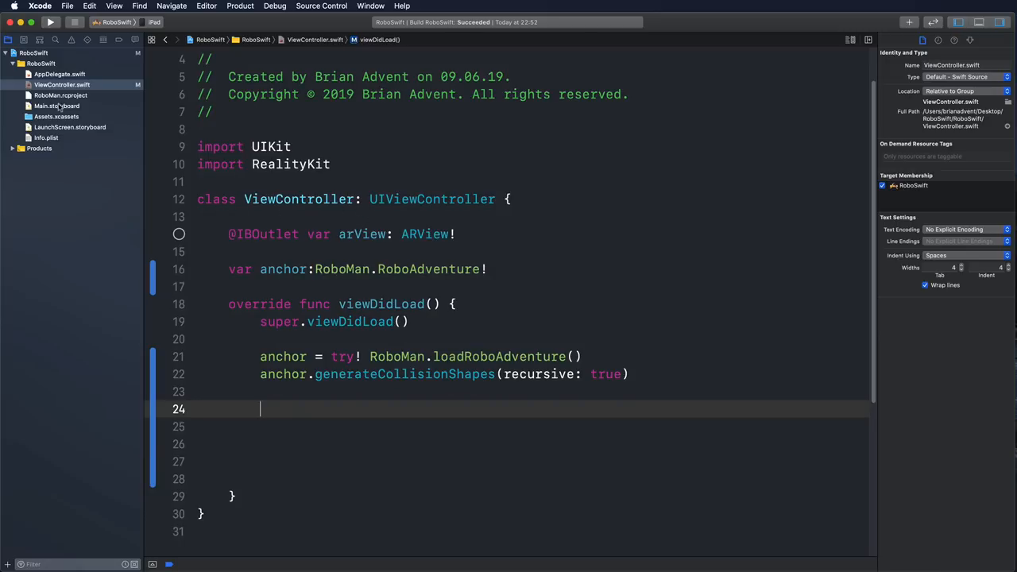
- Look over Main.storyboard's ARView scene, then delete extra blank lines in viewDidLoad
click(56, 106)
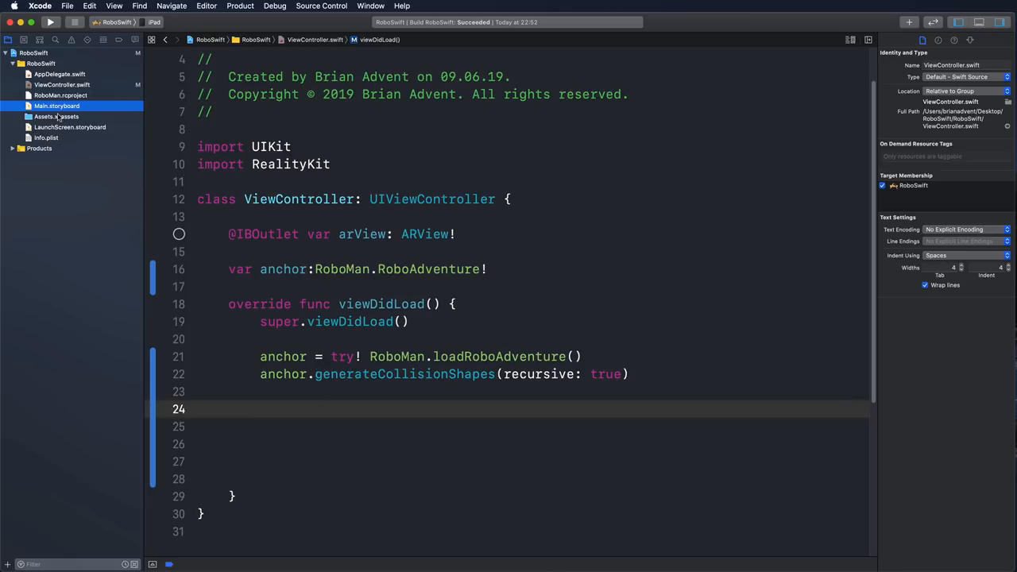
mouse_move(229, 199)
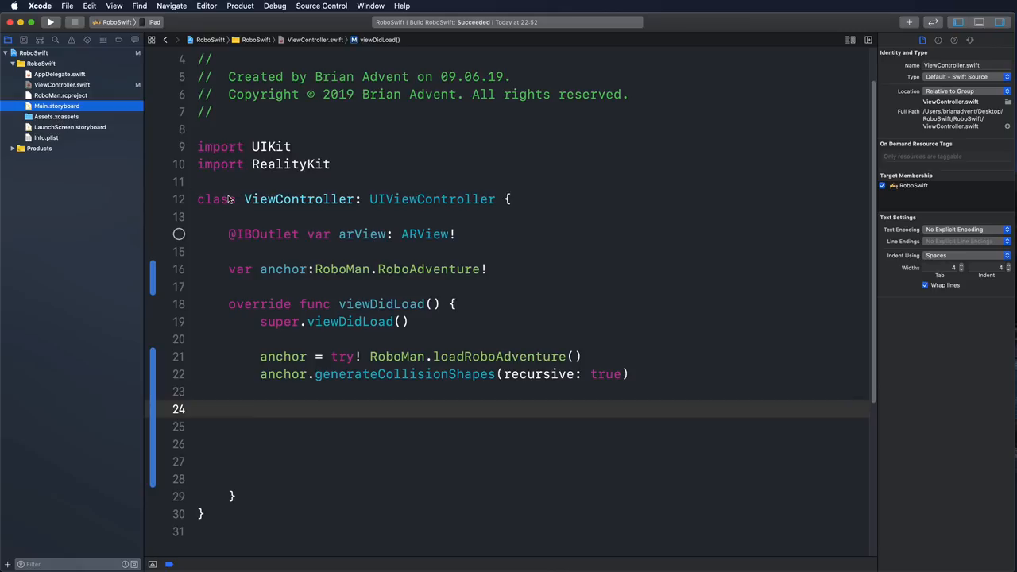
click(57, 106)
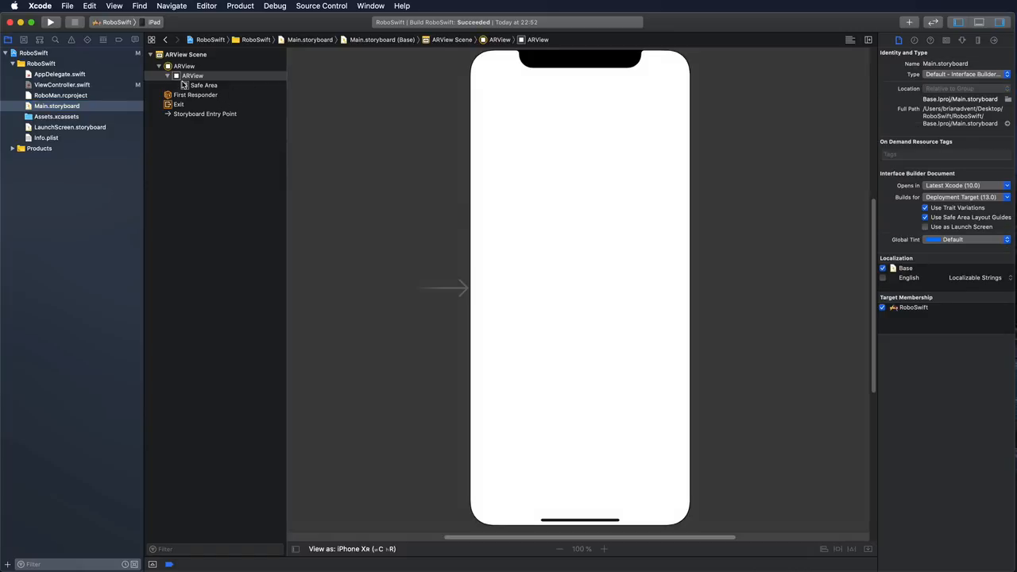
mouse_move(419, 161)
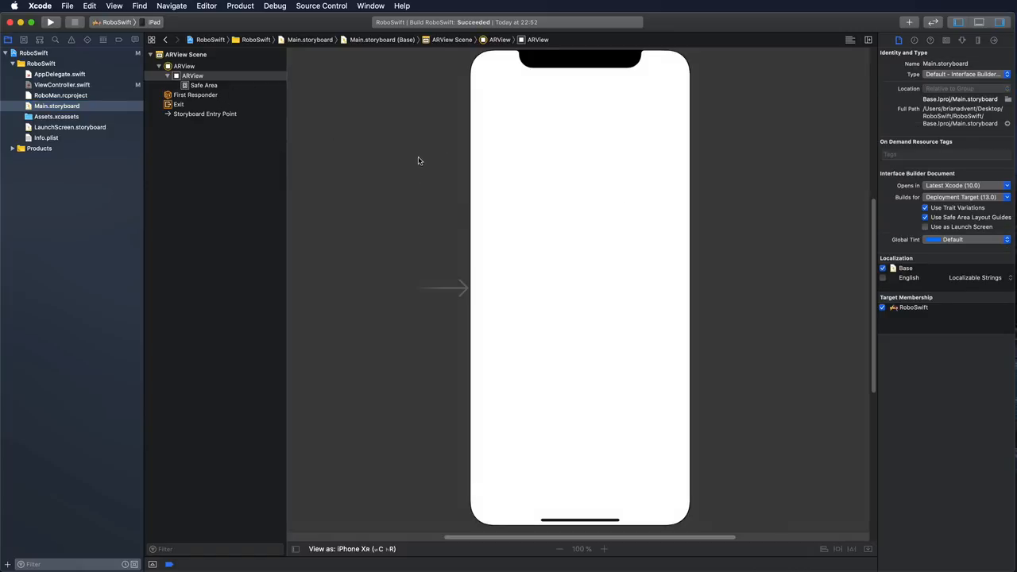
mouse_move(517, 235)
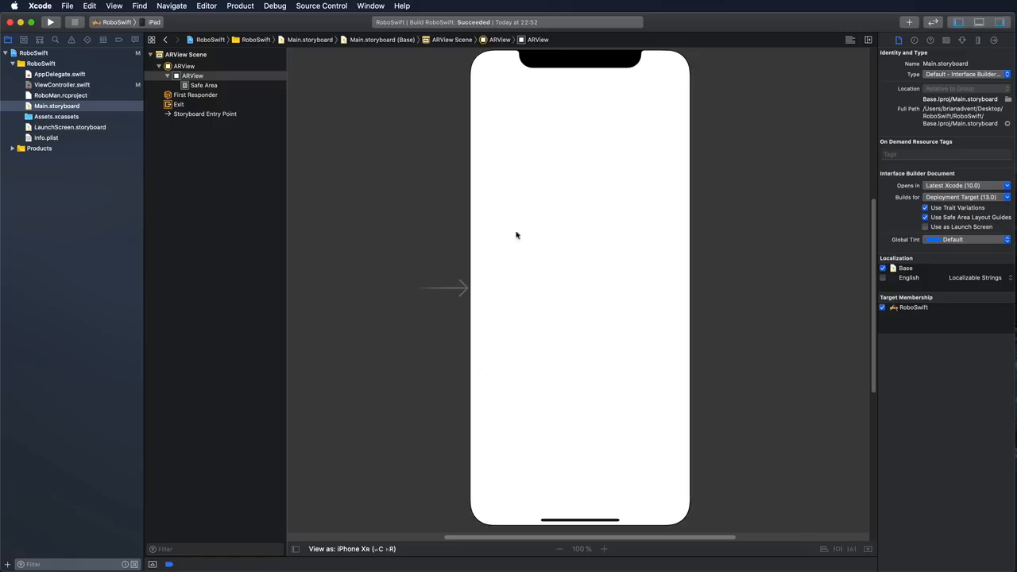
mouse_move(442, 225)
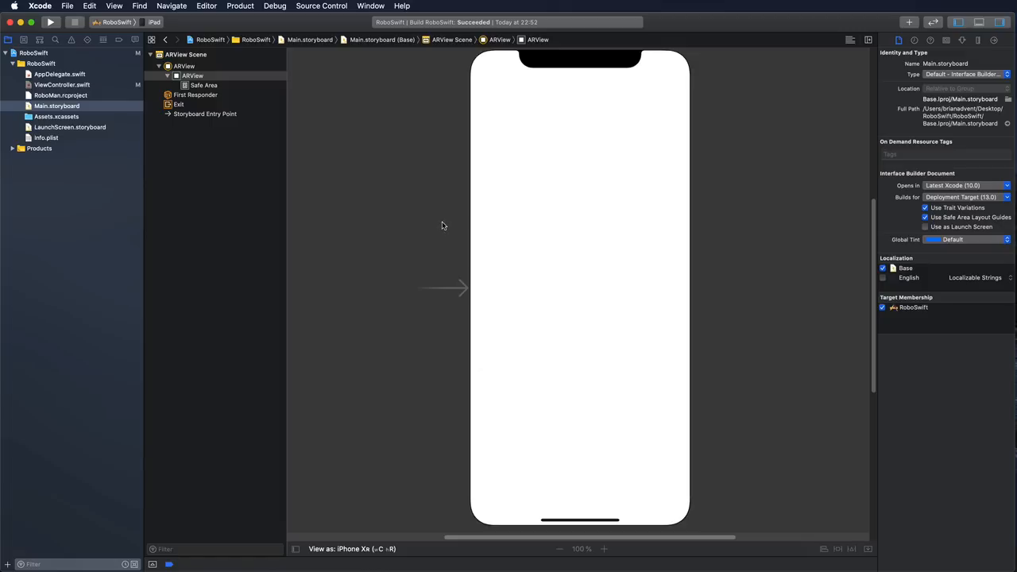
mouse_move(465, 223)
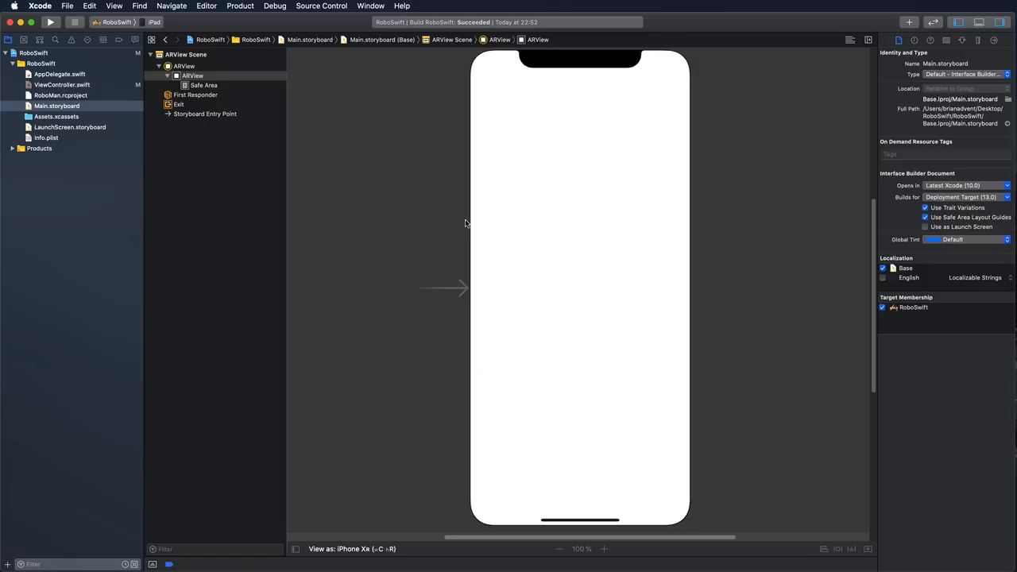
mouse_move(427, 218)
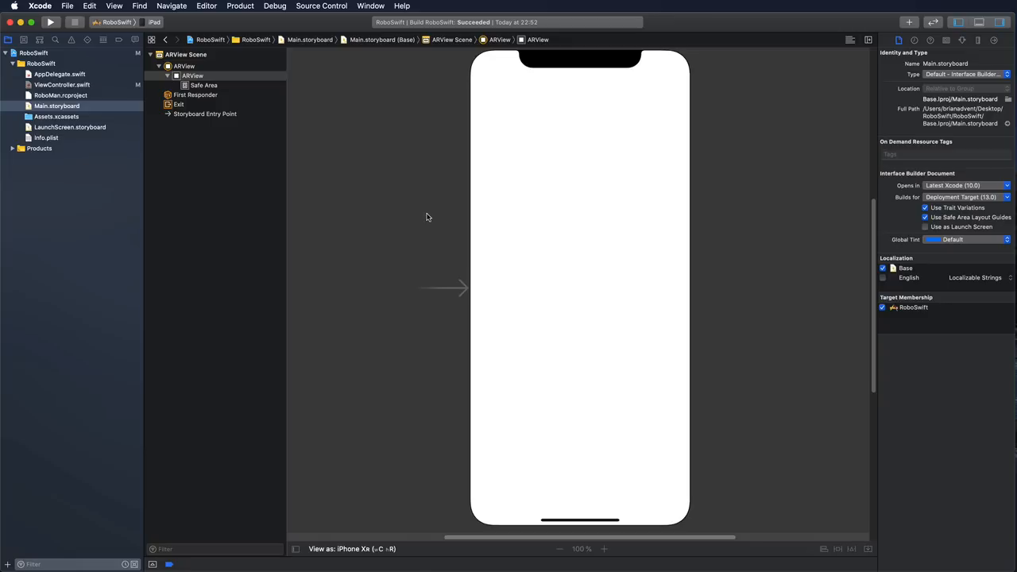
mouse_move(324, 198)
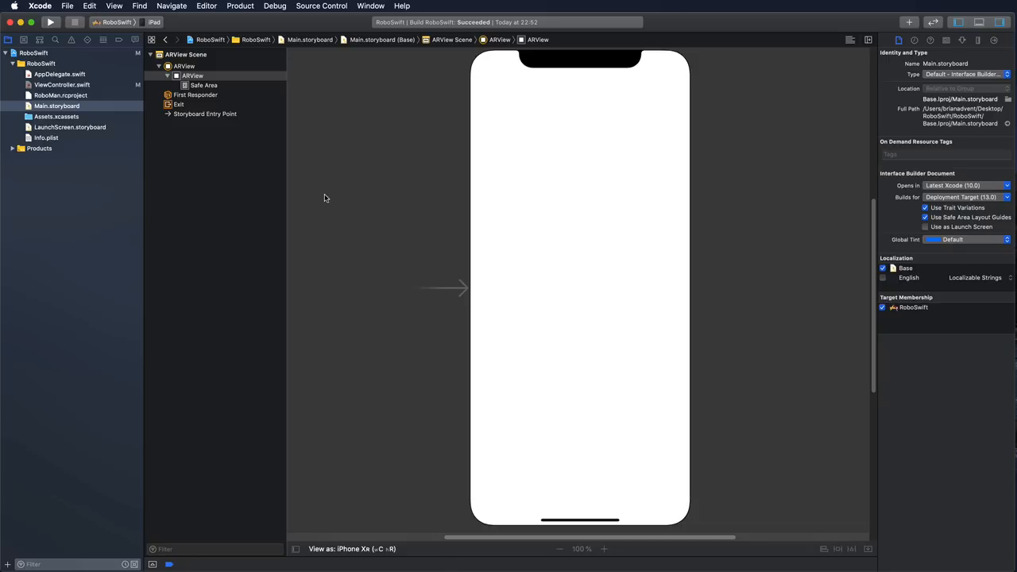
mouse_move(279, 230)
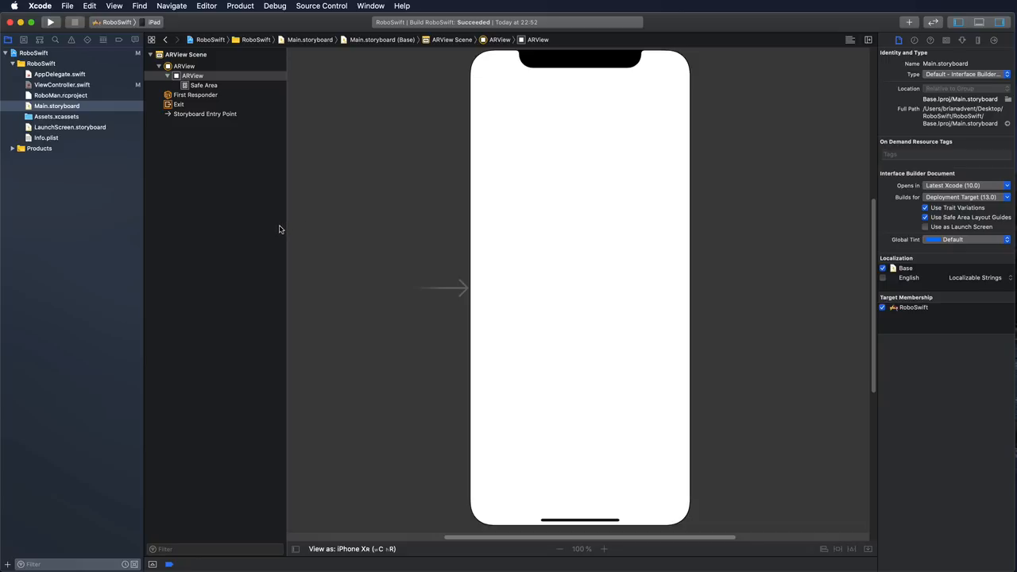
mouse_move(237, 233)
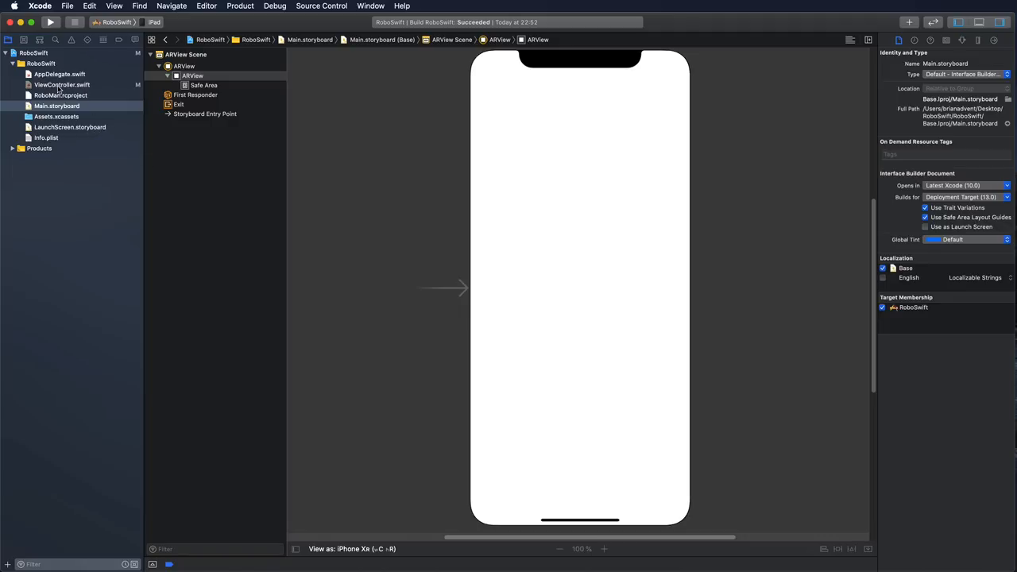
click(62, 85)
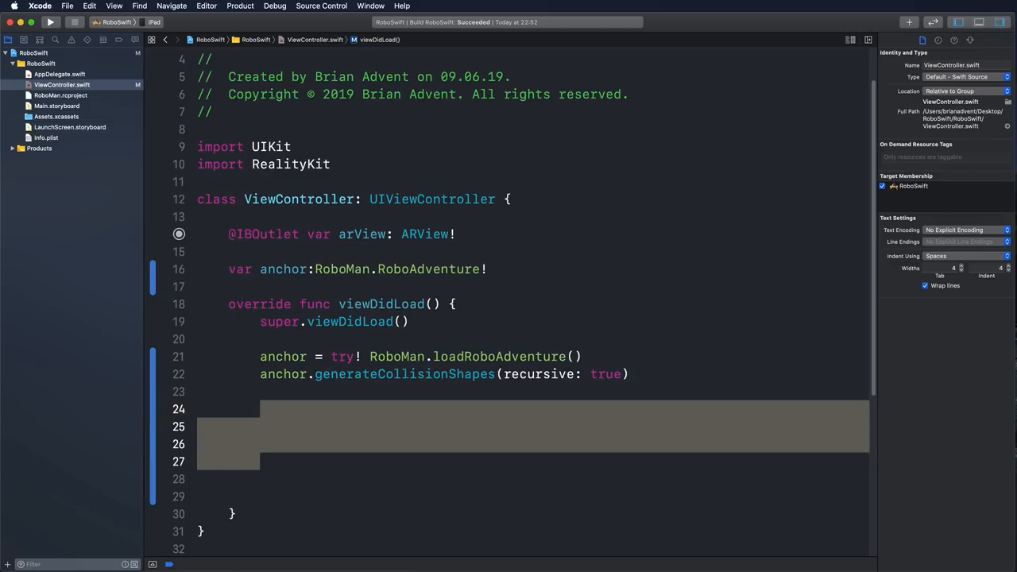
key(Delete)
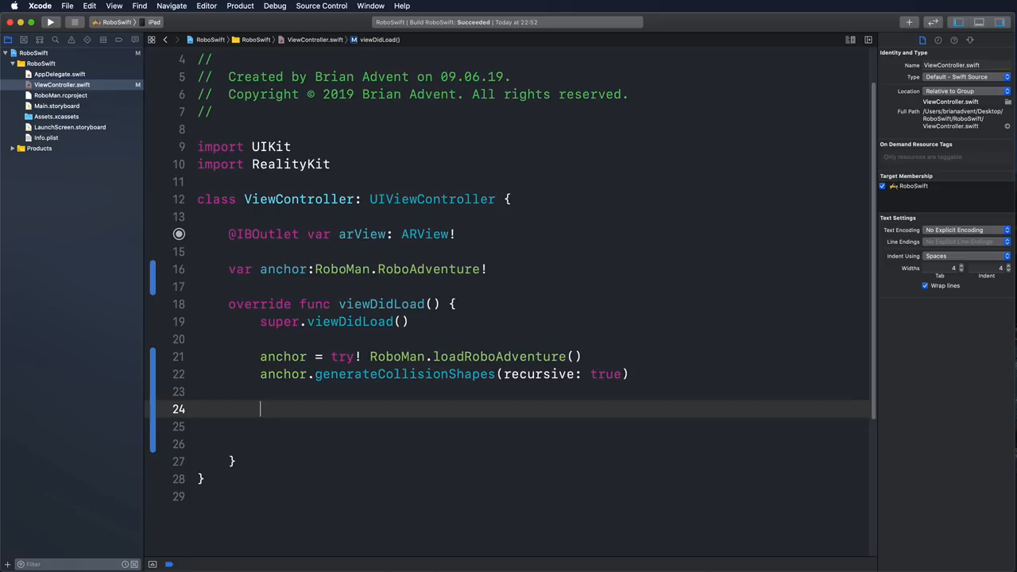
- Add arView.scene.anchors.append(anchor) on line 24 of viewDidLoad
double_click(362, 233)
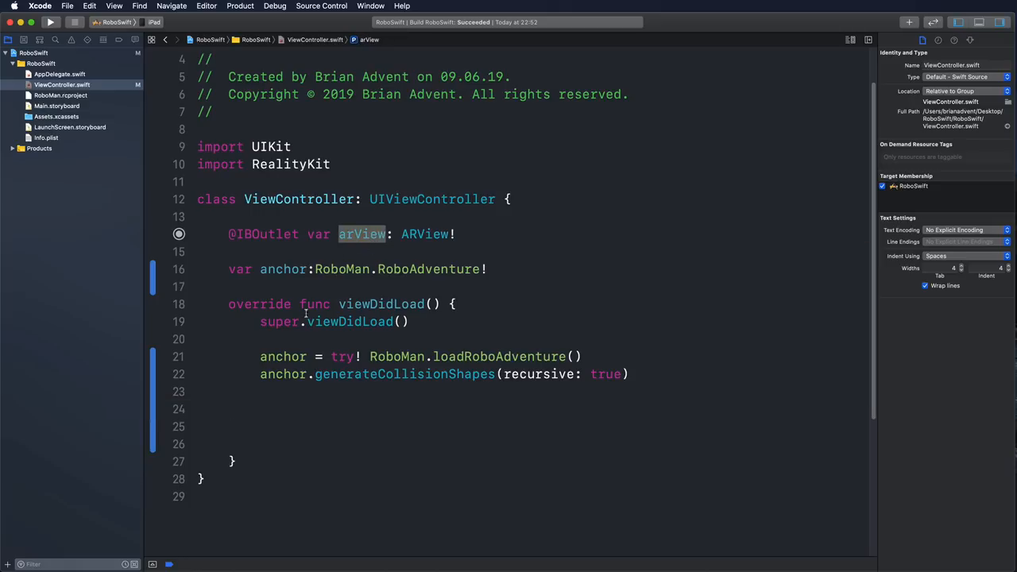
click(313, 408)
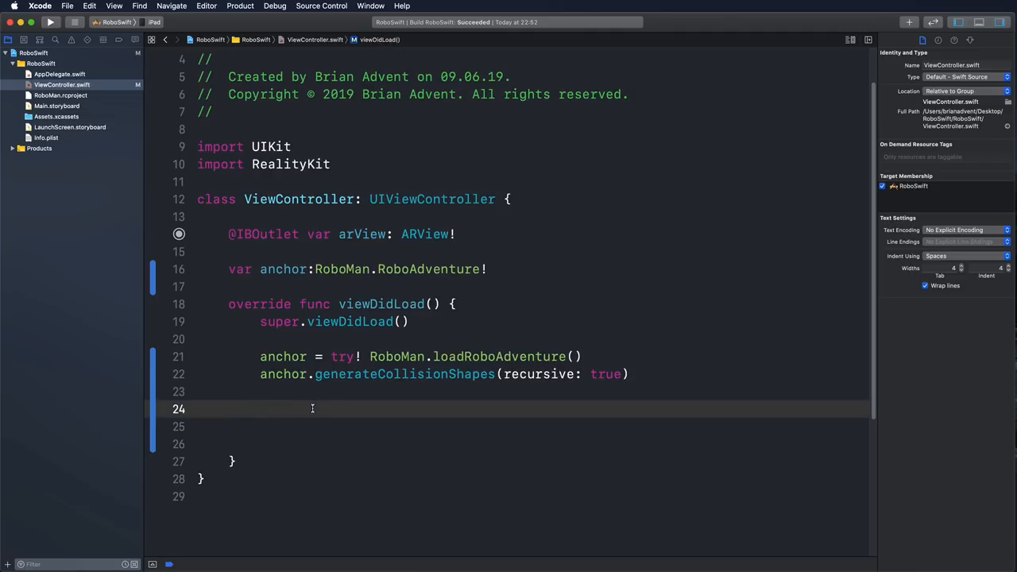
text(arView.scene.anchors.)
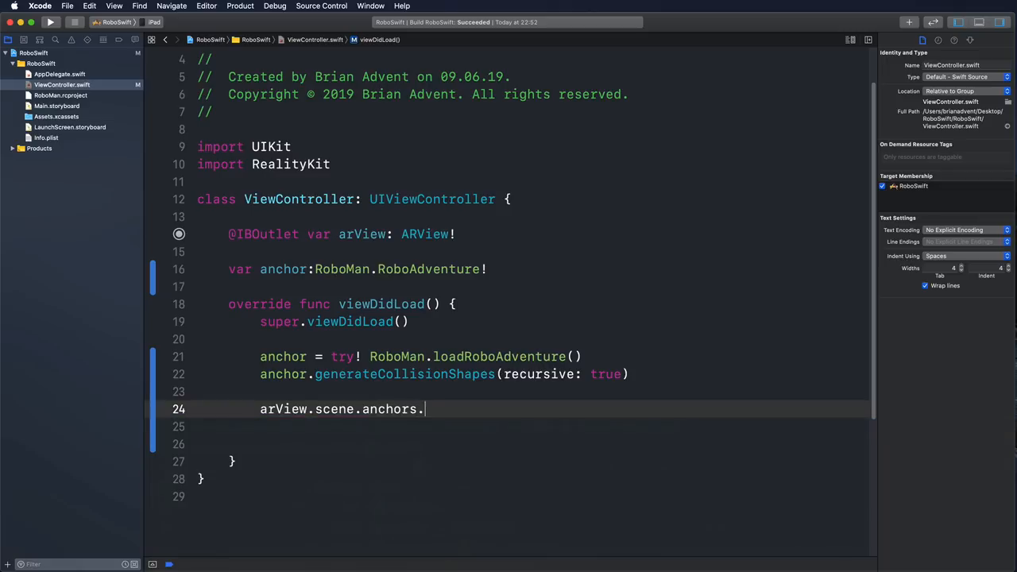
text(append(entity: Scene.AnchorCollection.Element)
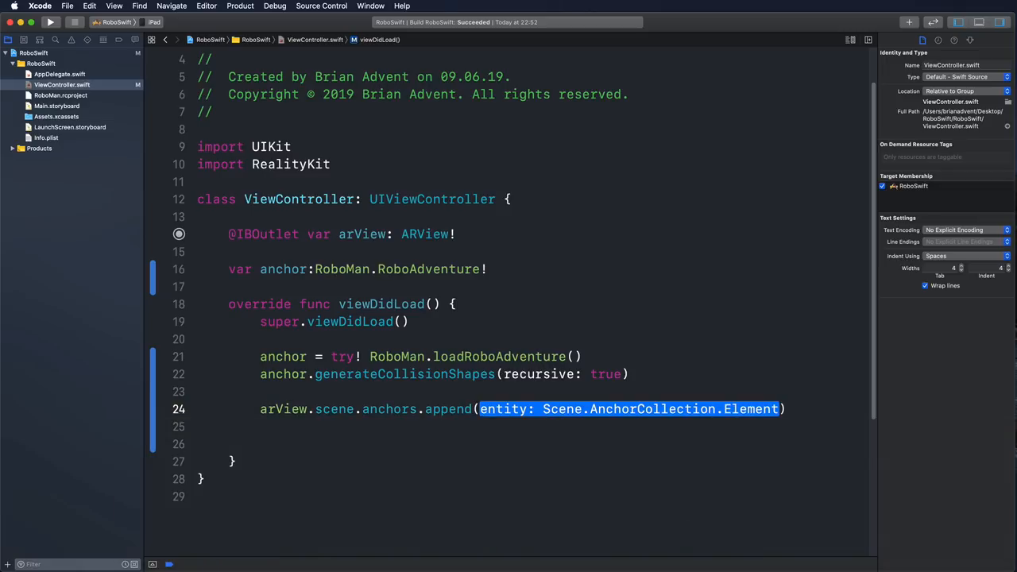
text(anchor)
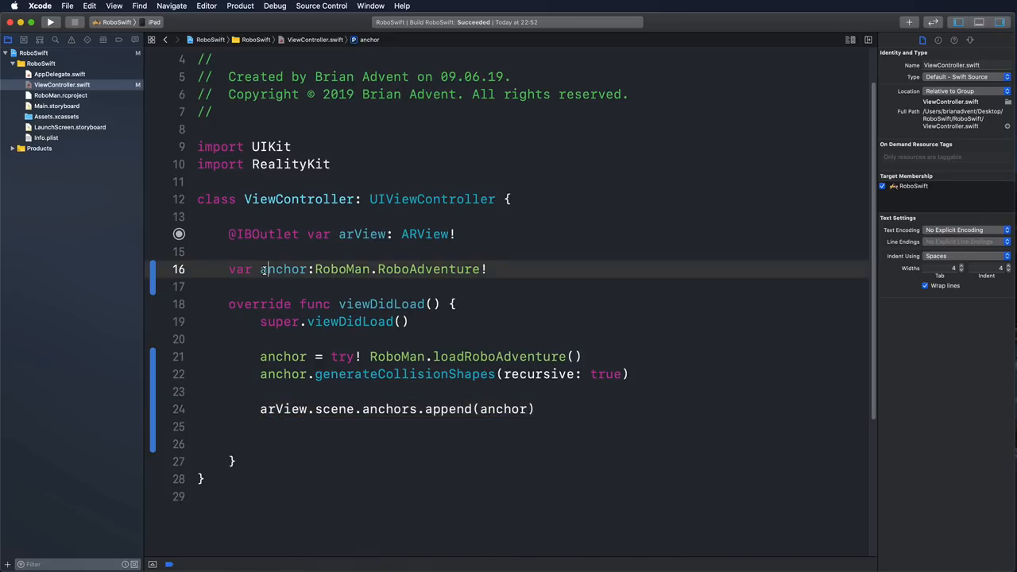
- Rename the anchor property to roboAnchor across all its uses
right_click(282, 269)
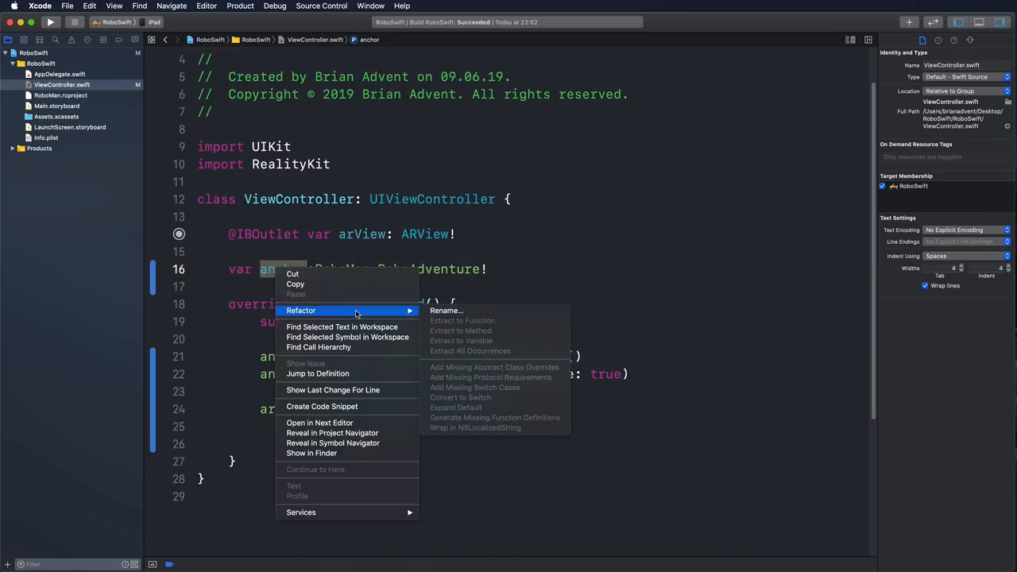
click(446, 311)
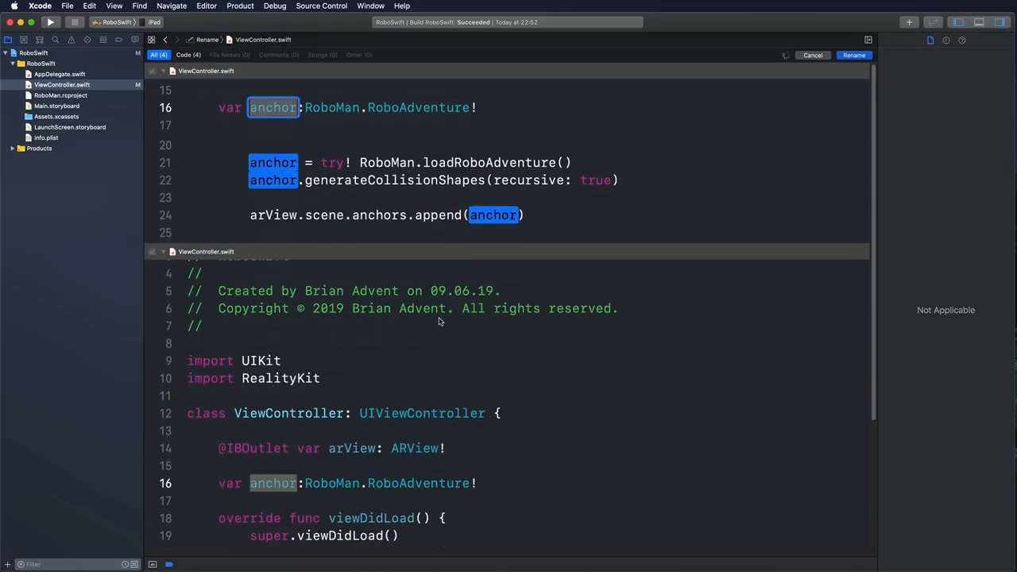
text(roboA)
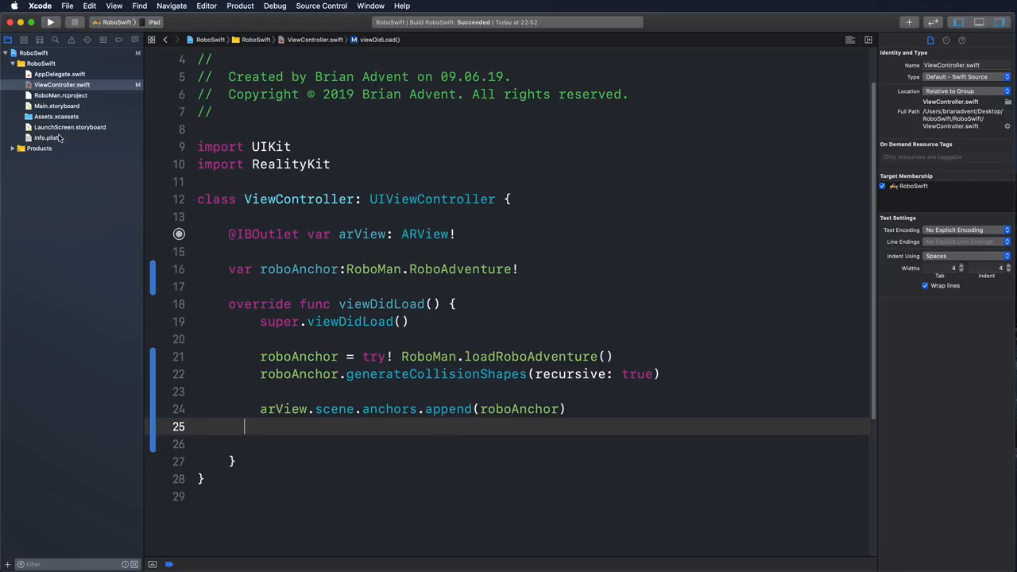
mouse_move(59, 137)
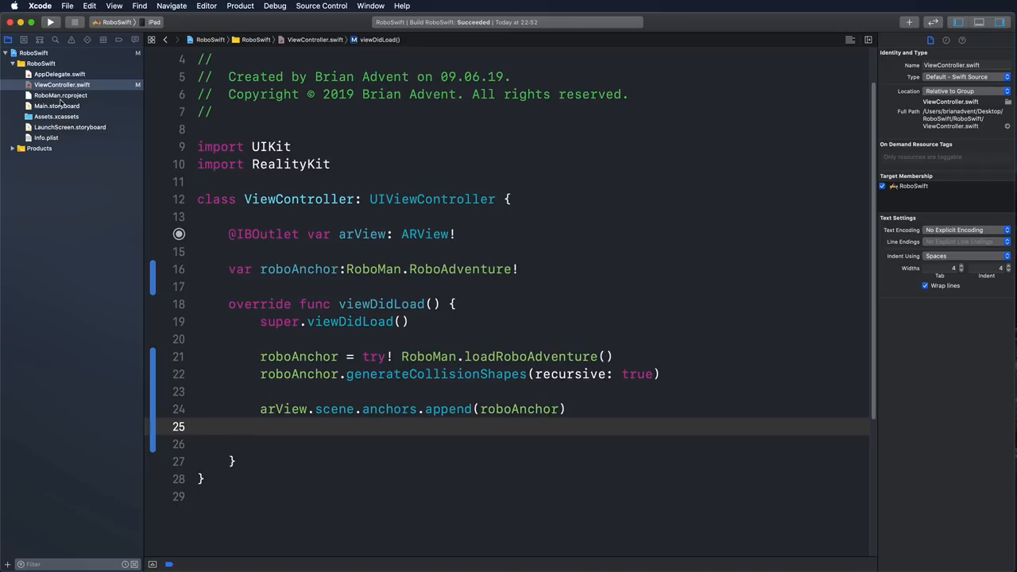
- Add a Start Experience button atop the ARView and show ViewController side by side
click(56, 105)
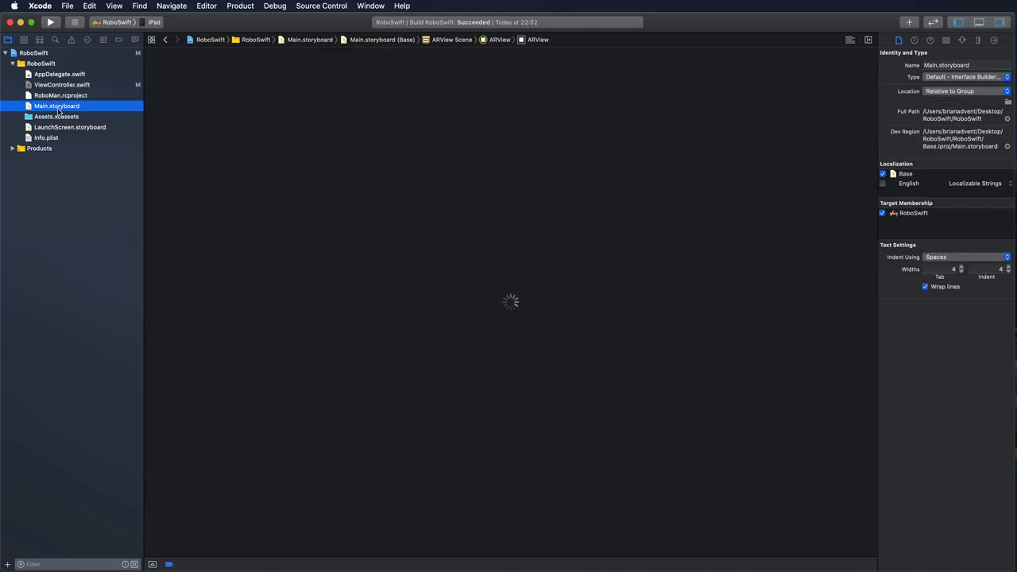
click(56, 106)
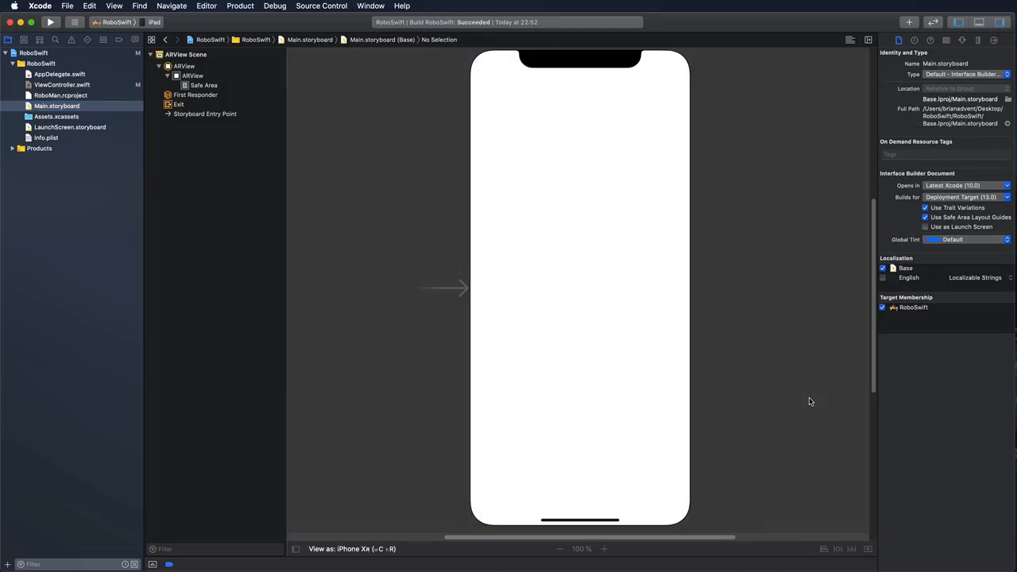
text(but)
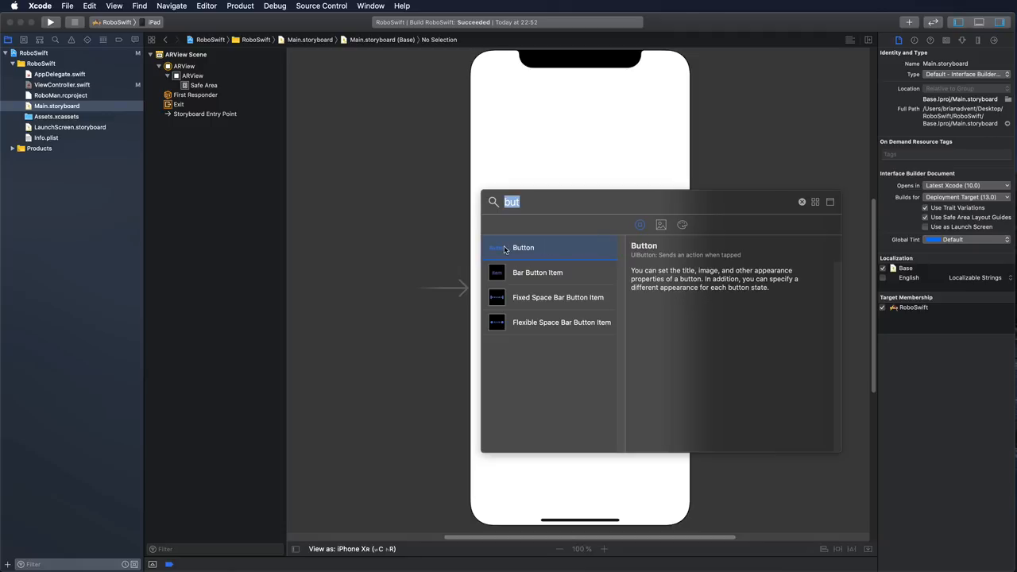
drag(523, 247, 578, 93)
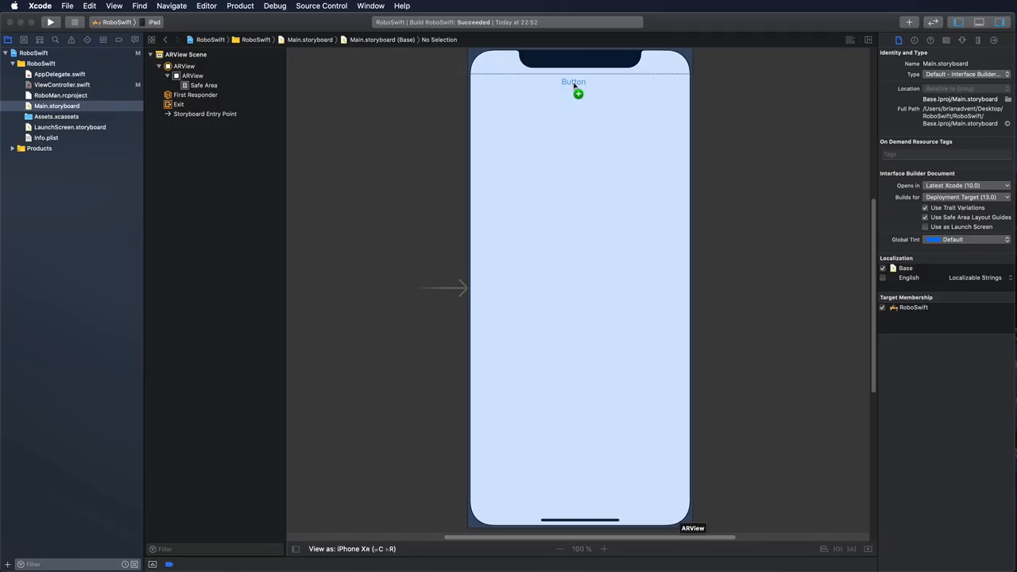
click(578, 93)
text(S)
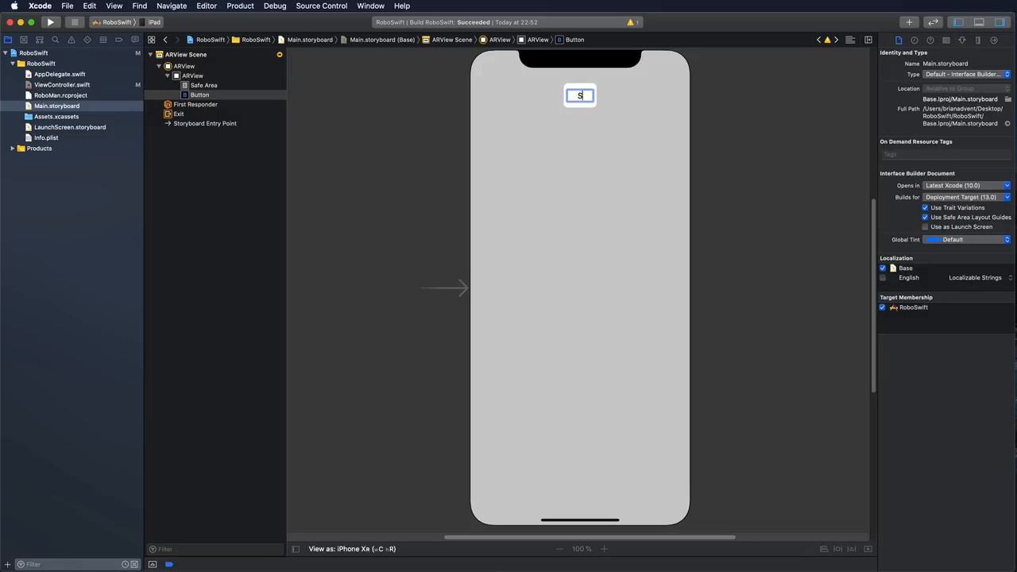
text(tart Experience)
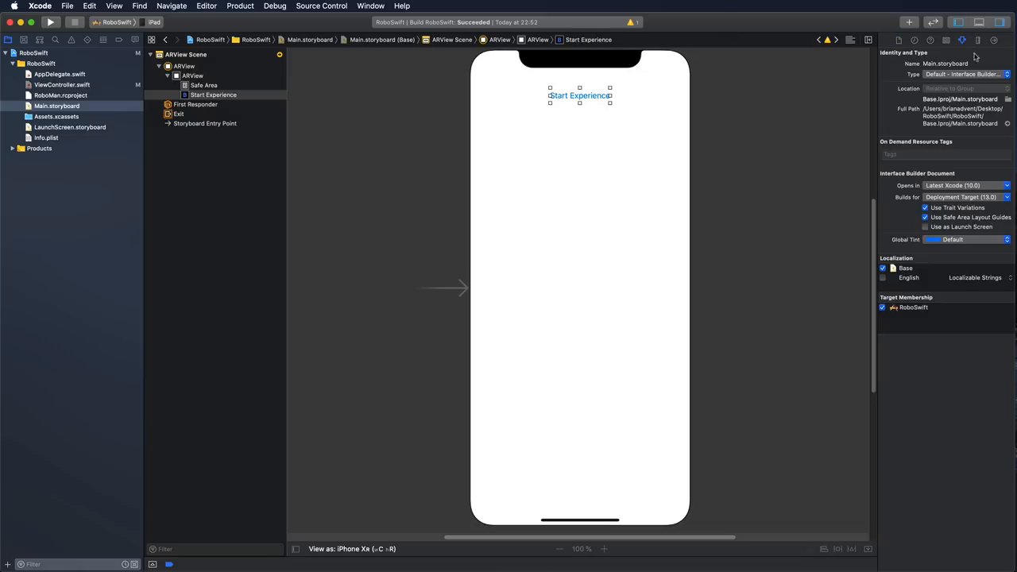
click(979, 40)
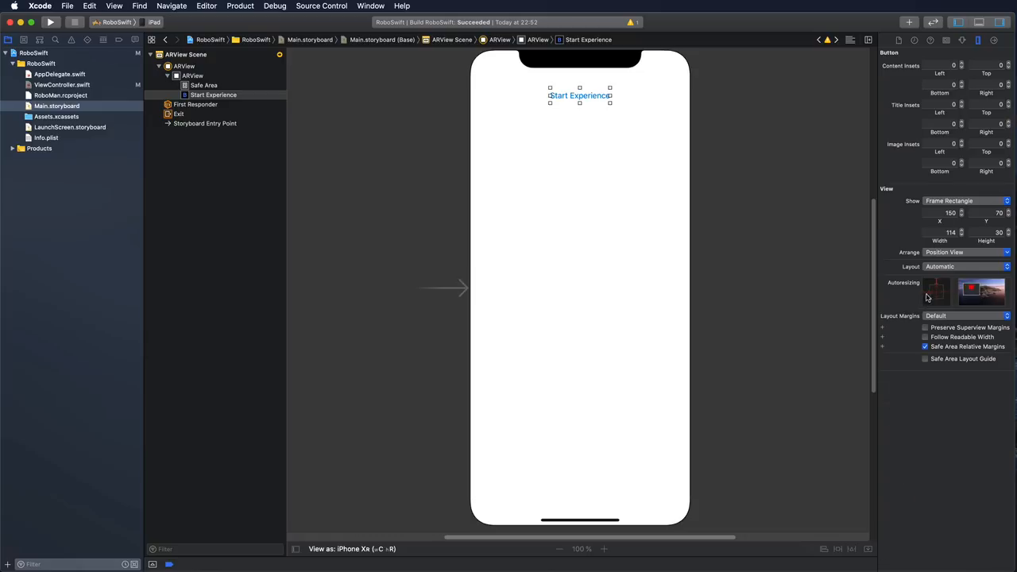
mouse_move(591, 77)
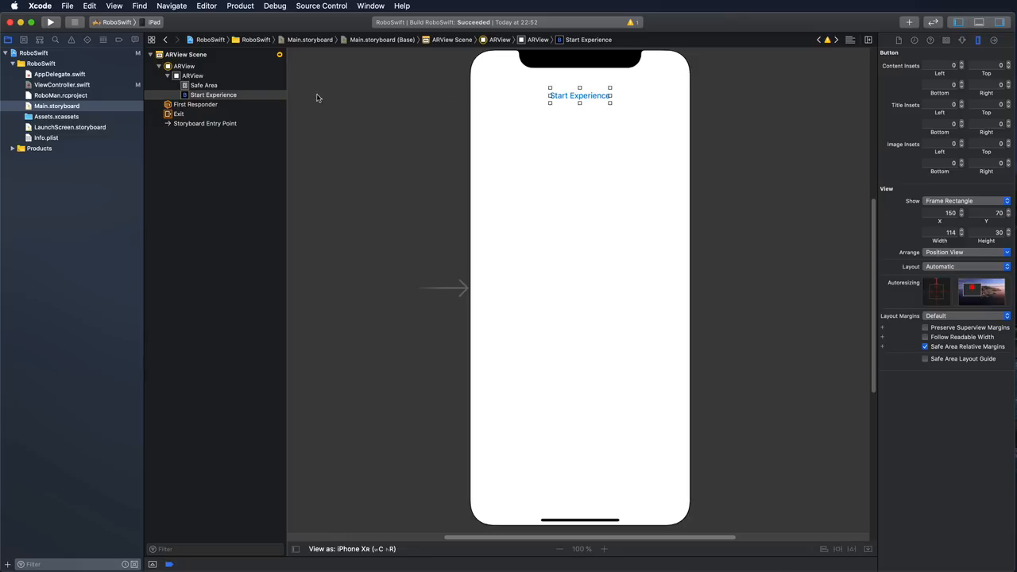
mouse_move(677, 75)
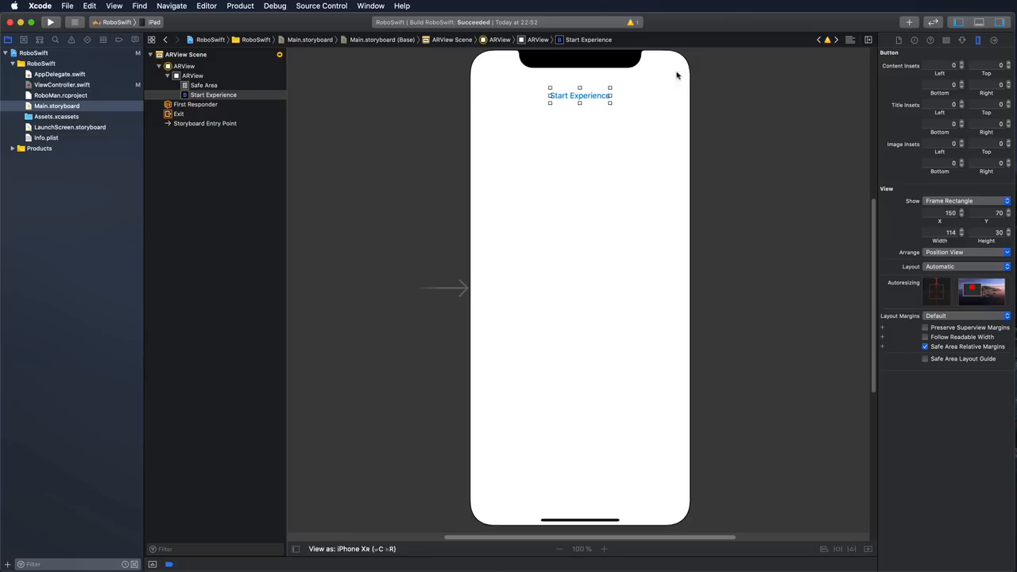
click(62, 85)
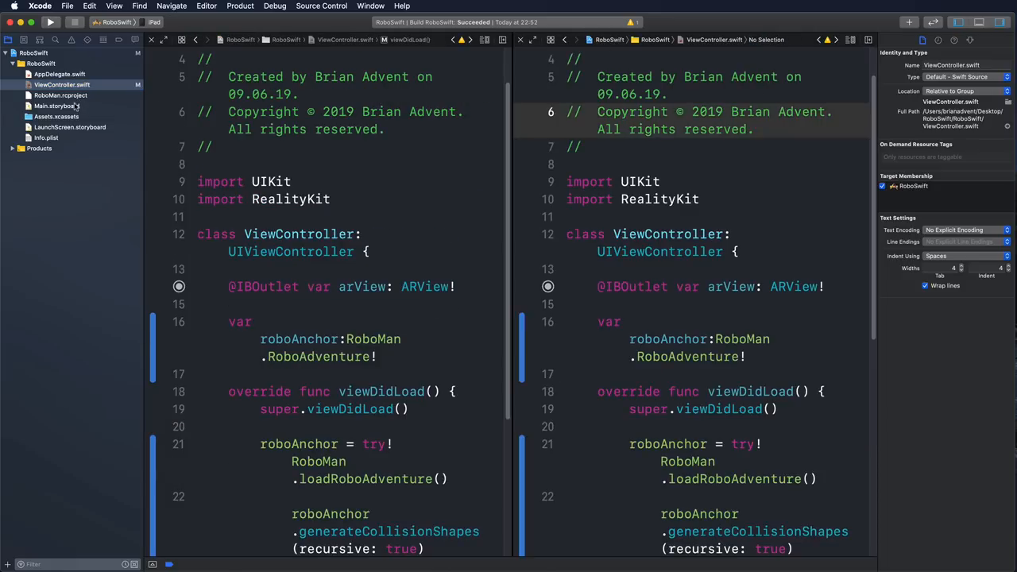
- Show the storyboard beside the code and create the startExperience action from the button
click(57, 105)
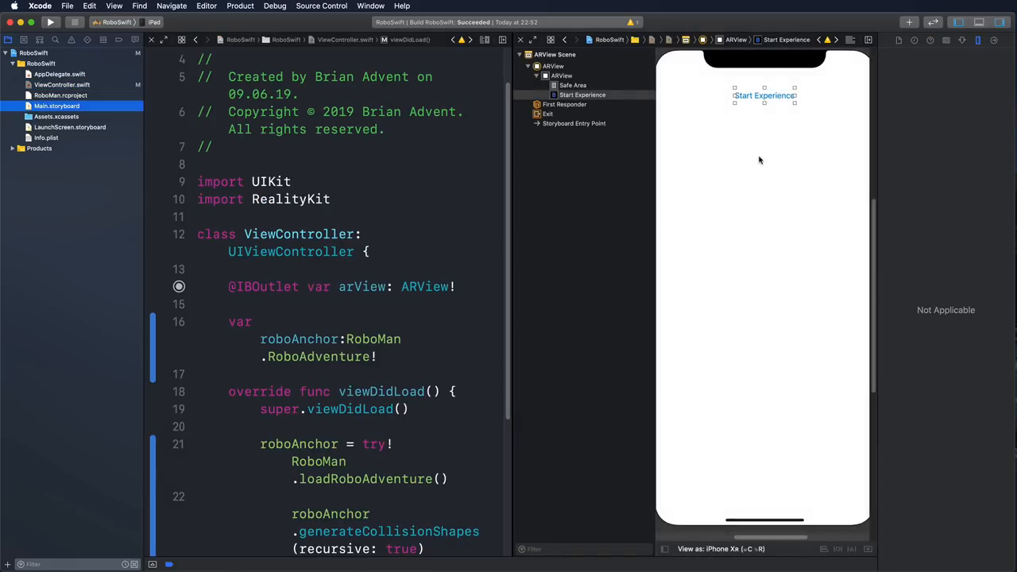
mouse_move(755, 93)
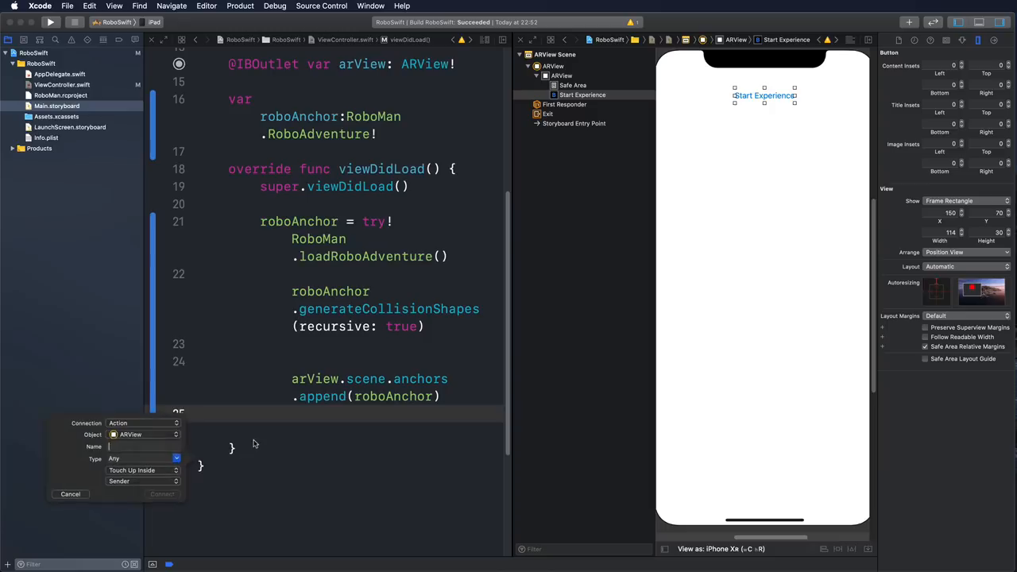
click(144, 446)
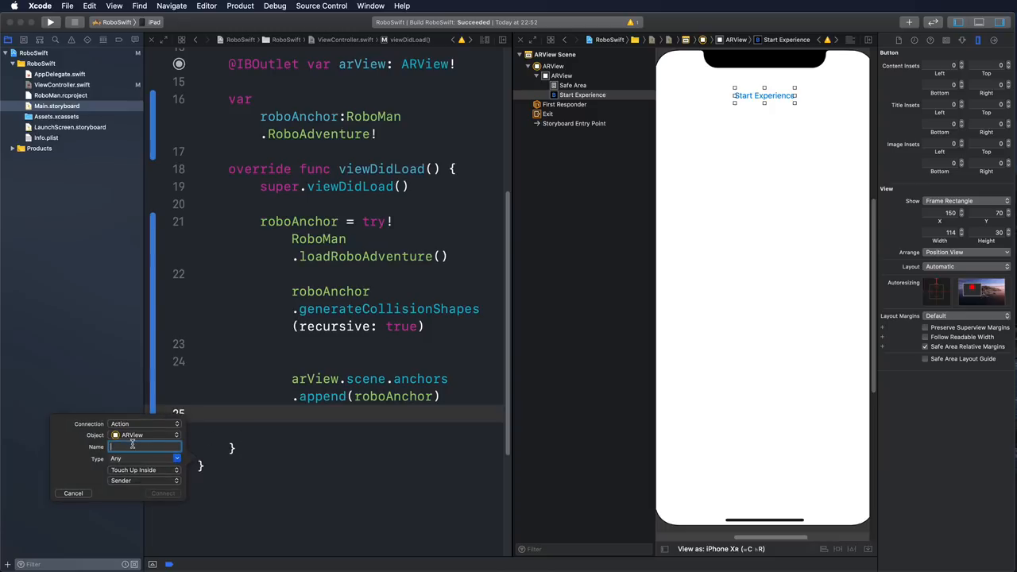
text(startExperience)
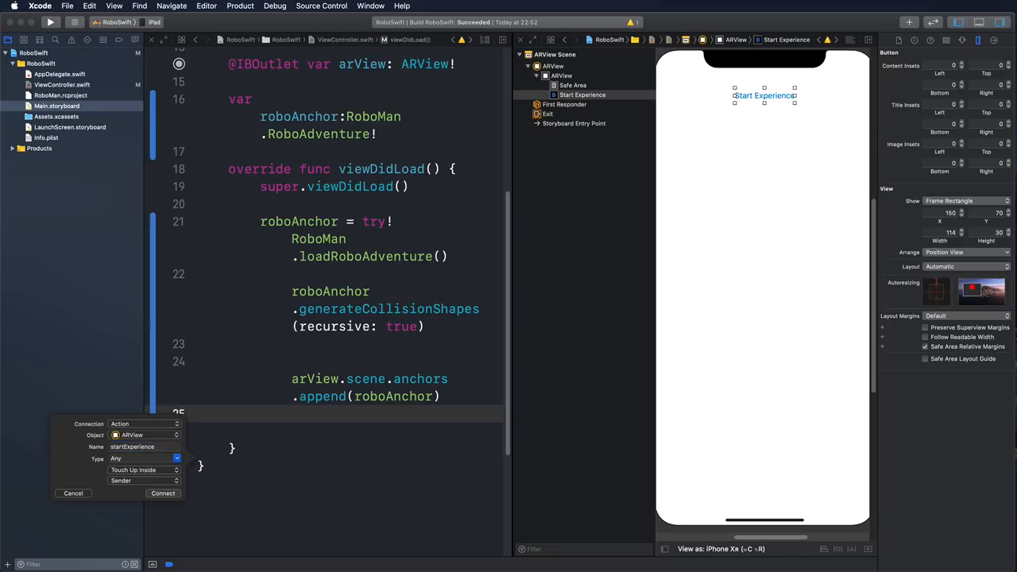
click(163, 492)
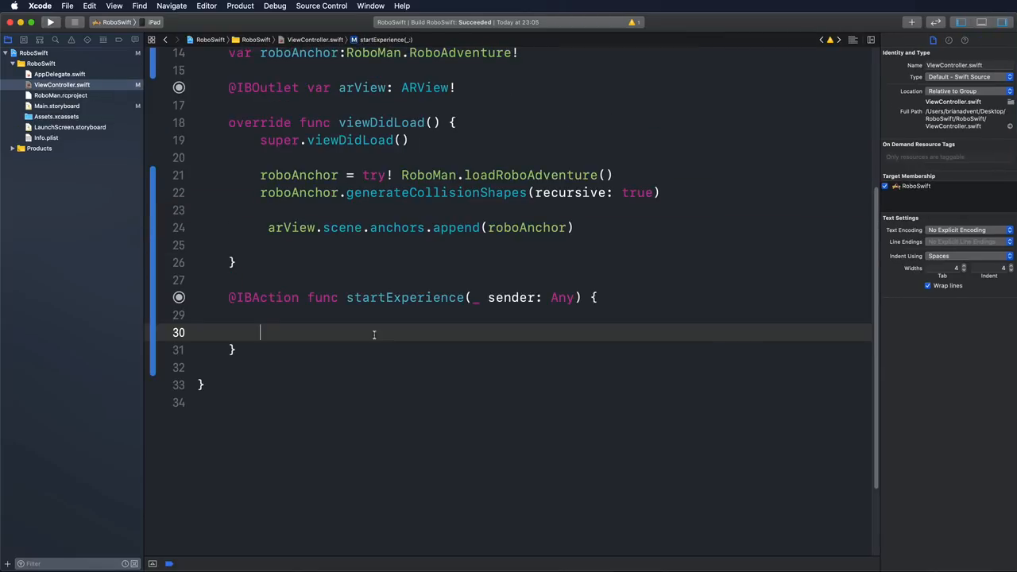
- Reference roboAnchor.notifications.roboStart in startExperience, then reopen the RoboMan.rcproject preview
text(roboAnchor.b)
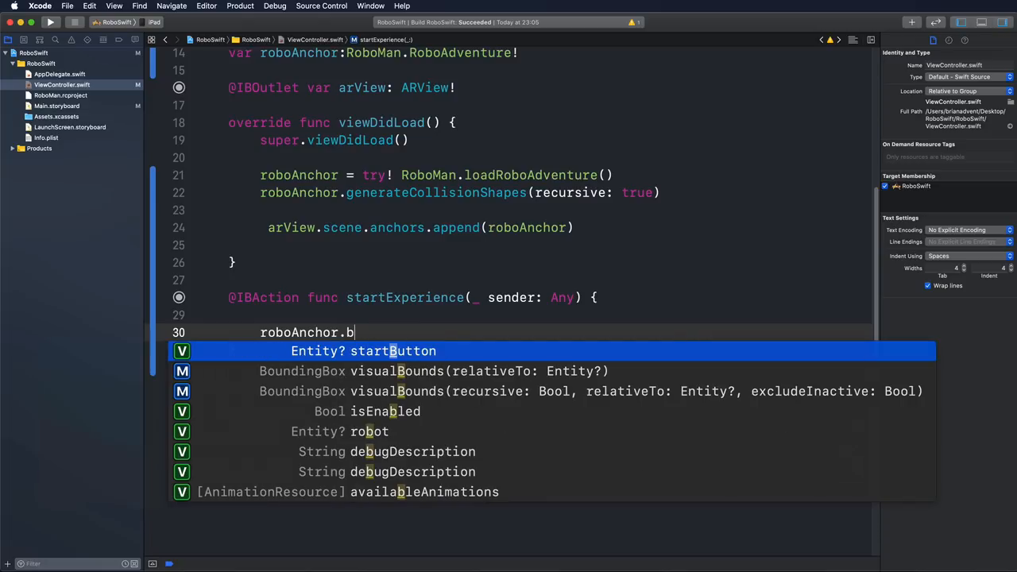
text(notifications)
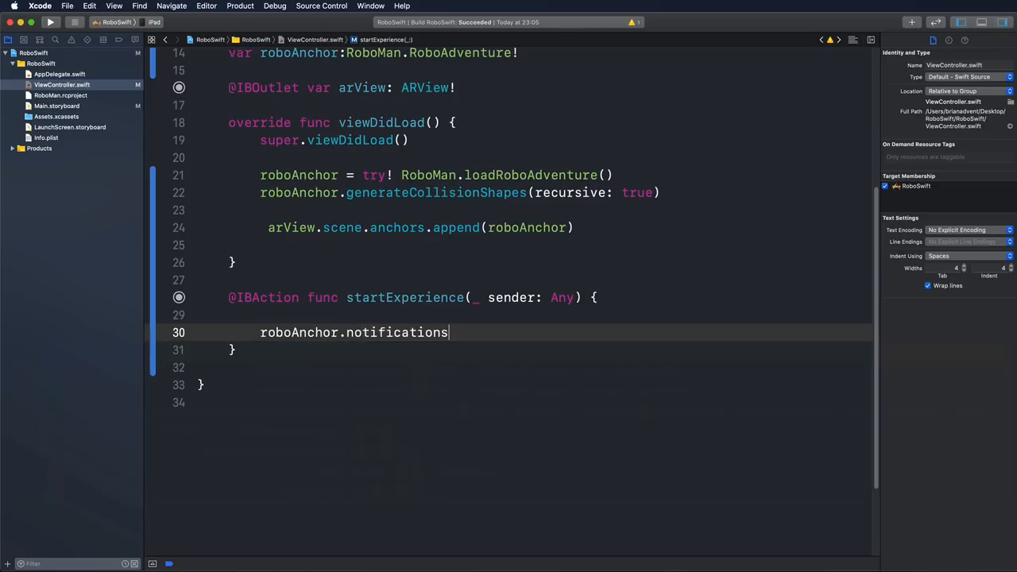
text(.roboStart)
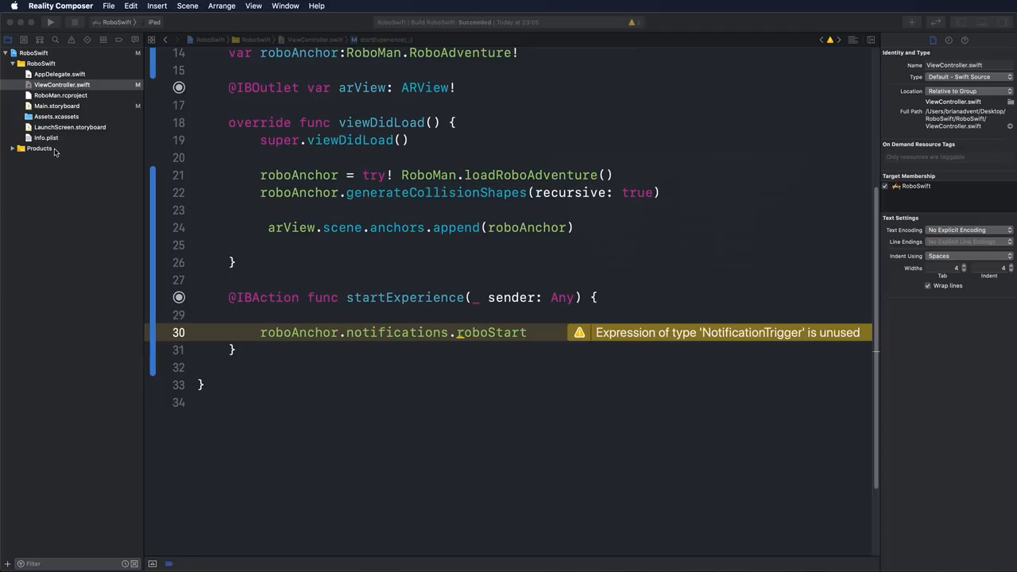
click(60, 96)
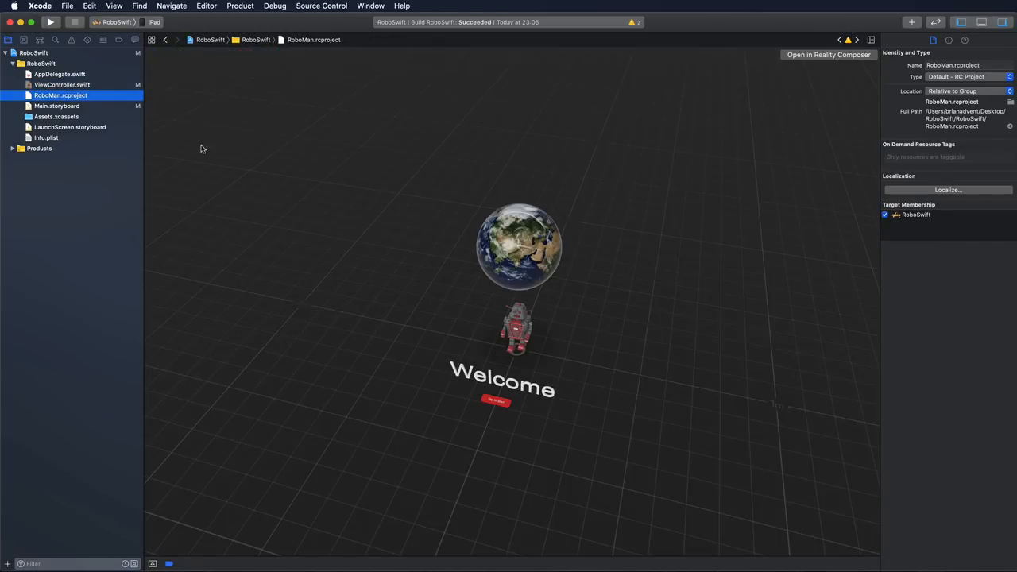
click(829, 54)
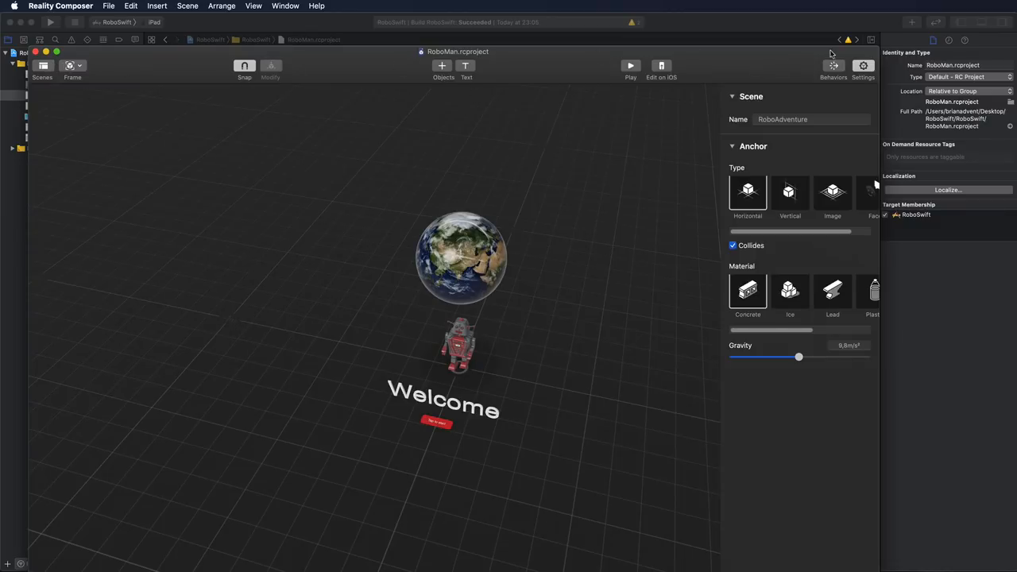
click(834, 65)
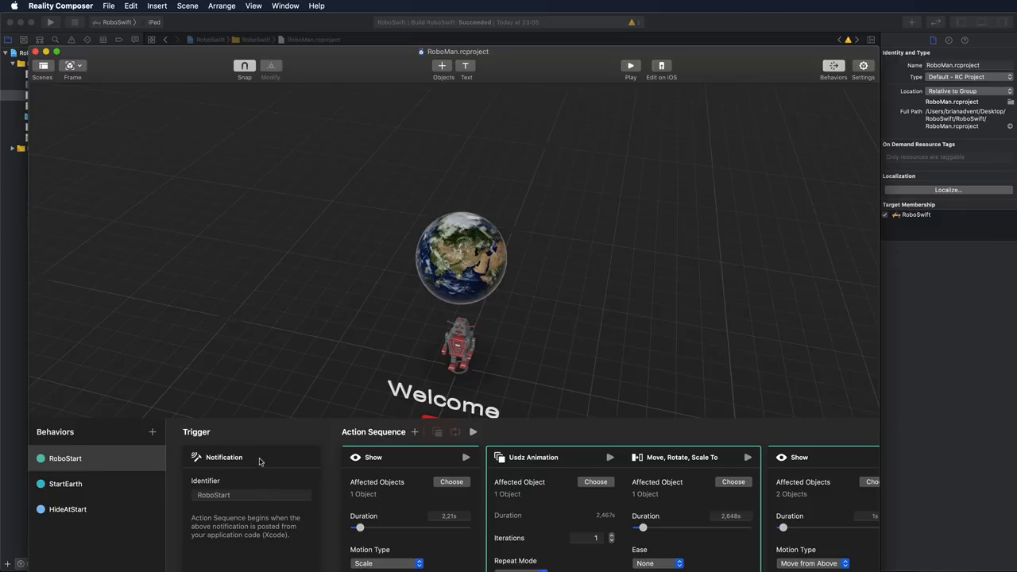
mouse_move(290, 349)
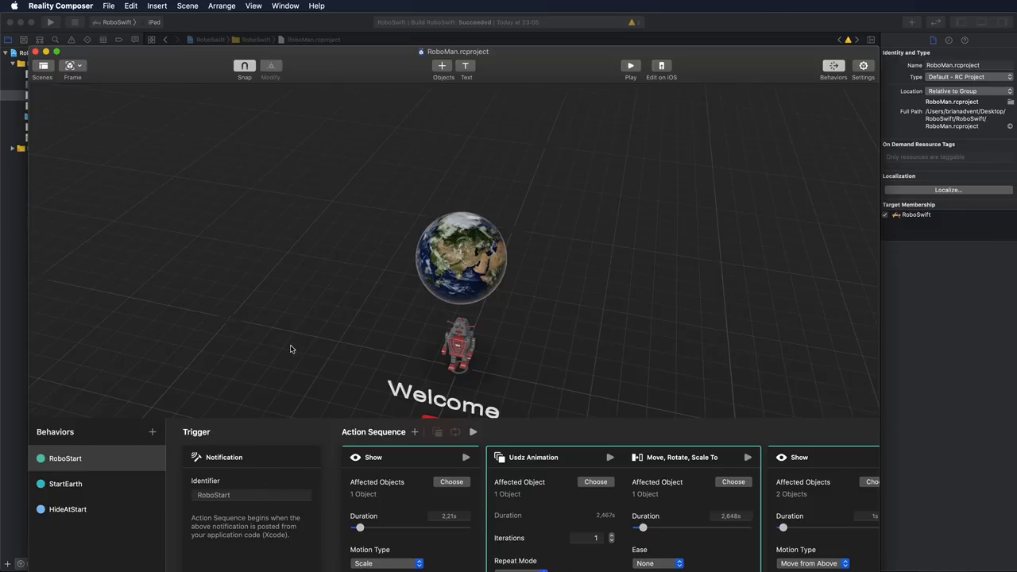
mouse_move(474, 479)
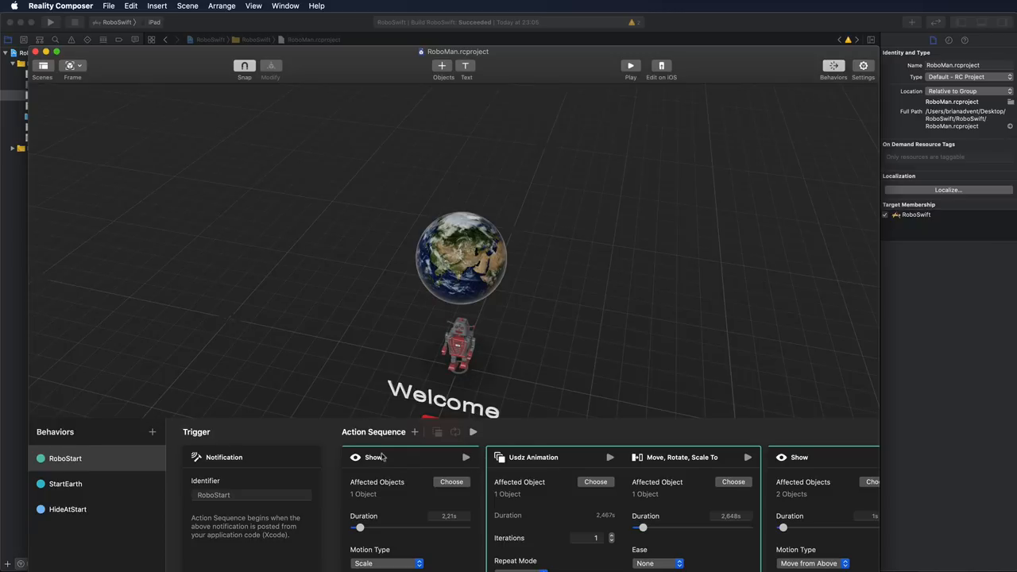
mouse_move(236, 496)
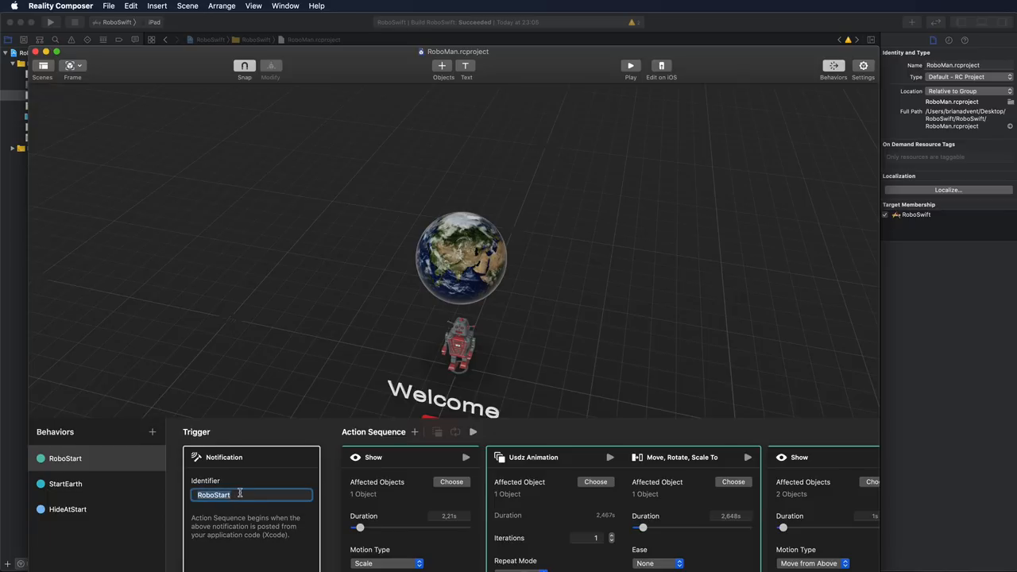
mouse_move(36, 52)
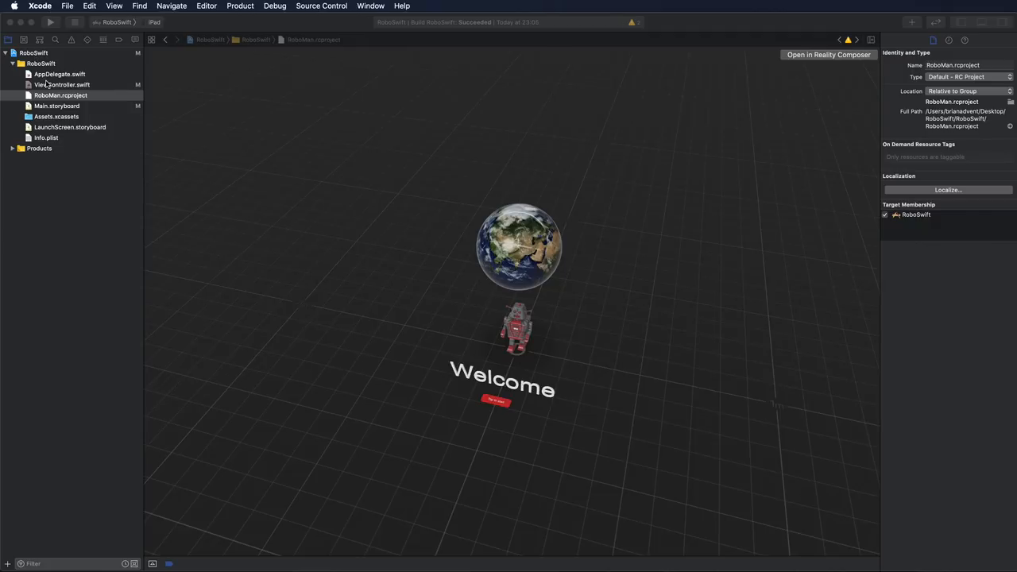
- In ViewController.swift, append .post() to roboAnchor.notifications.roboStart in startExperience
click(62, 85)
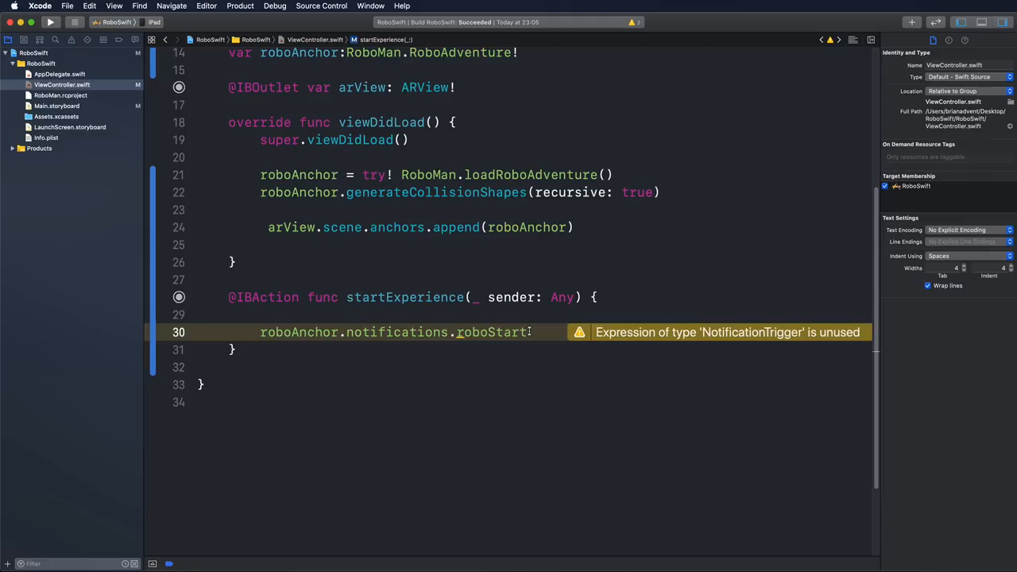
text(.post())
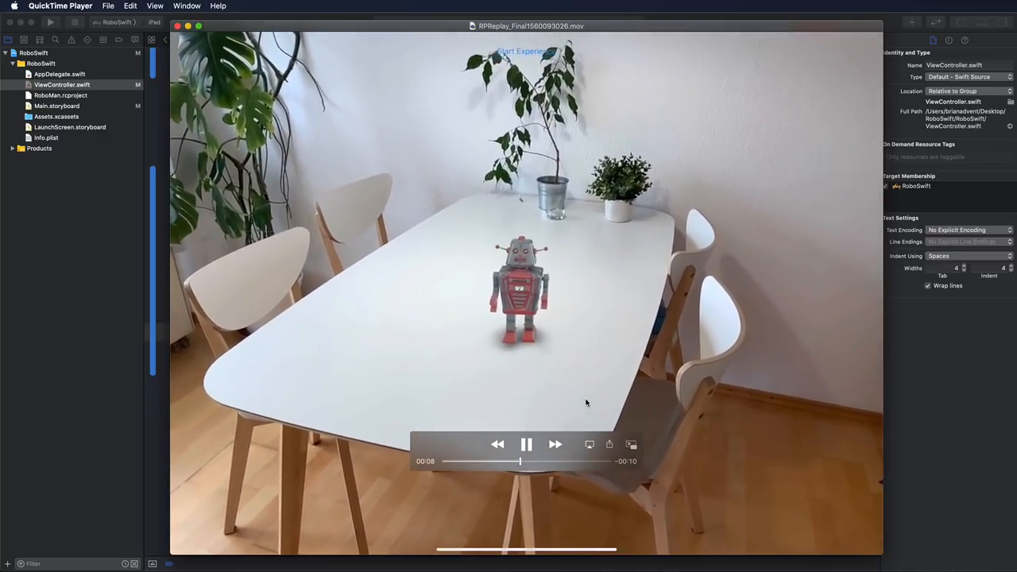
mouse_move(539, 233)
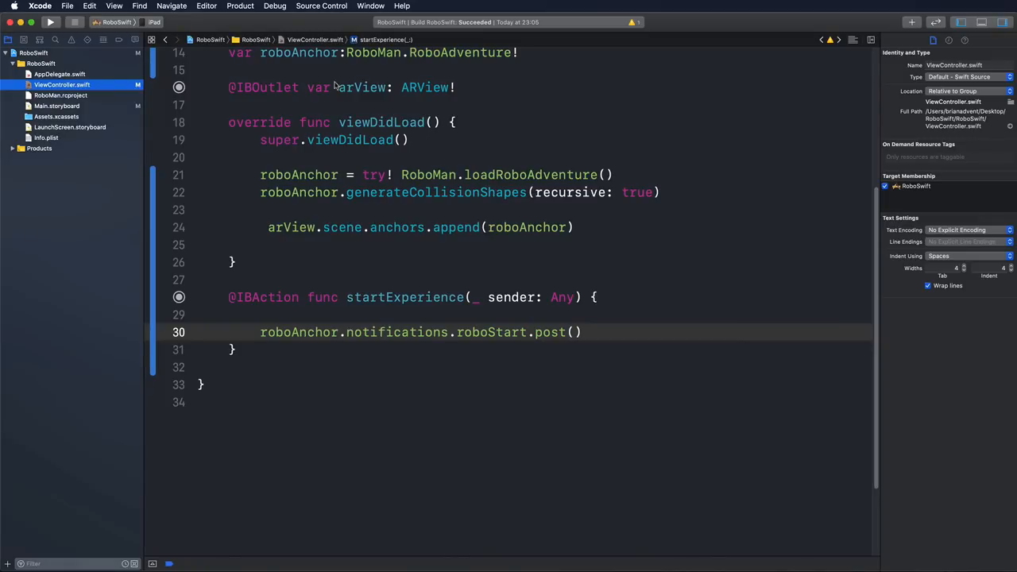
mouse_move(423, 108)
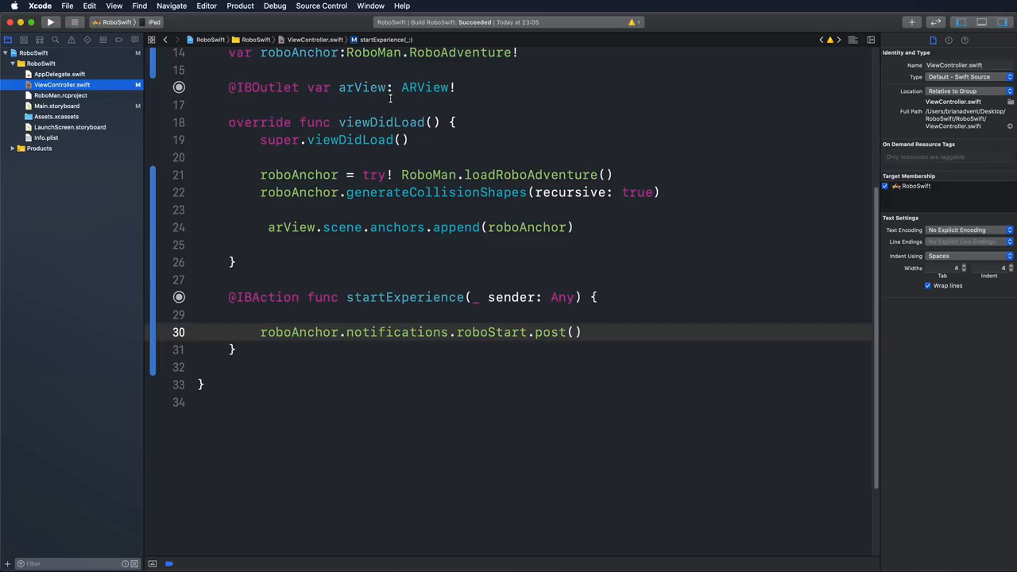
mouse_move(378, 115)
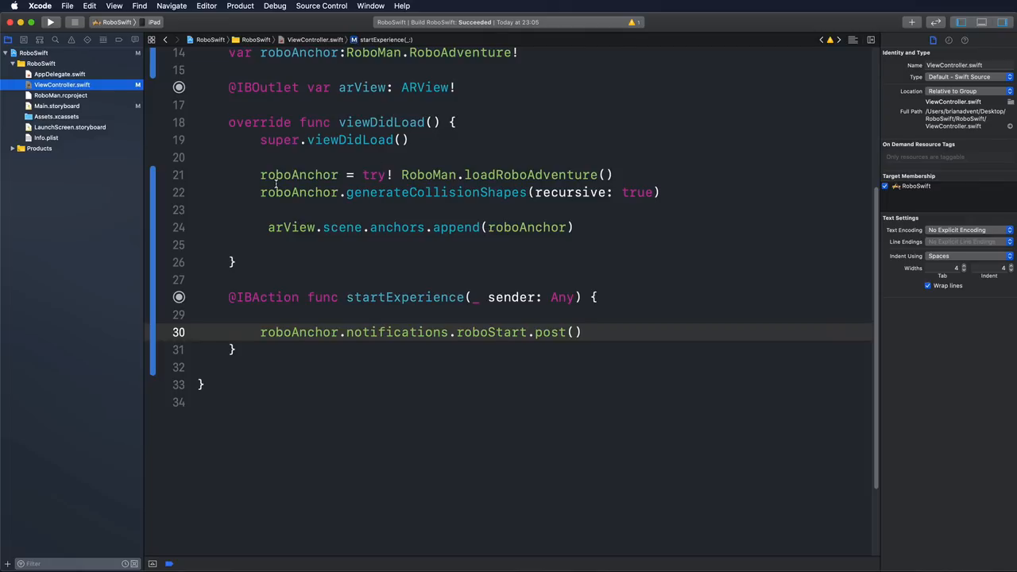
click(60, 94)
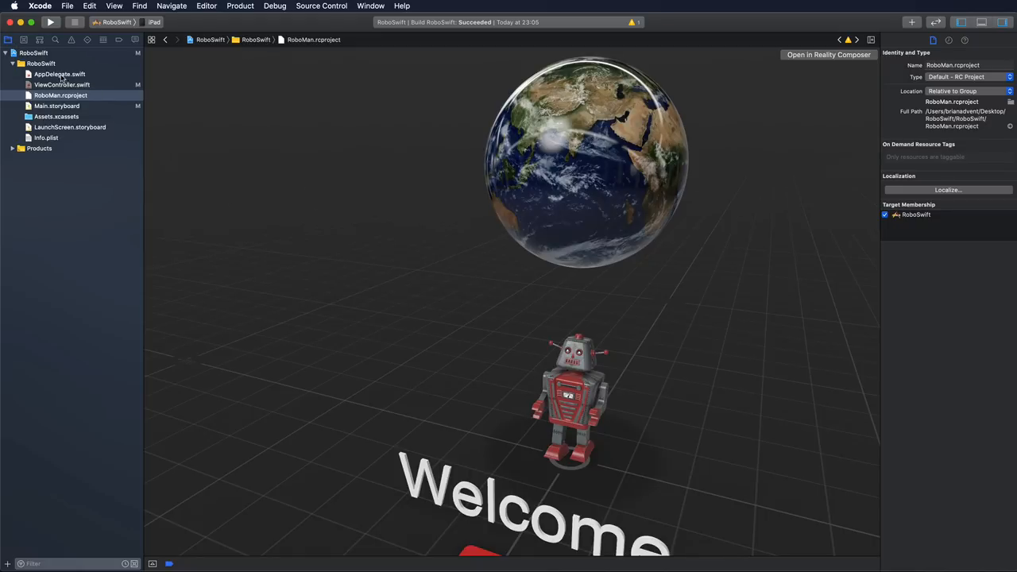
click(62, 85)
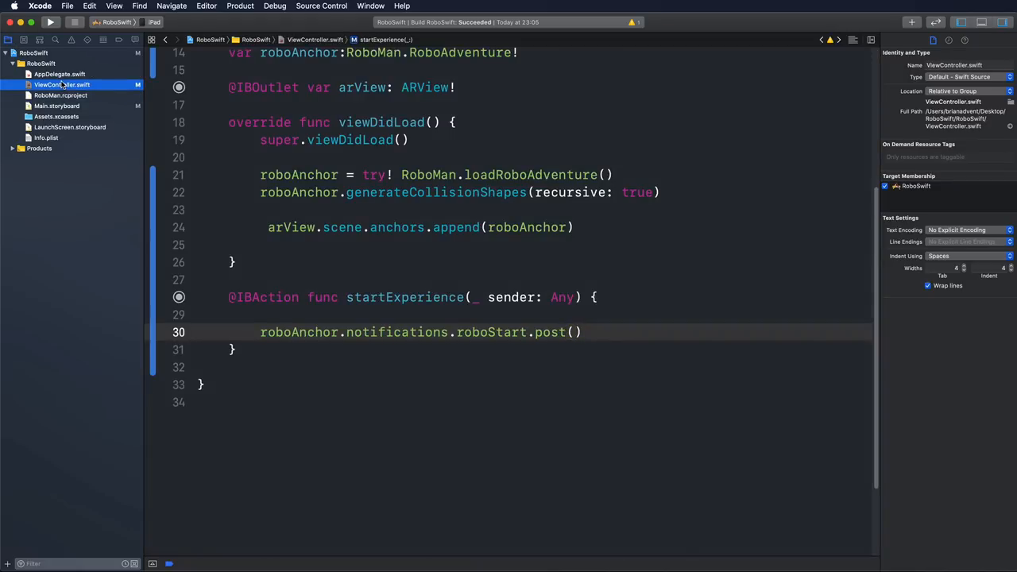